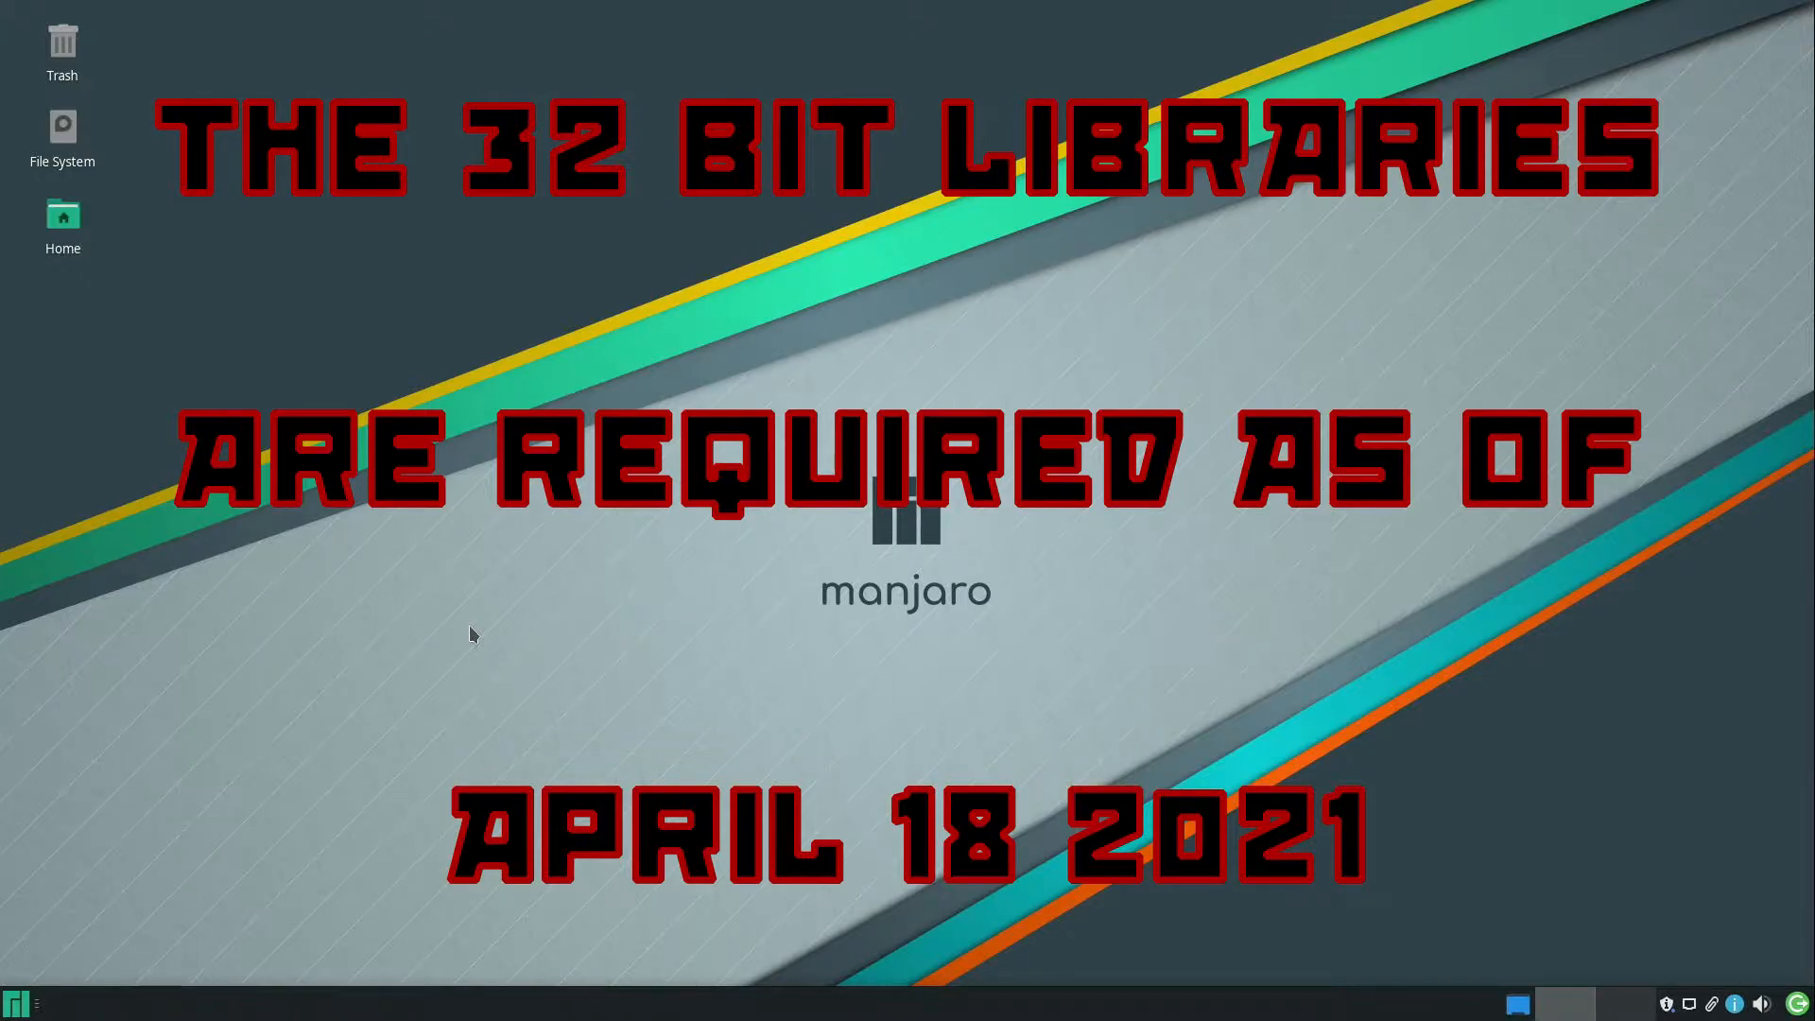
Launch Terminal Emulator from the Whisker application menu
left_click(17, 1001)
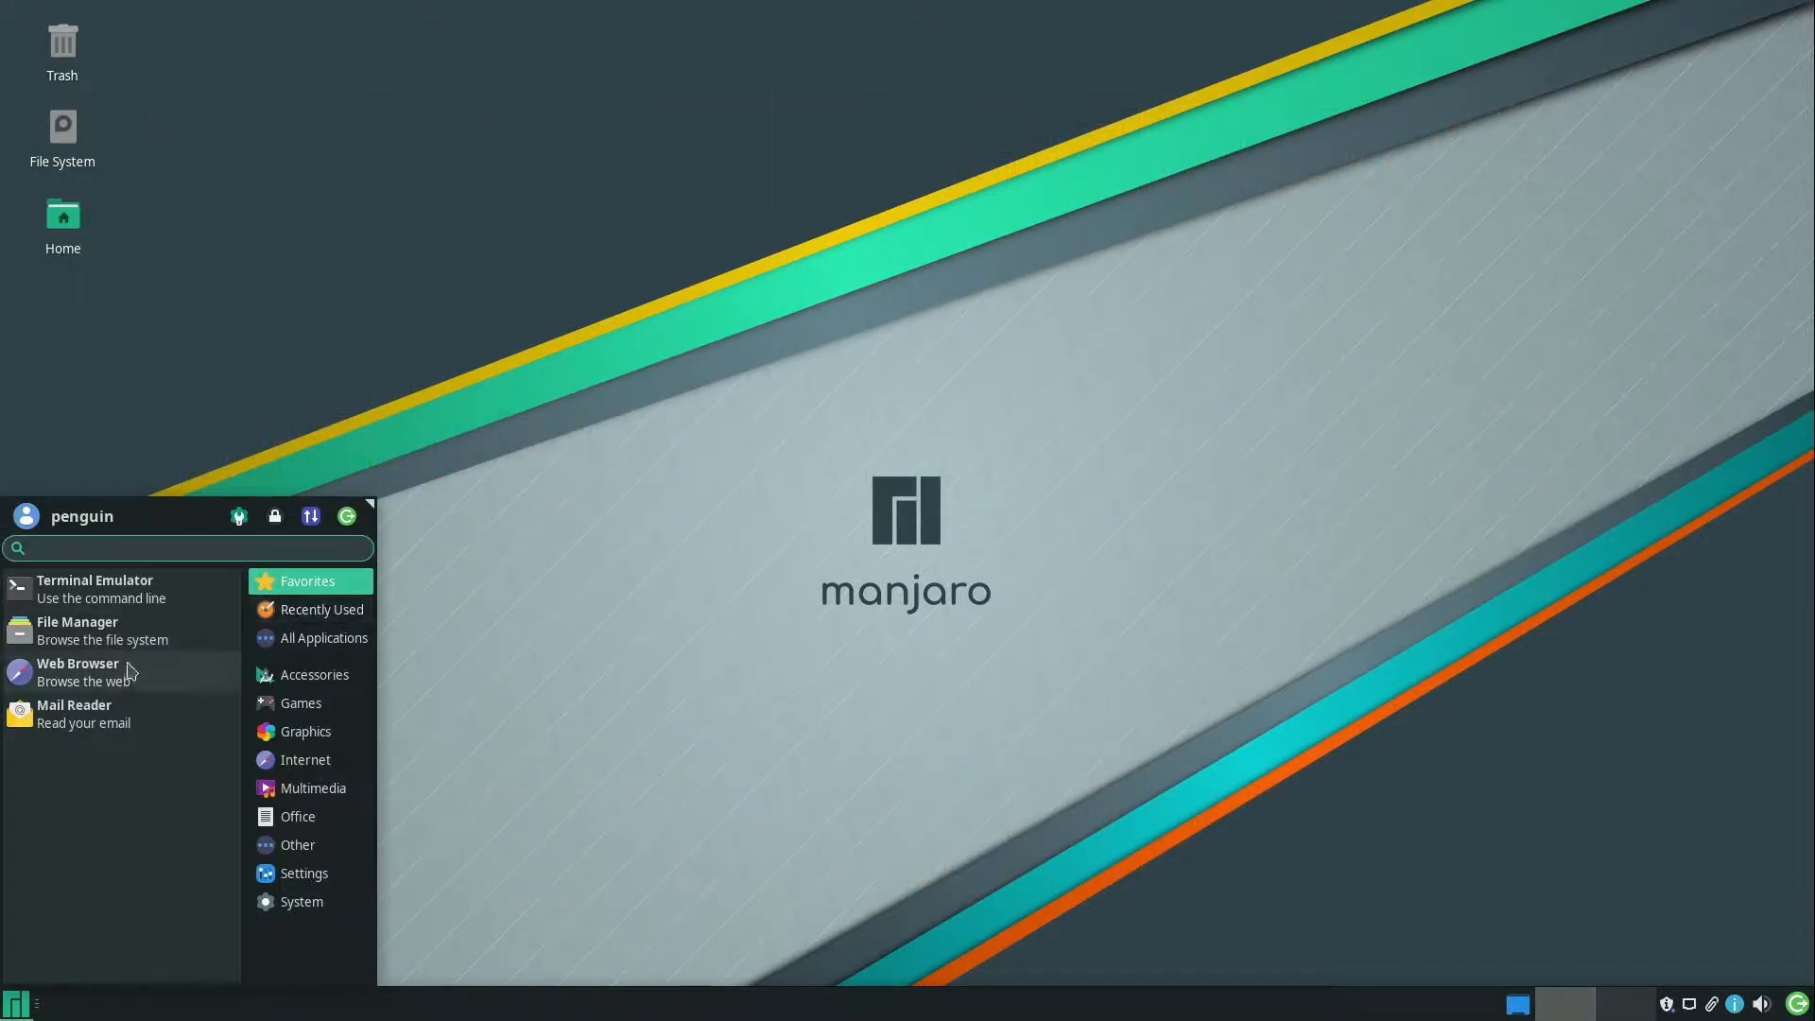
left_click(94, 579)
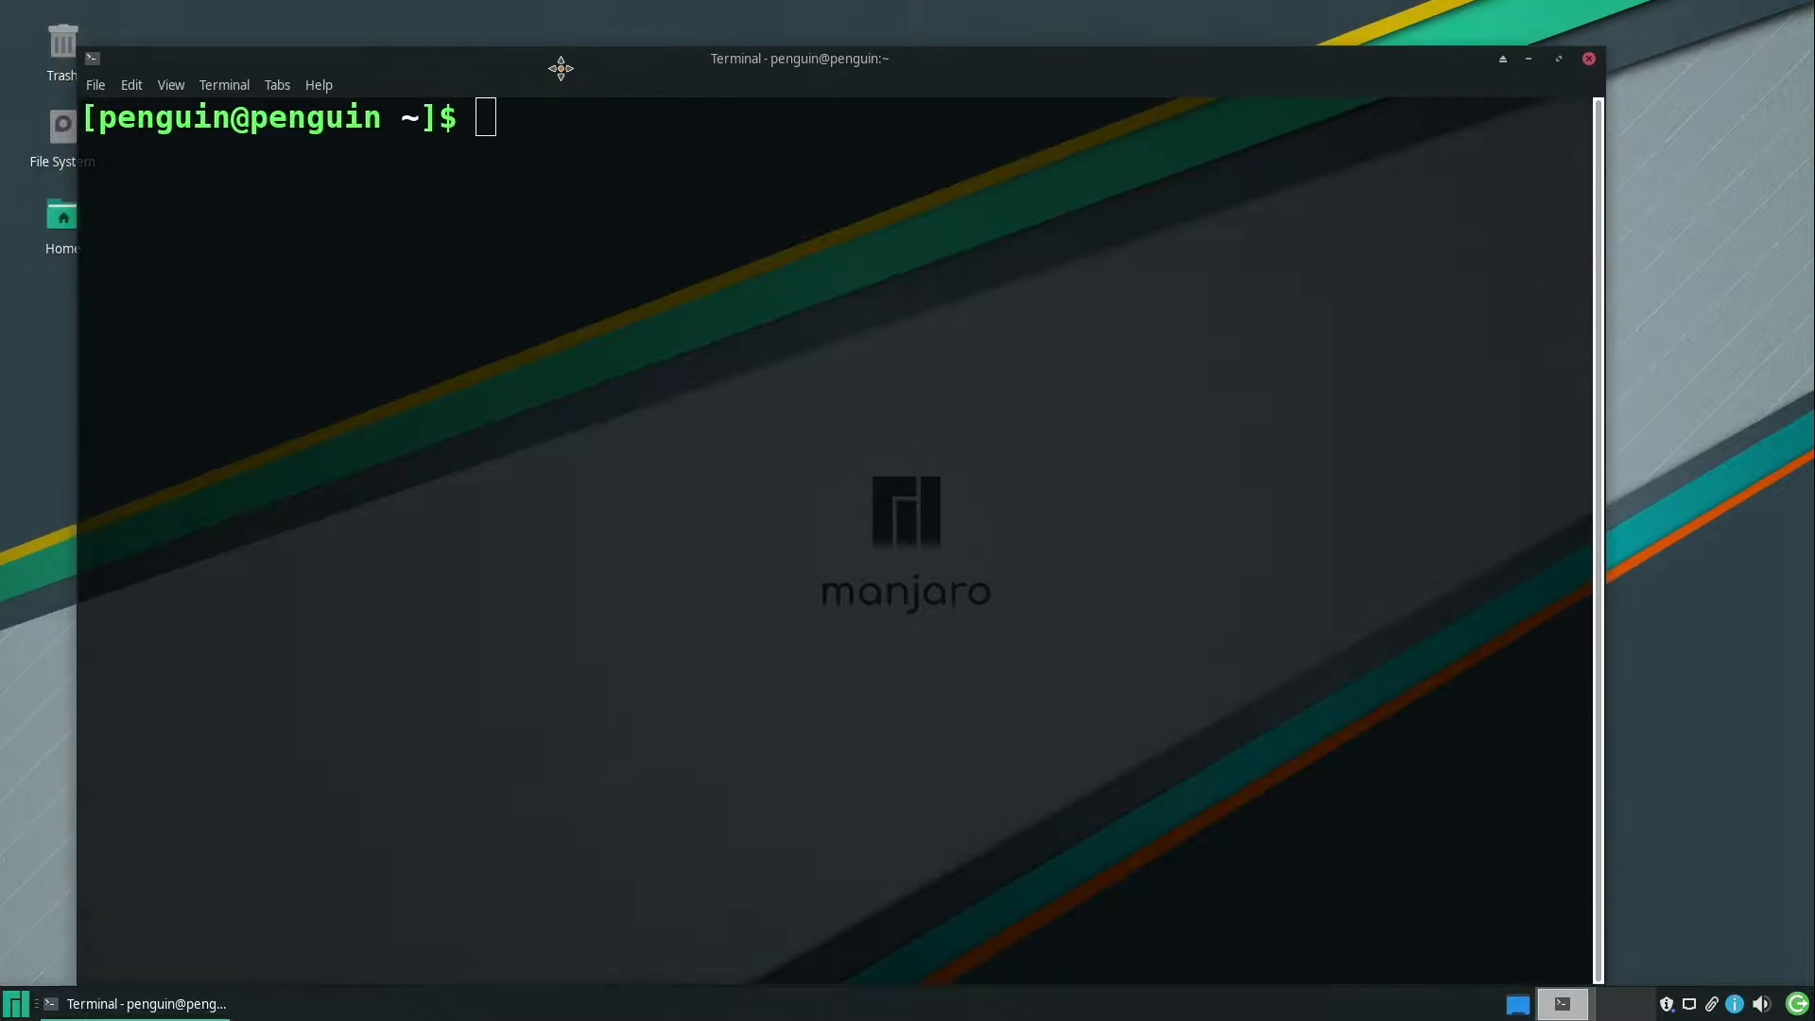
Run sudo pacman -Syu installing wine-staging, samba, winetricks, lib32-libldap and lib32-gnutls
type("sudo")
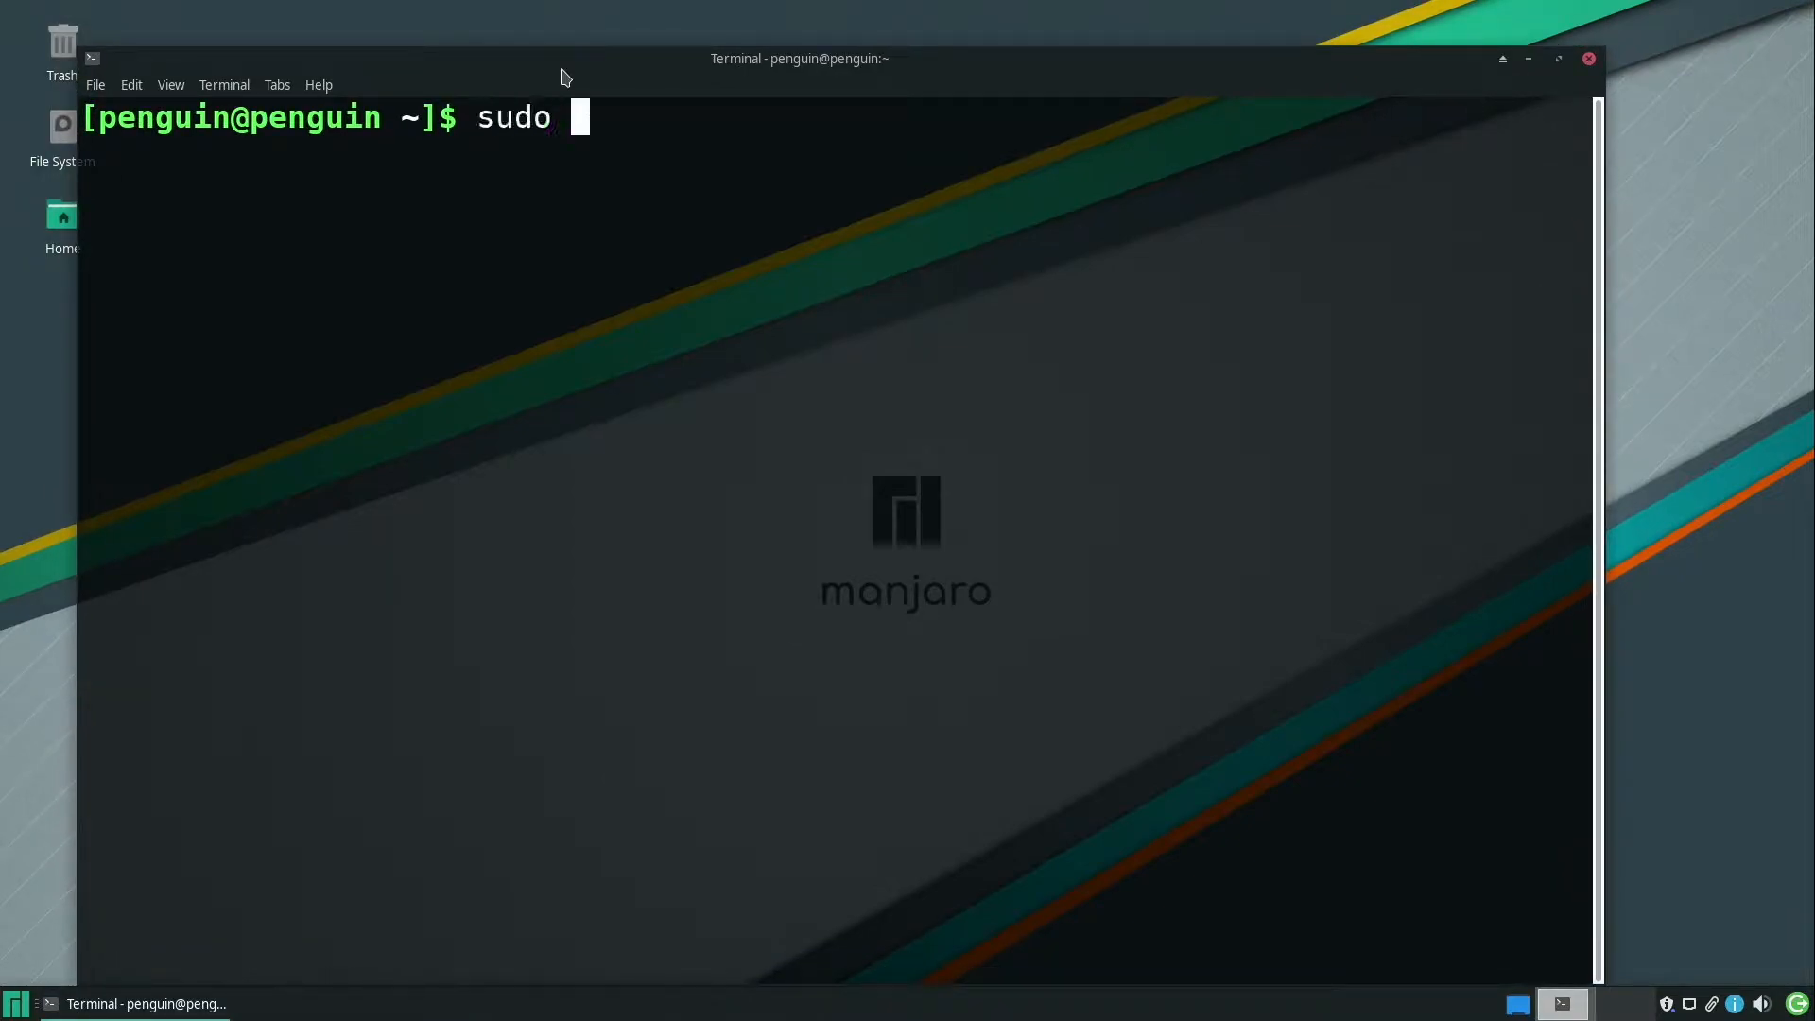
type("pacman -Syu")
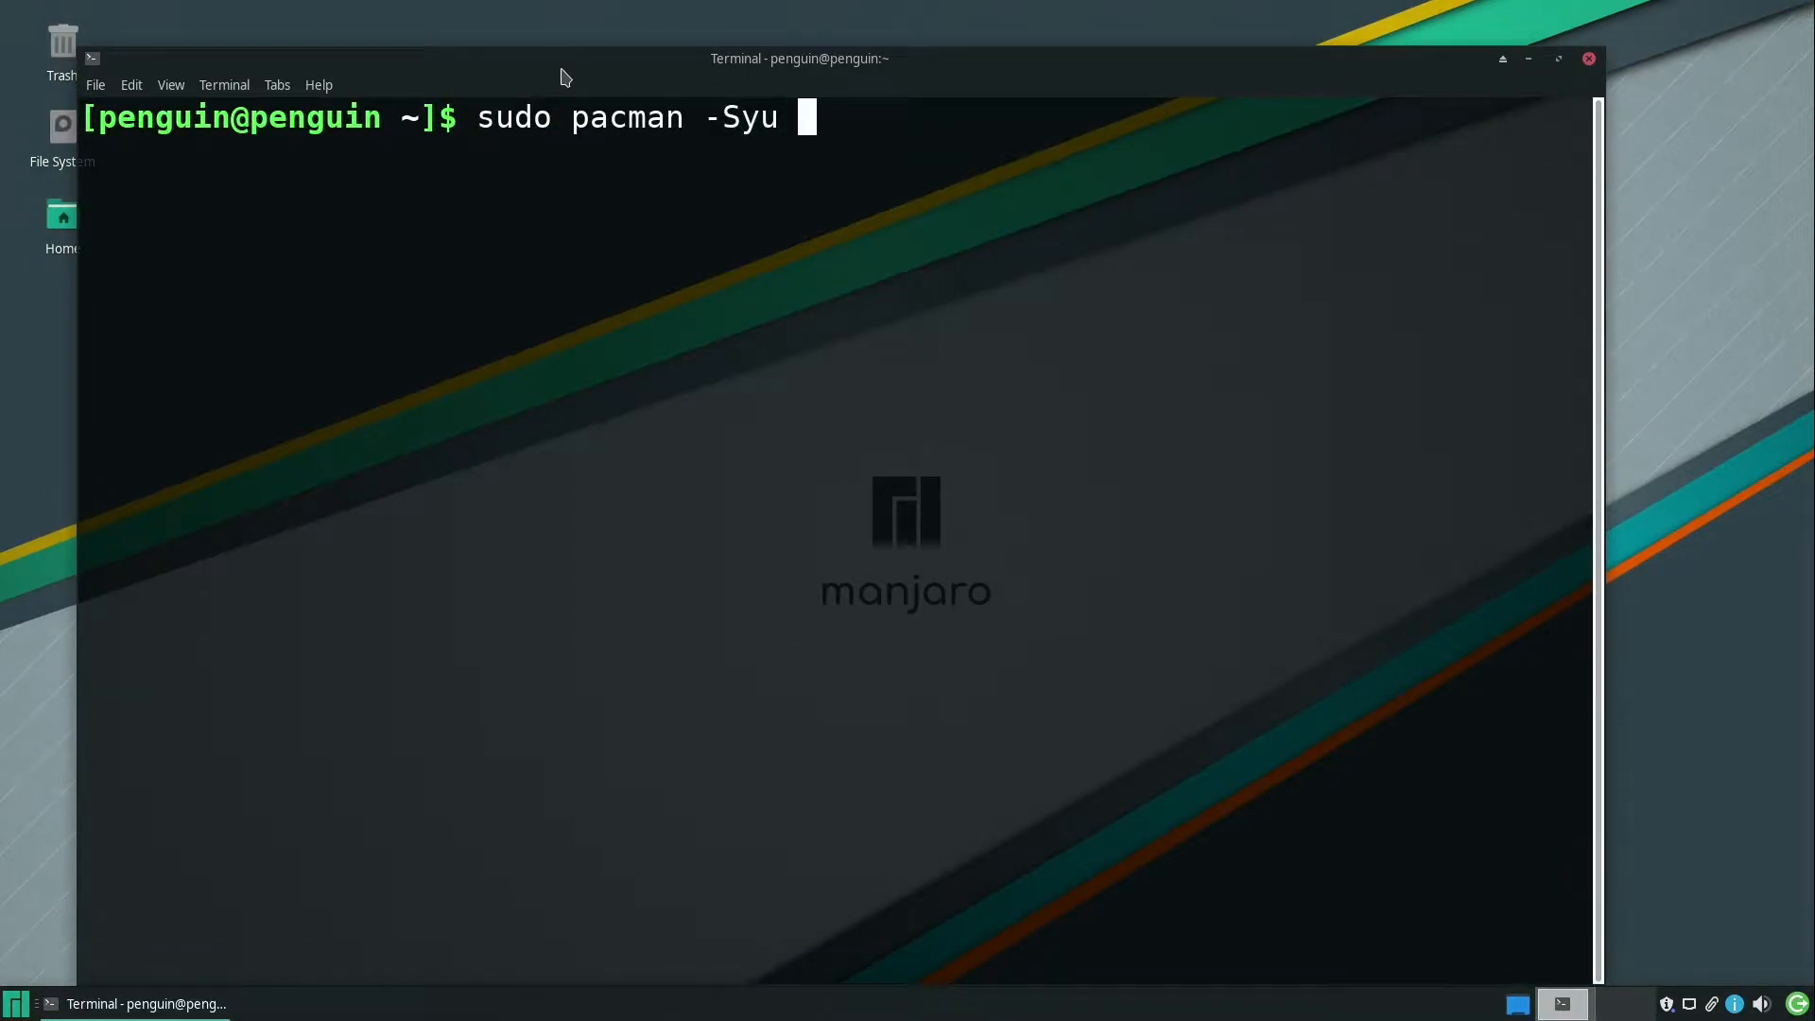
type("wine-staging")
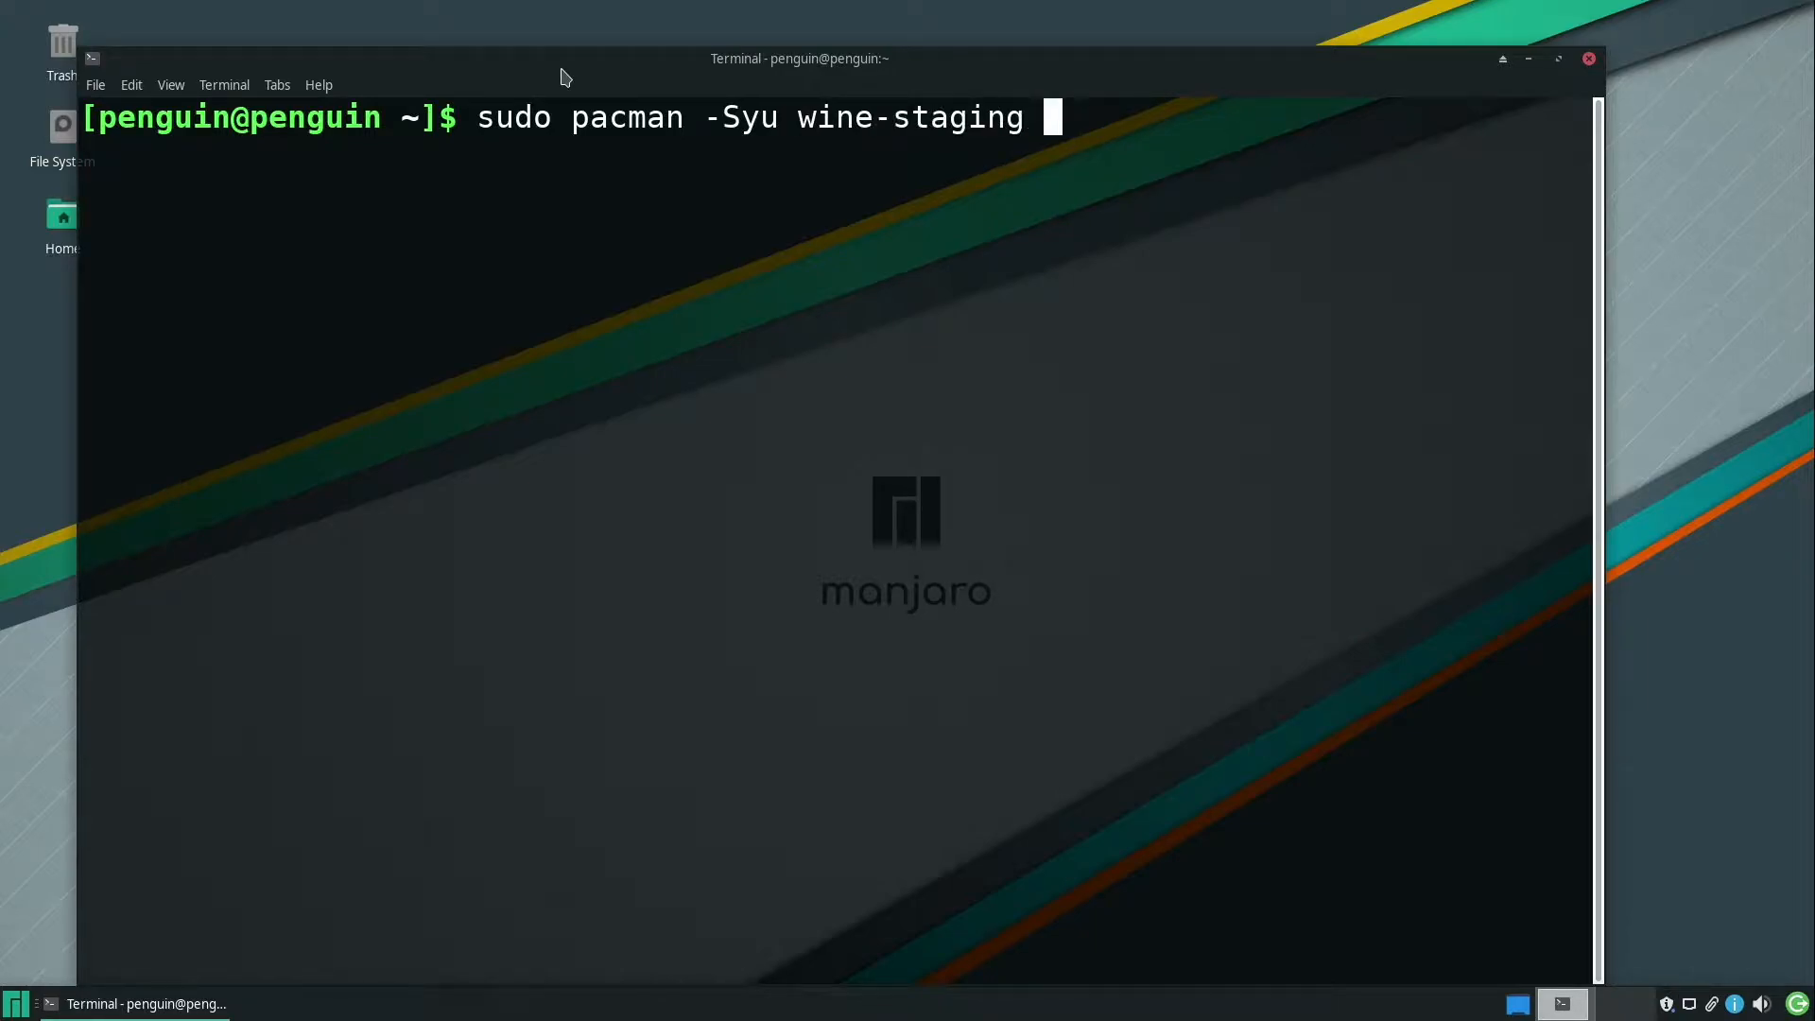
type("samba")
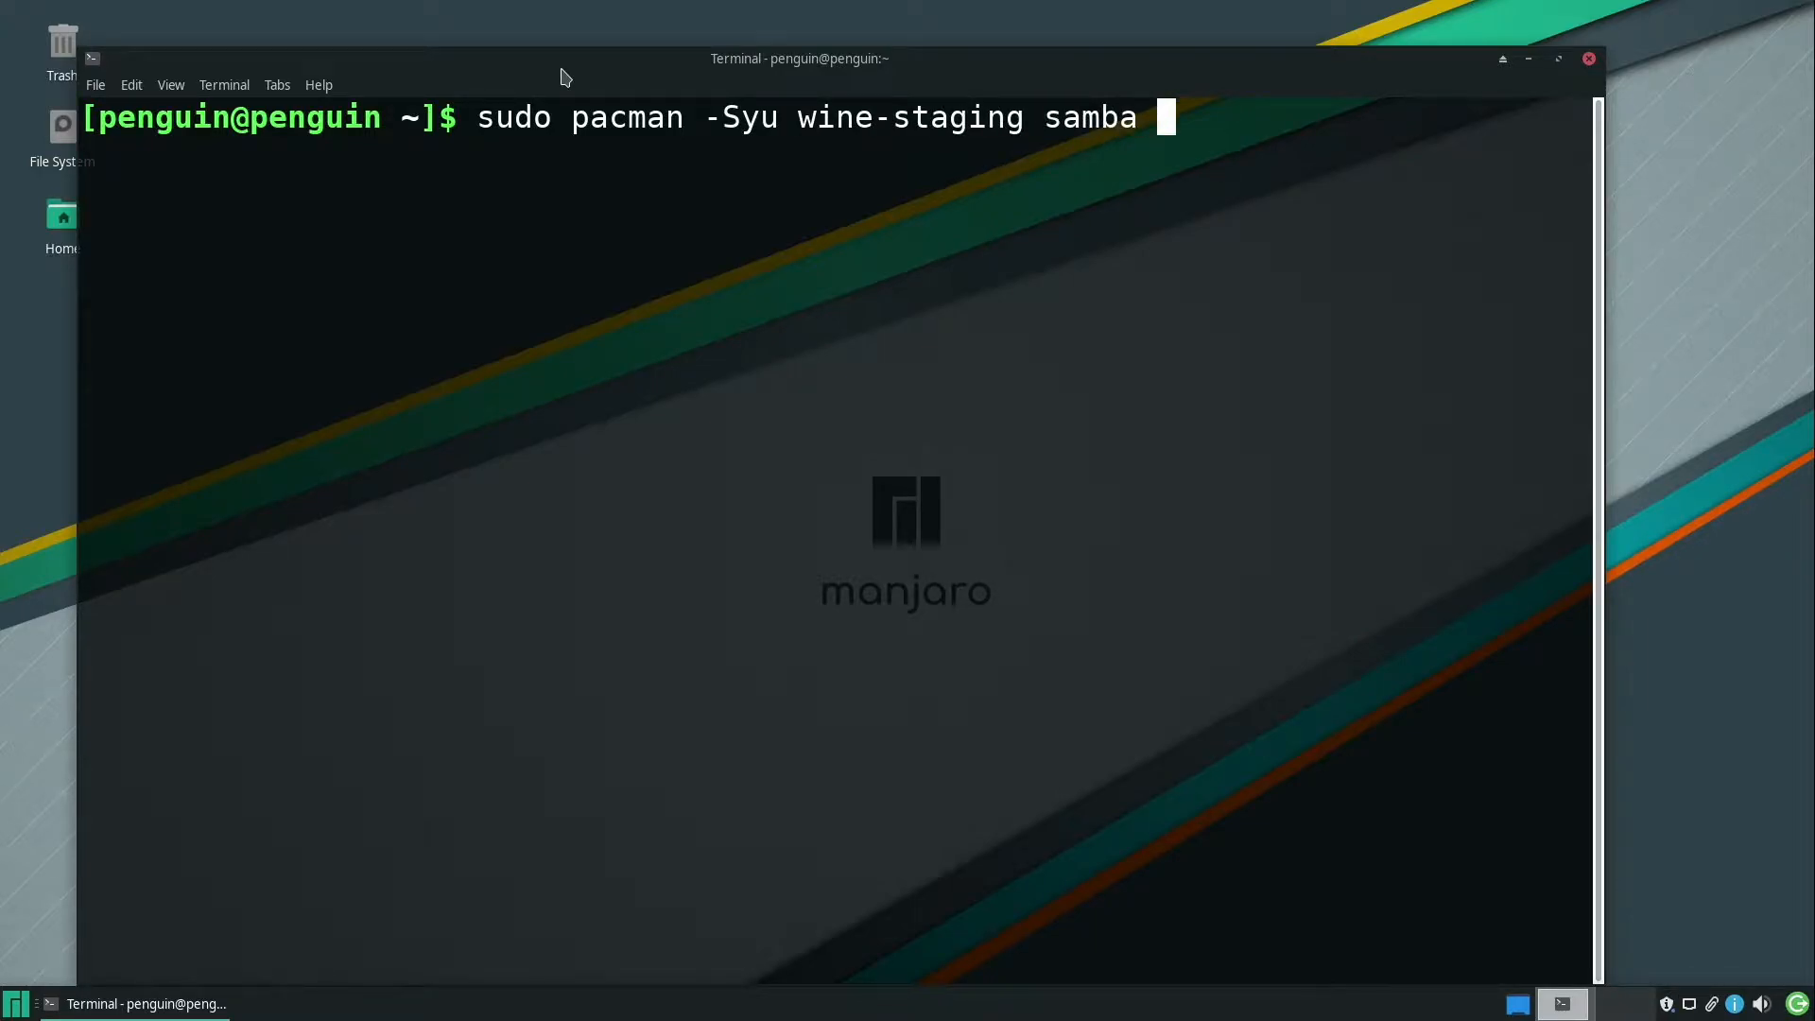
type("winetricks lib")
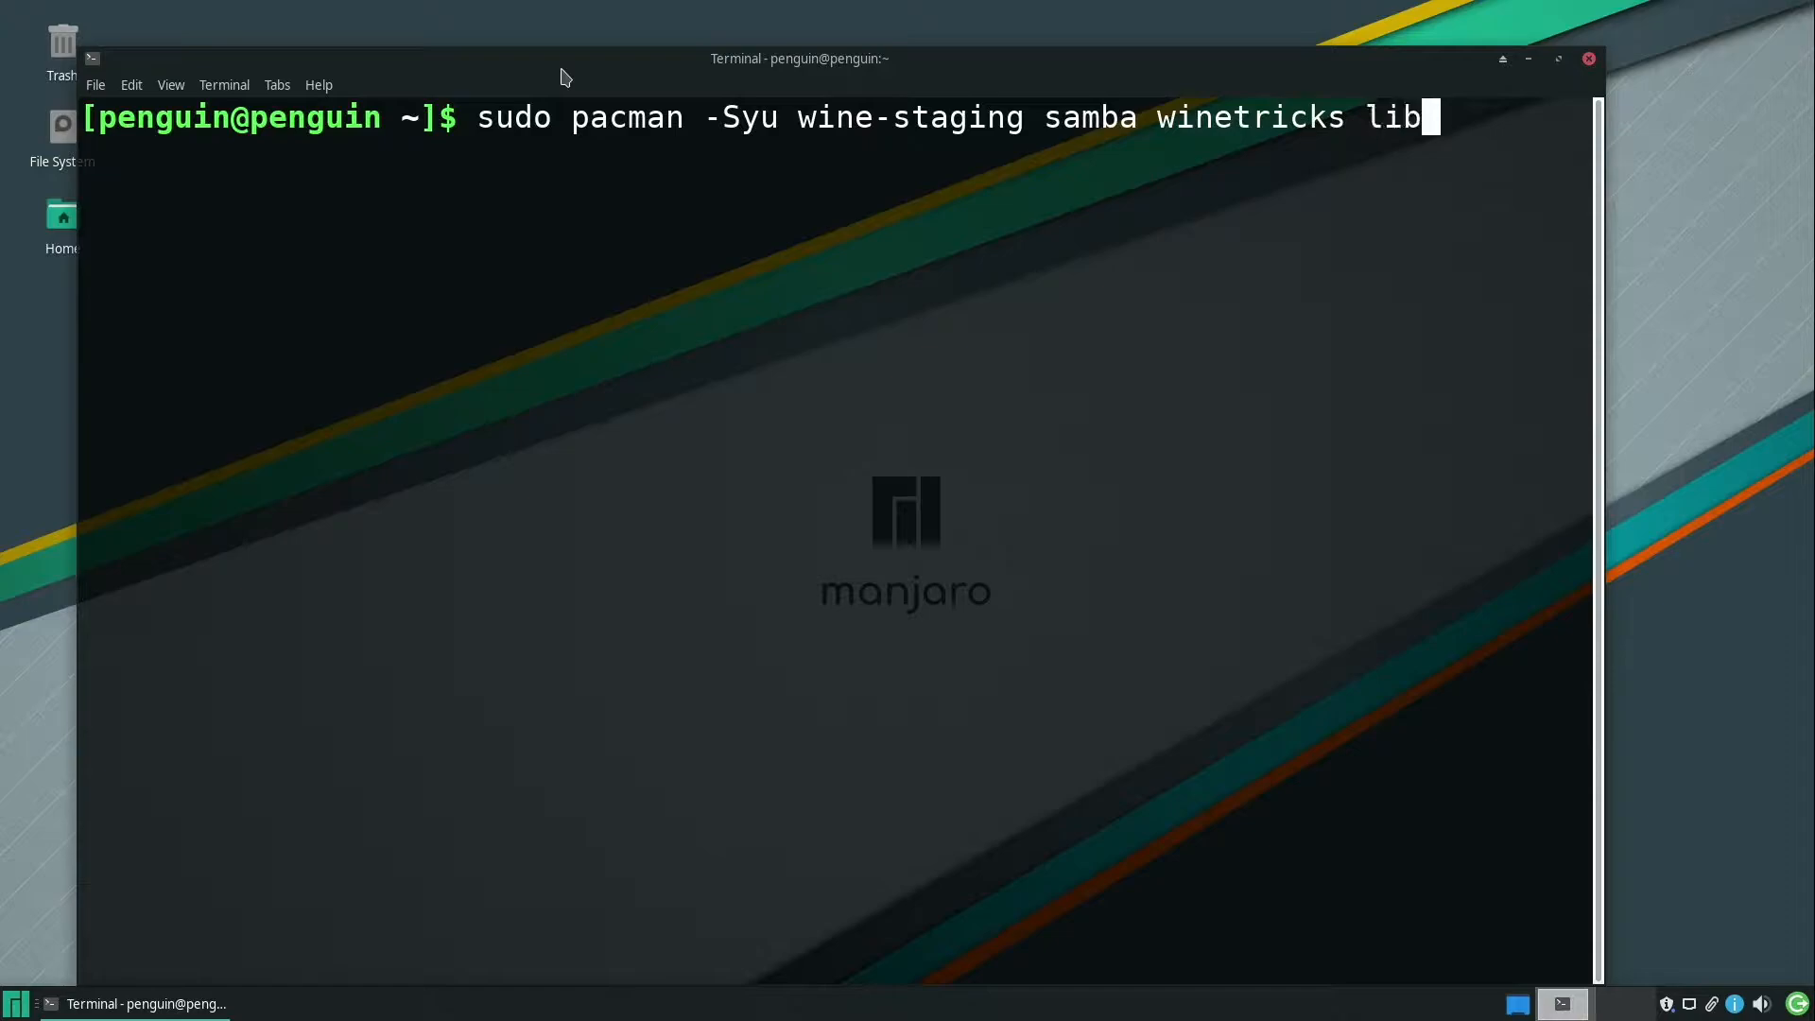
type("32-libldap lib32-")
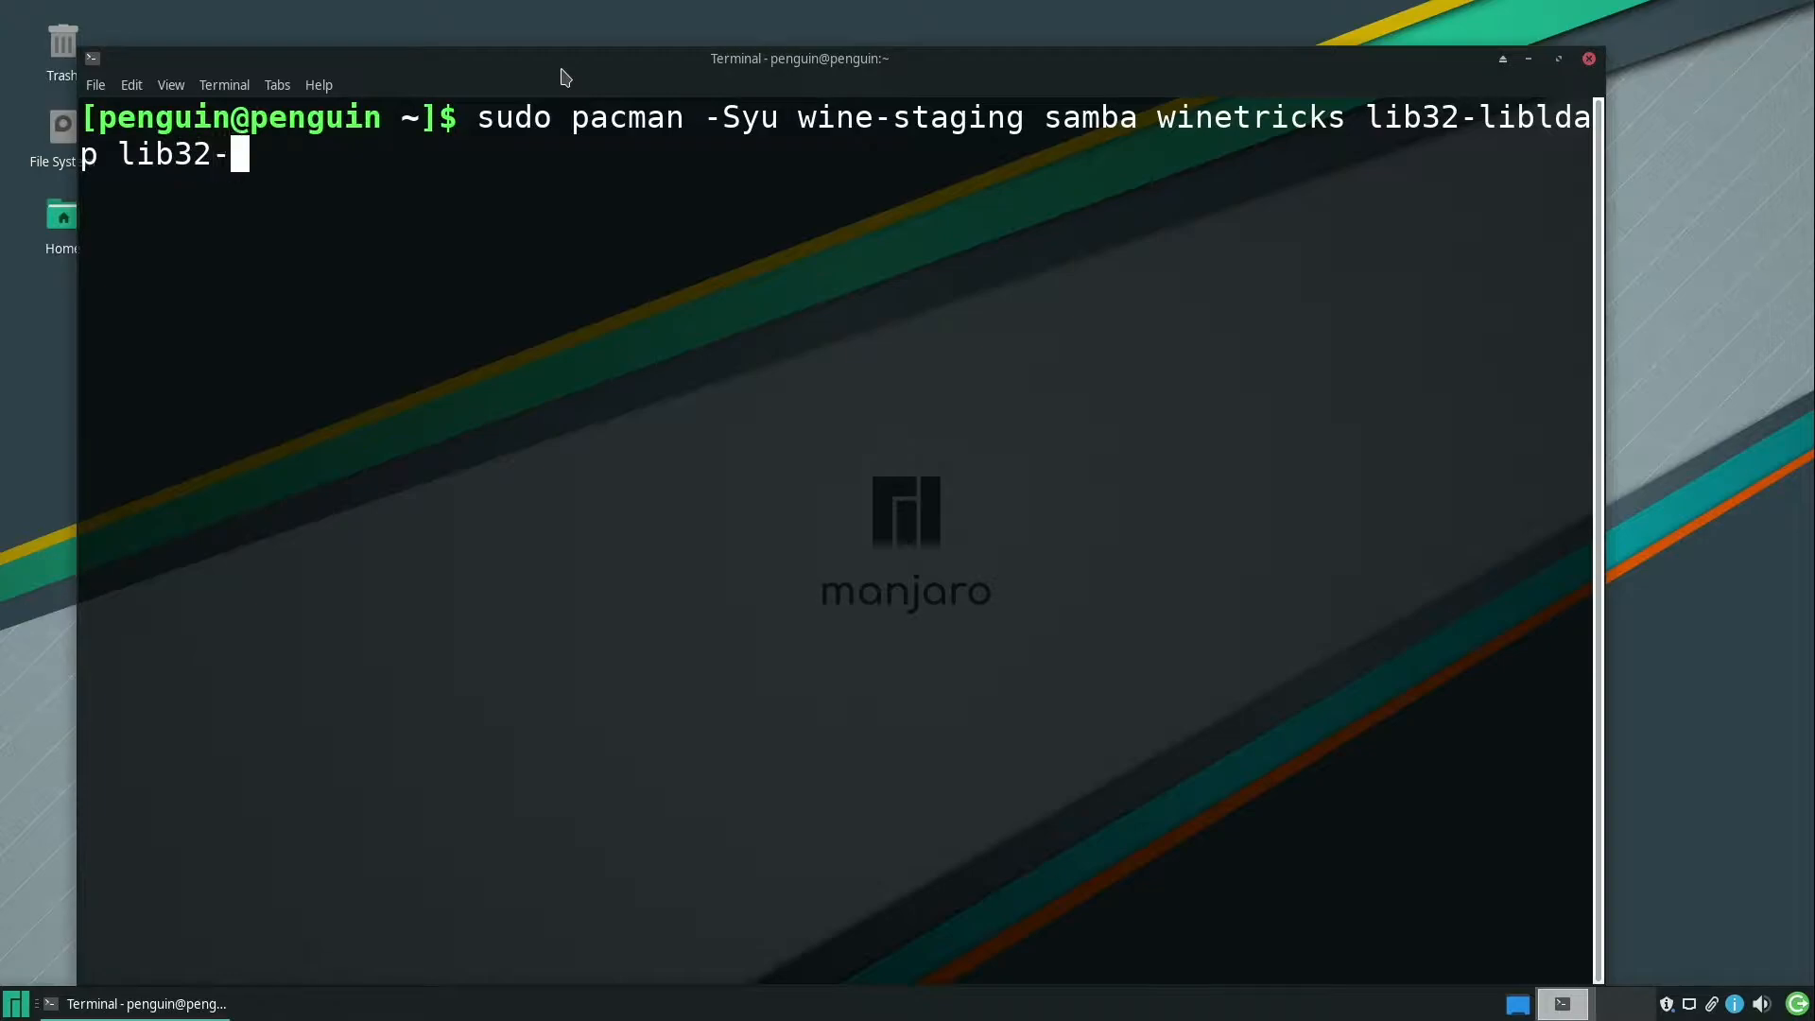
type("gnutils")
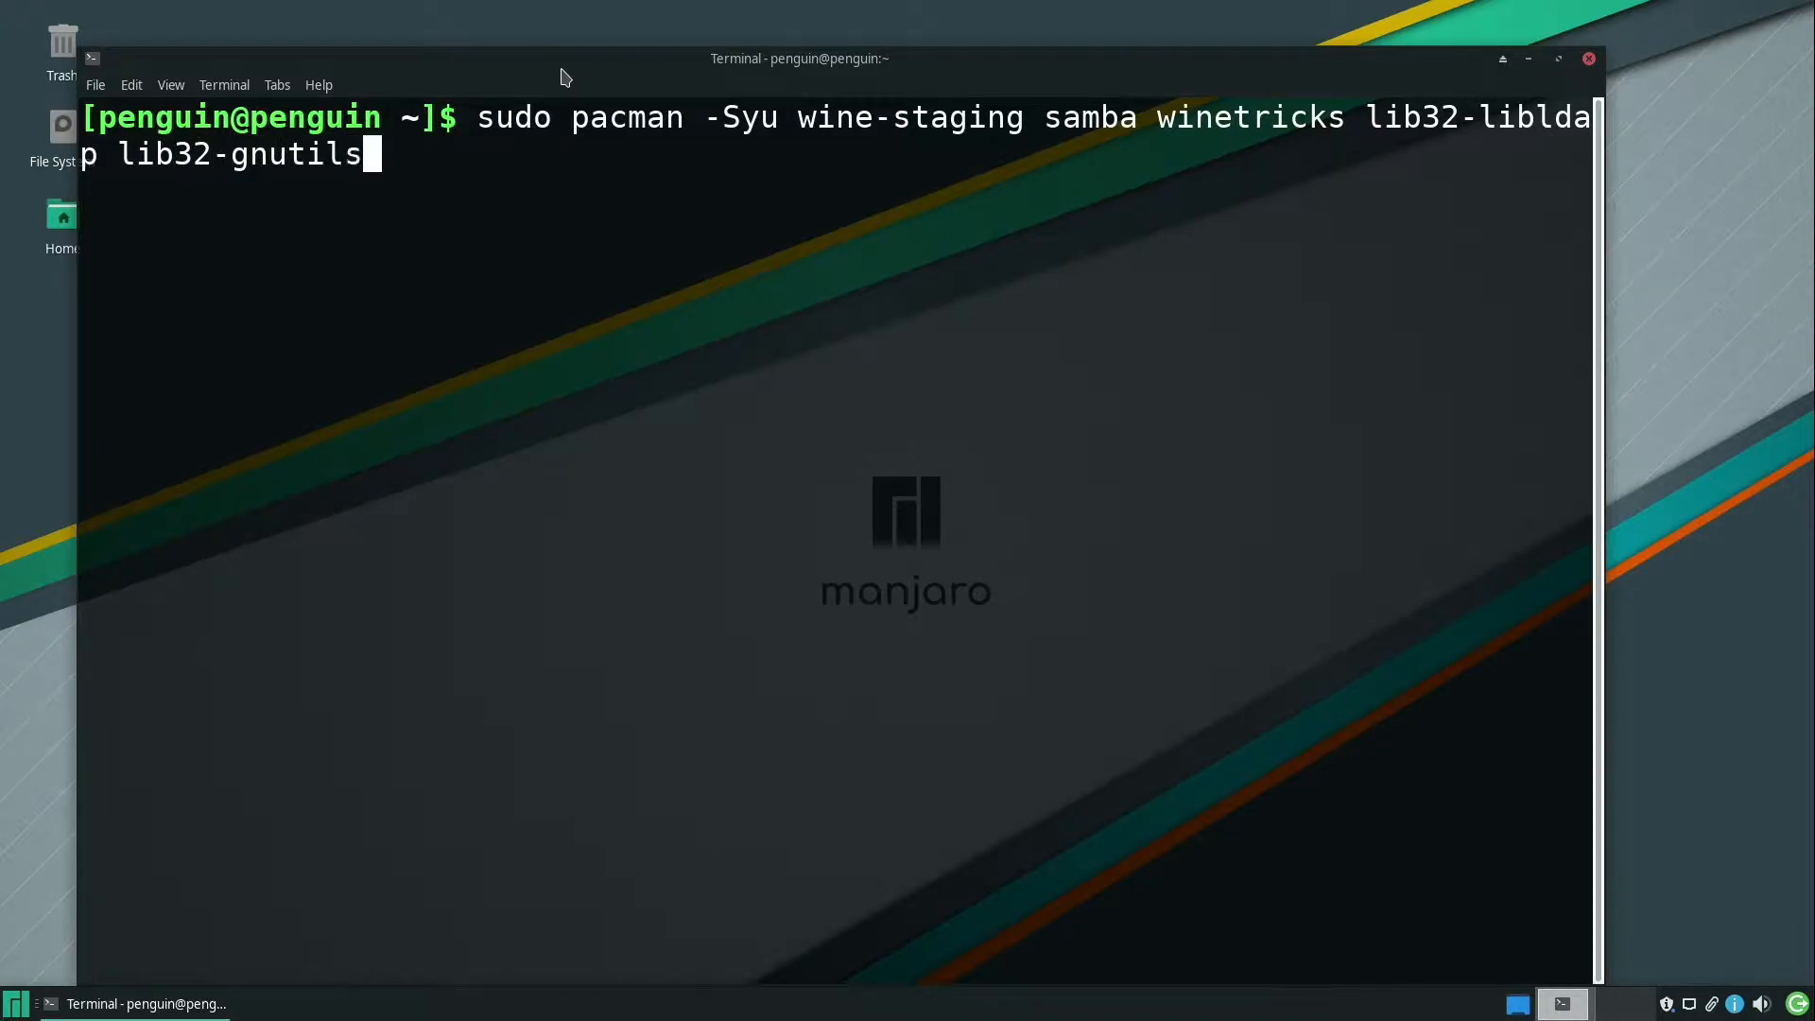
key("Return")
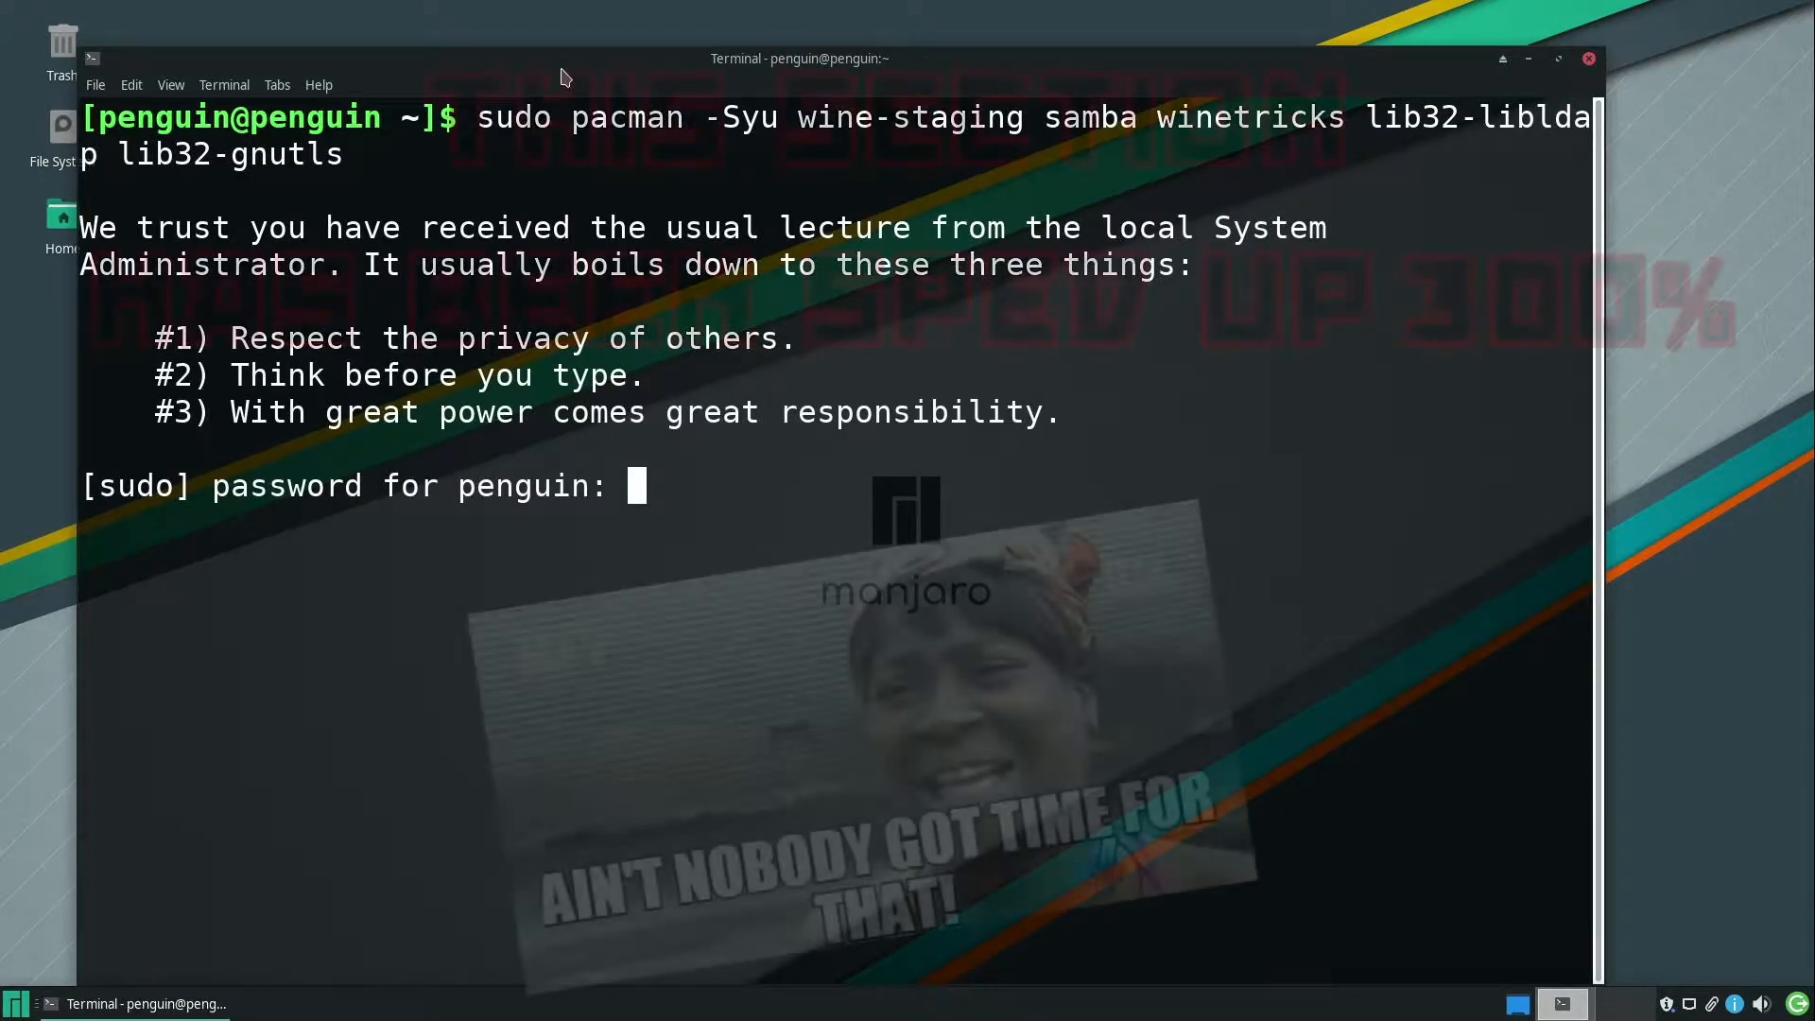
Submit the sudo password and follow pacman until all 37 packages install
key("Return")
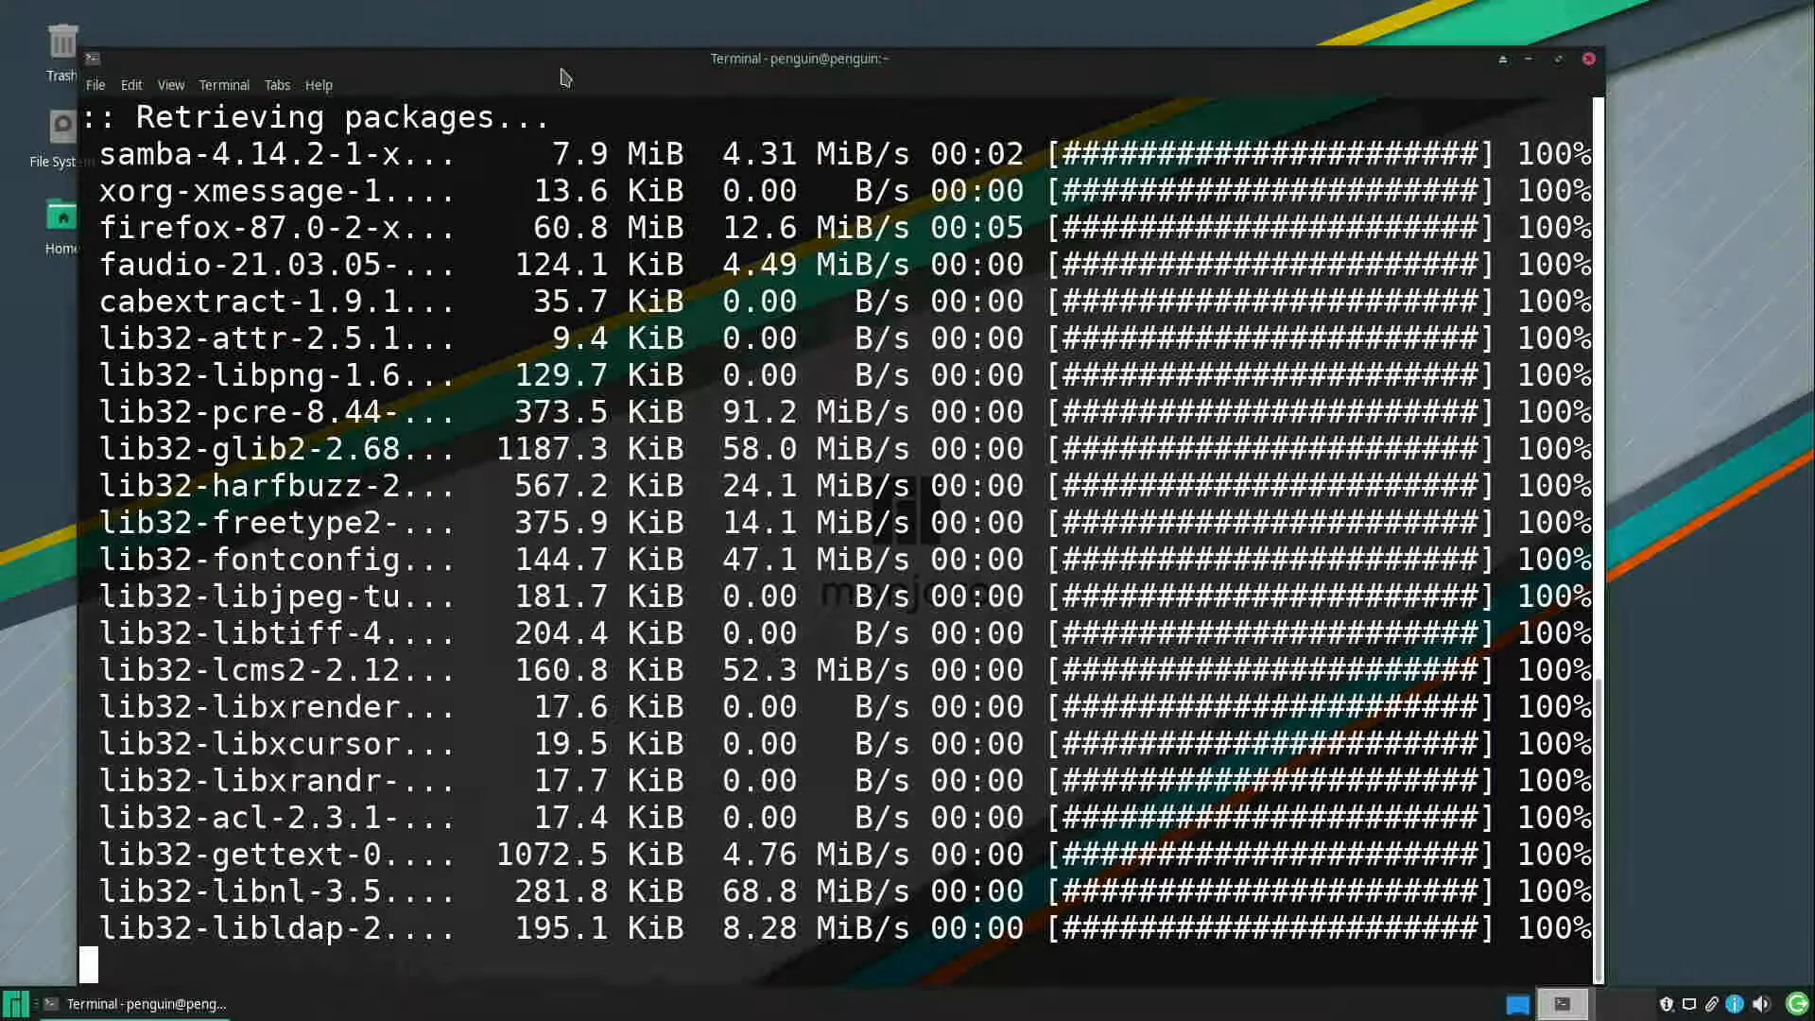
scroll("down", 3)
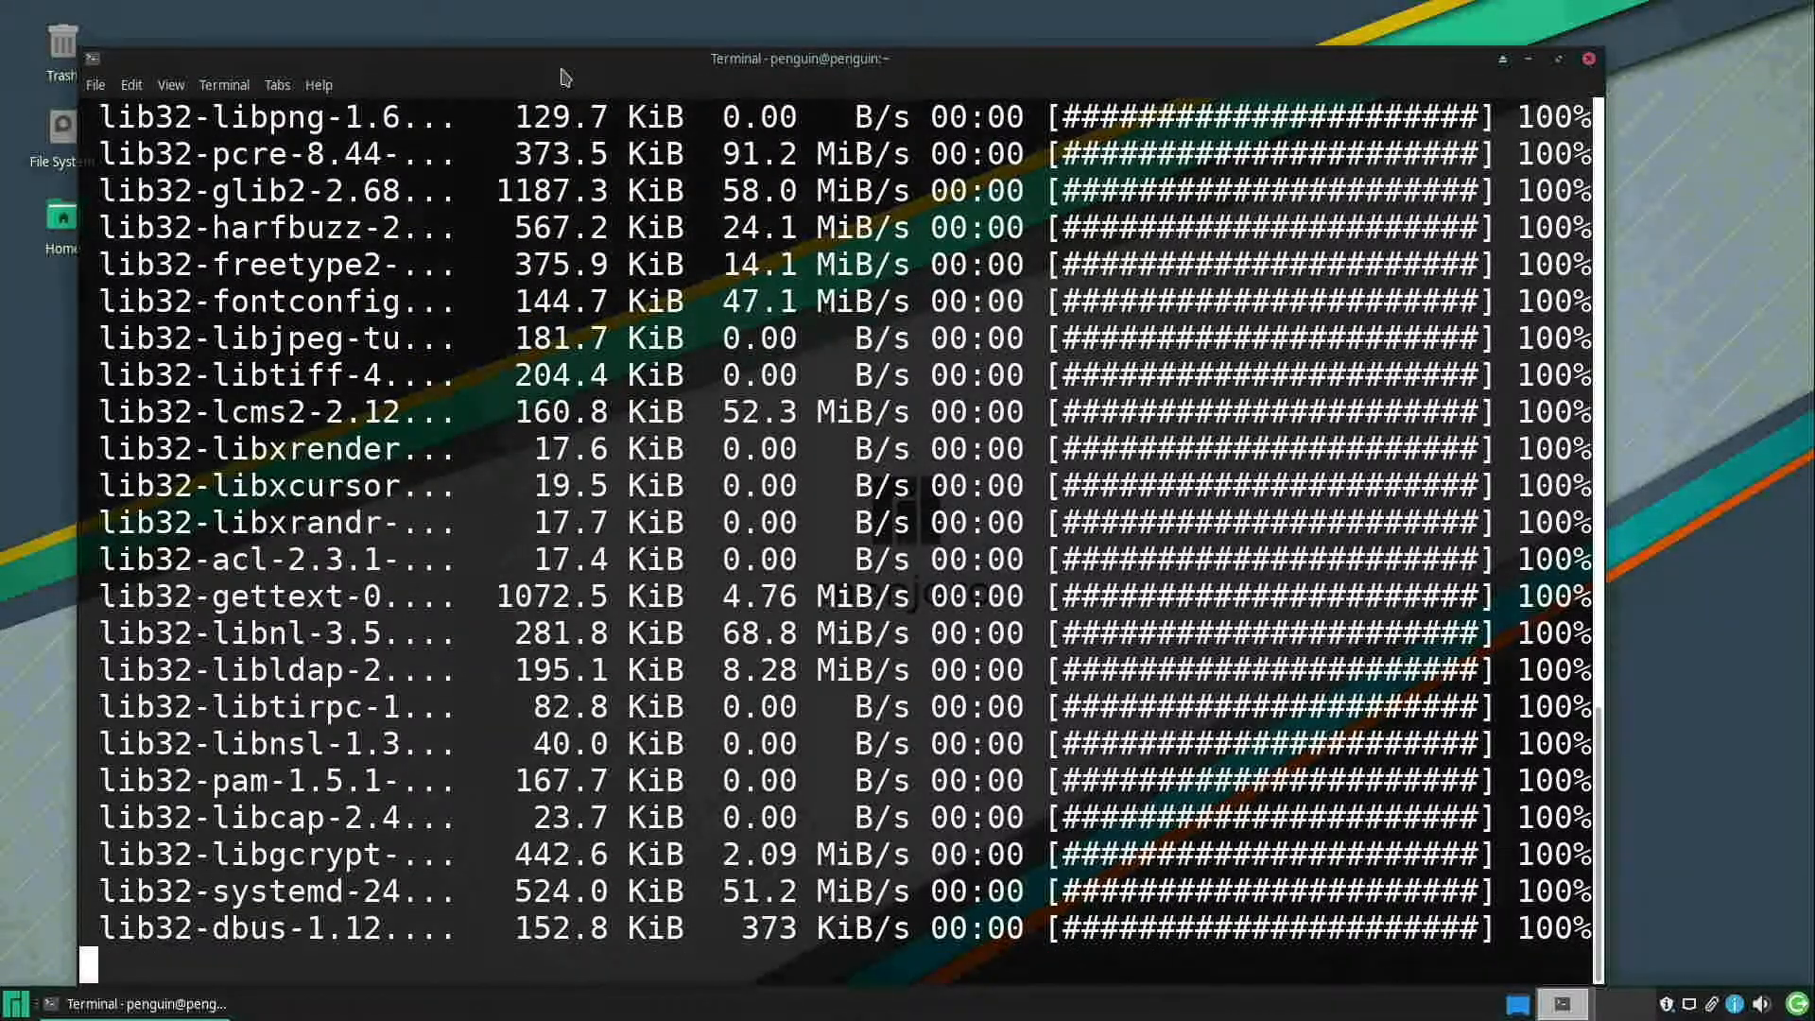
scroll("down", 3)
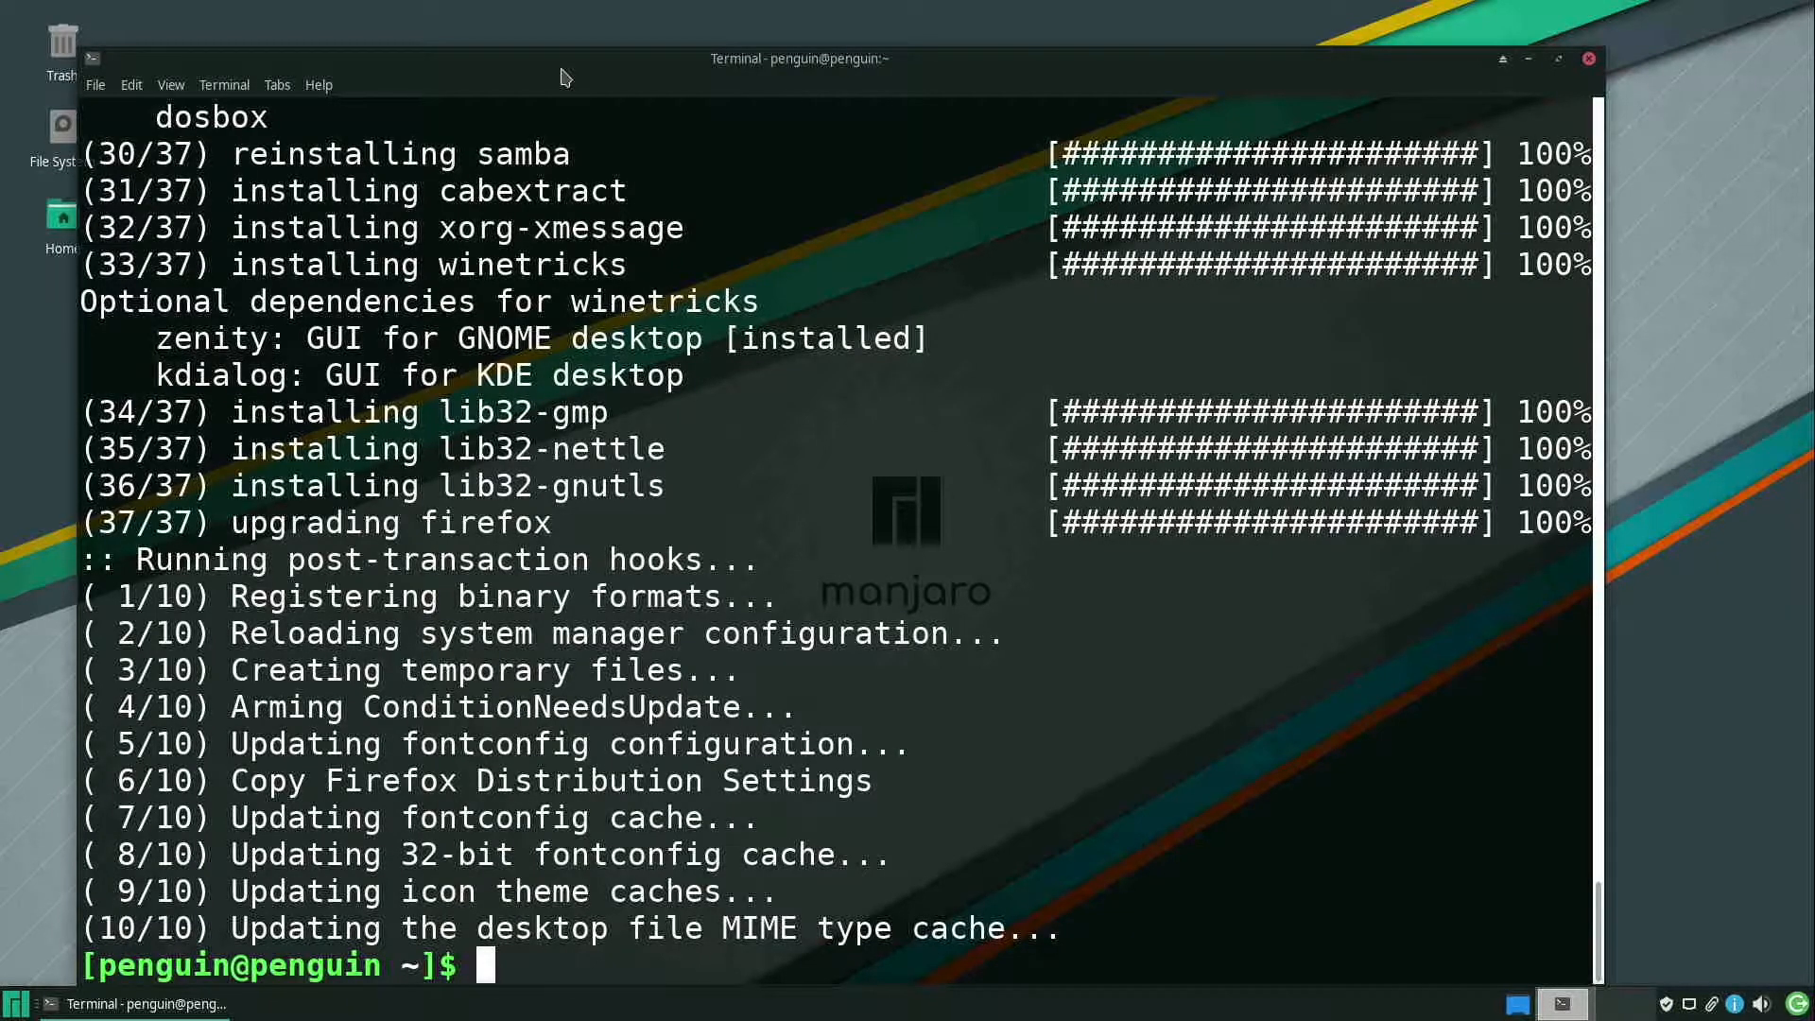
Run winetricks corefonts, accept the Wine Mono install, and watch fonts download
type("winetricks coref")
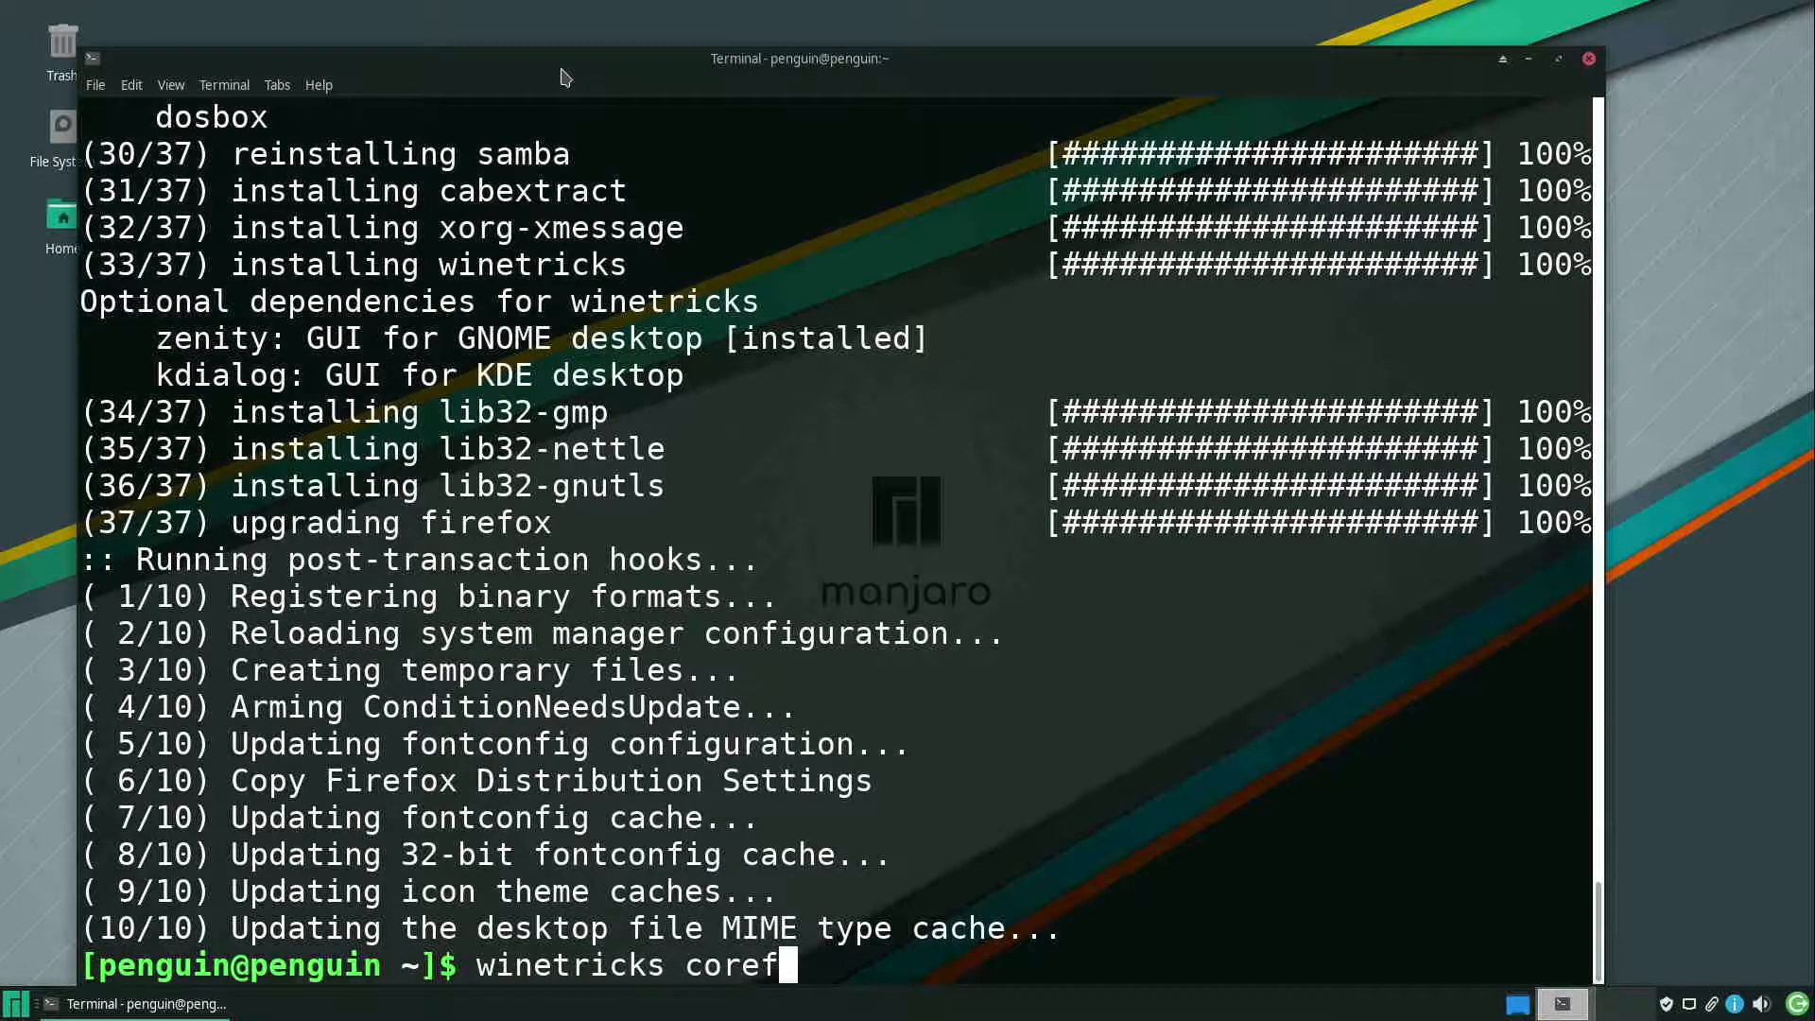
type("onts")
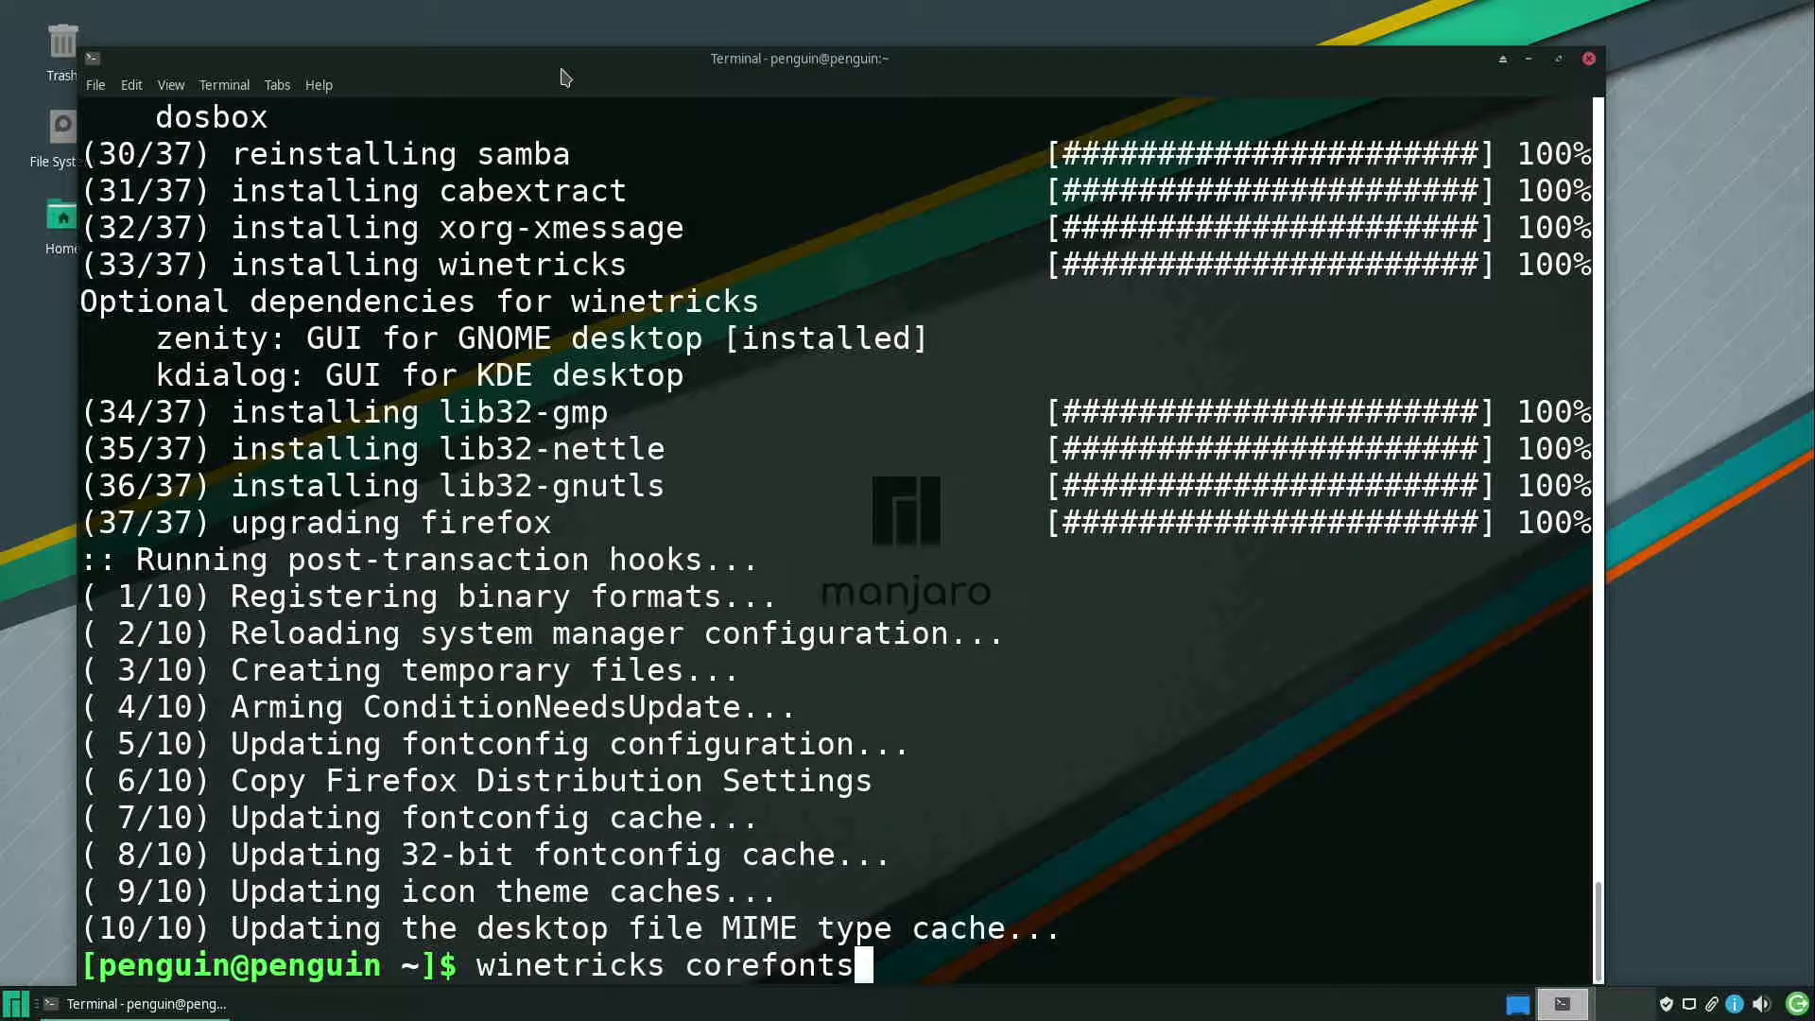
key("Return")
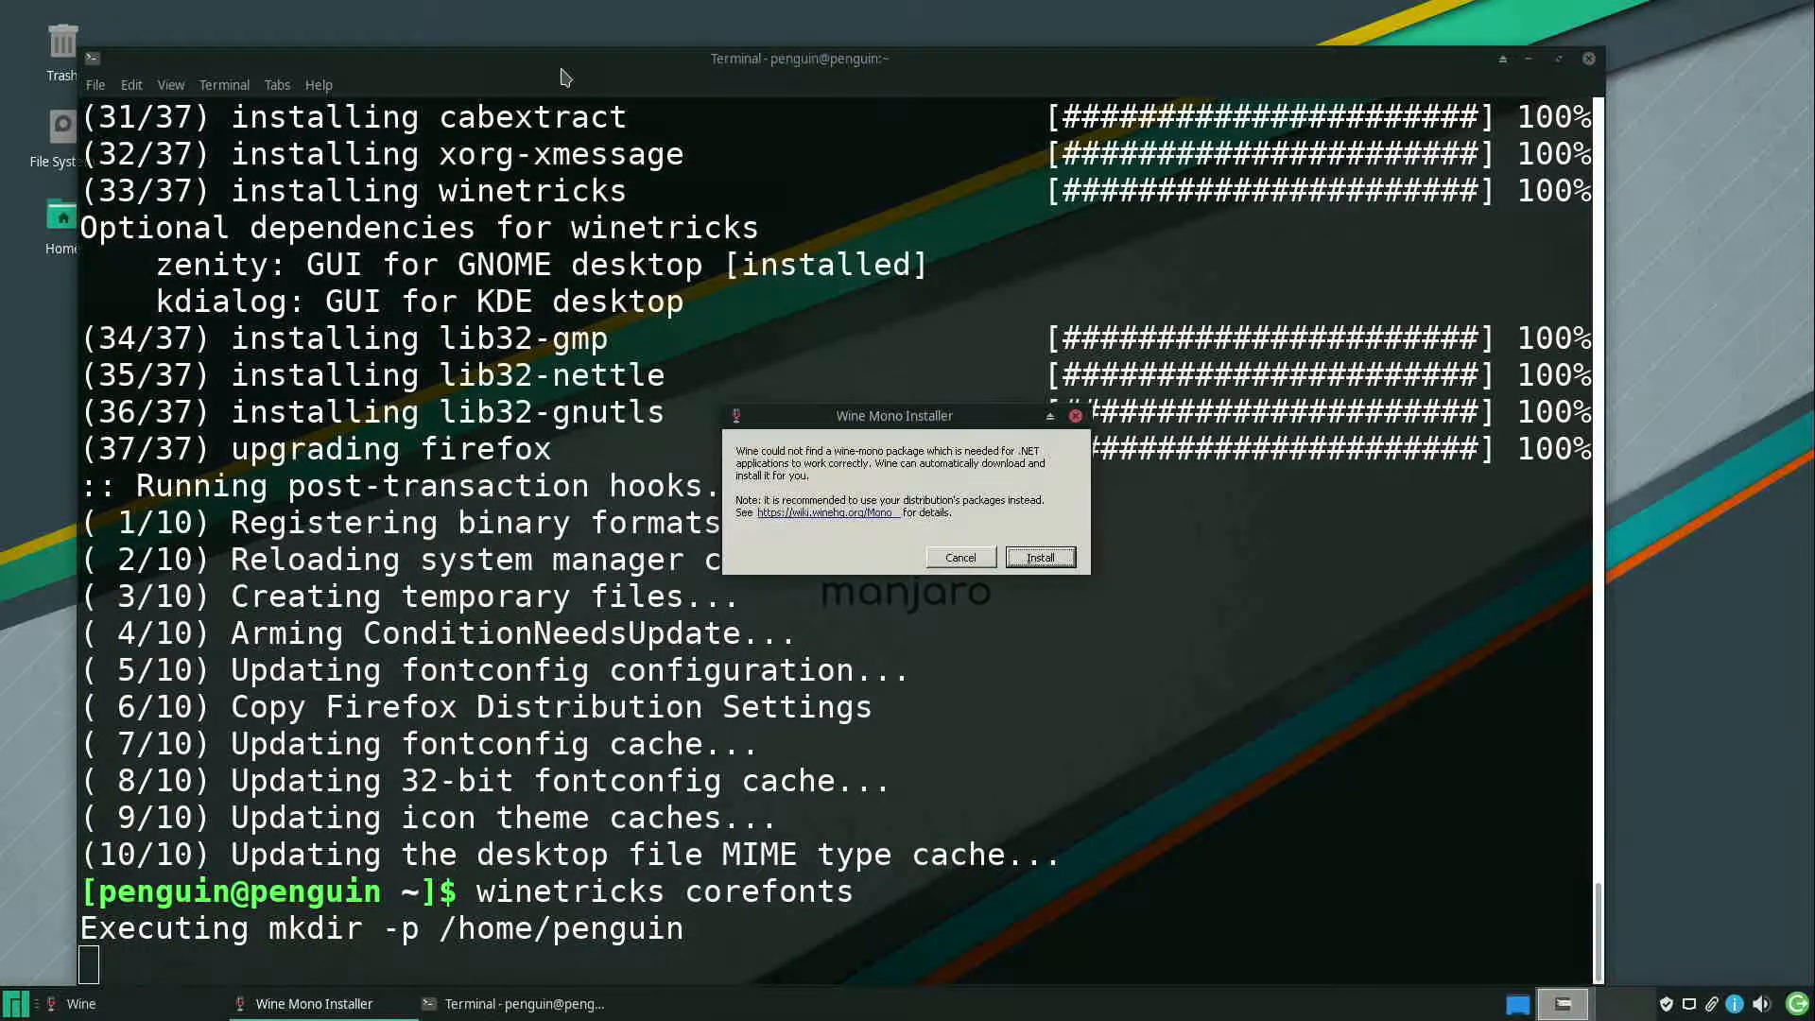
mouse_move(1235, 572)
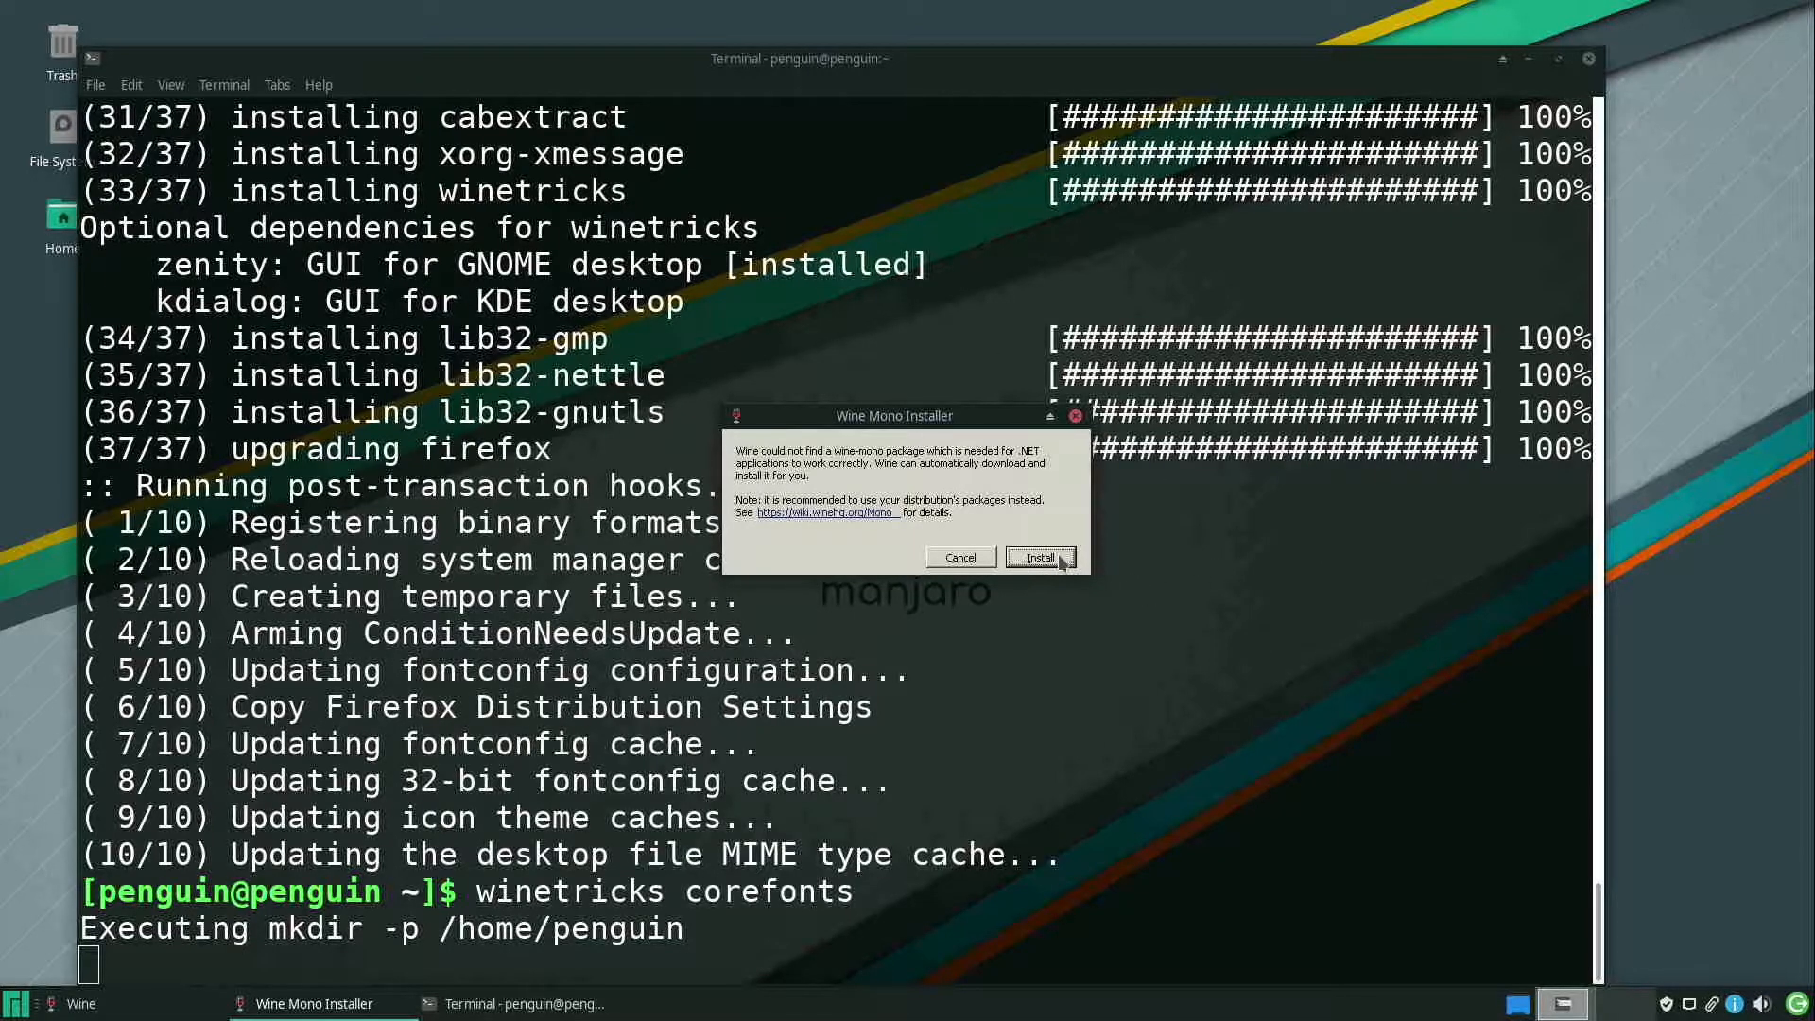
left_click(1037, 557)
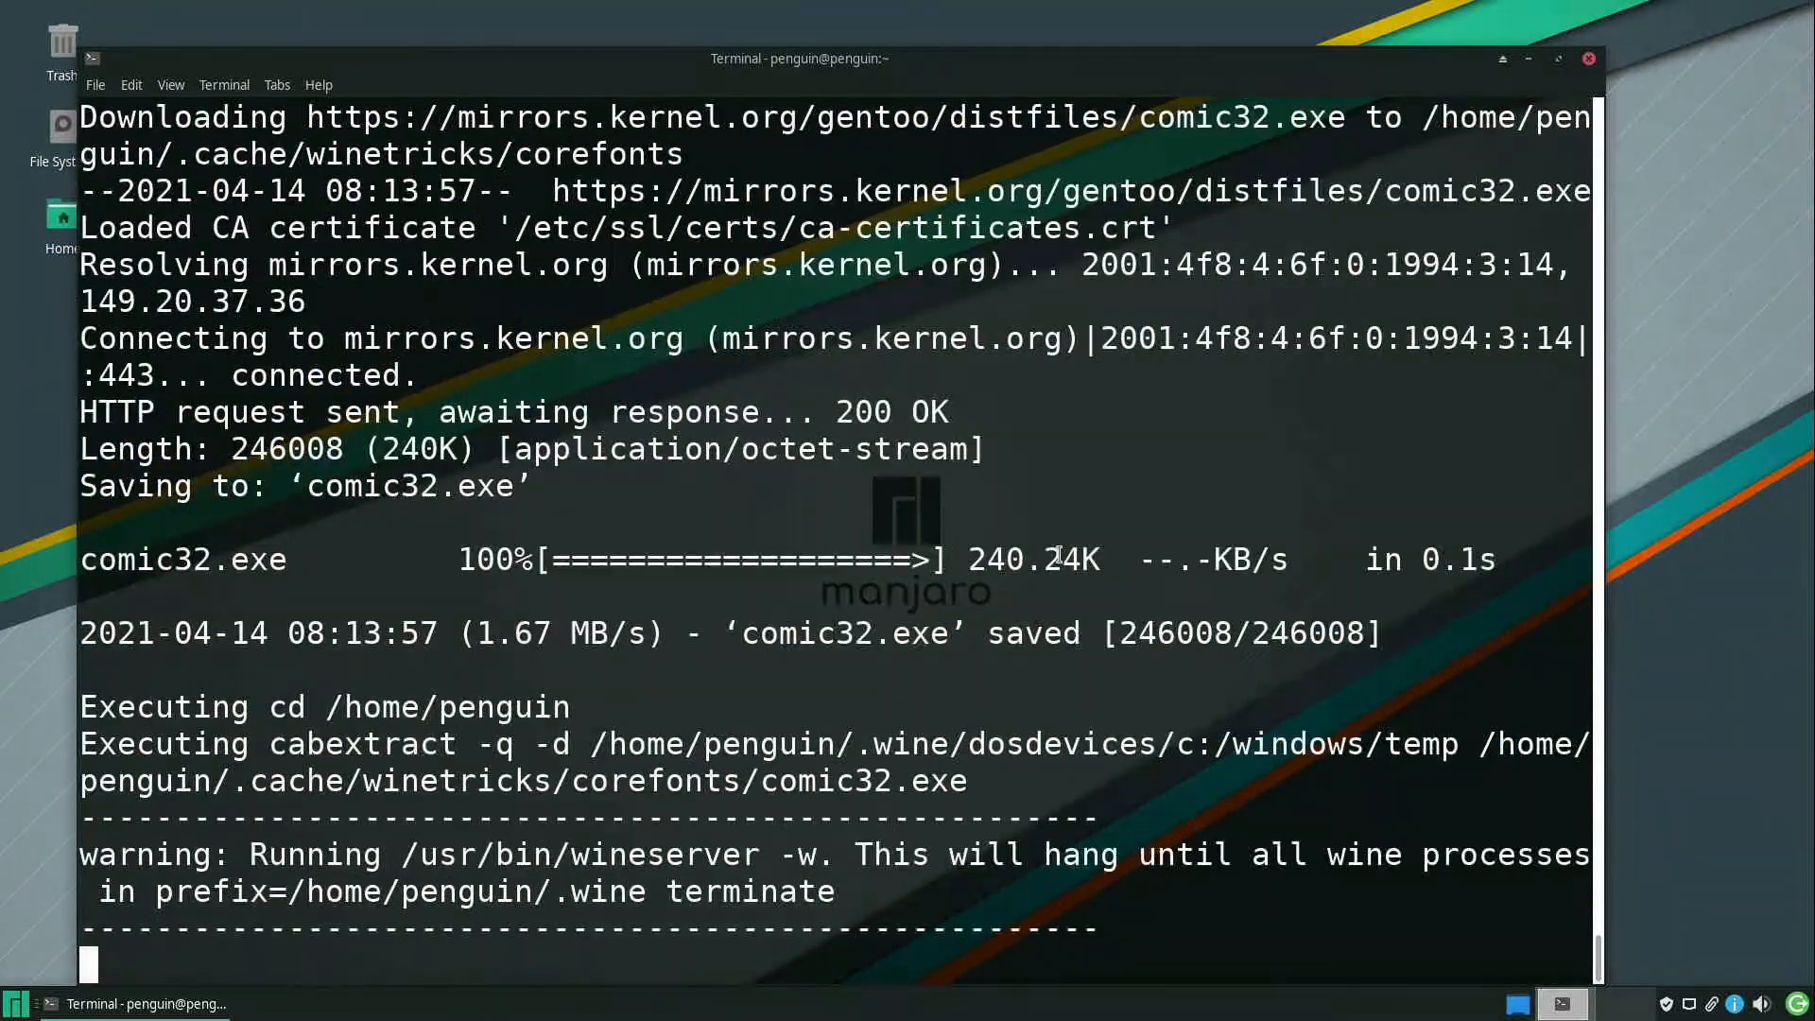
scroll("down", 3)
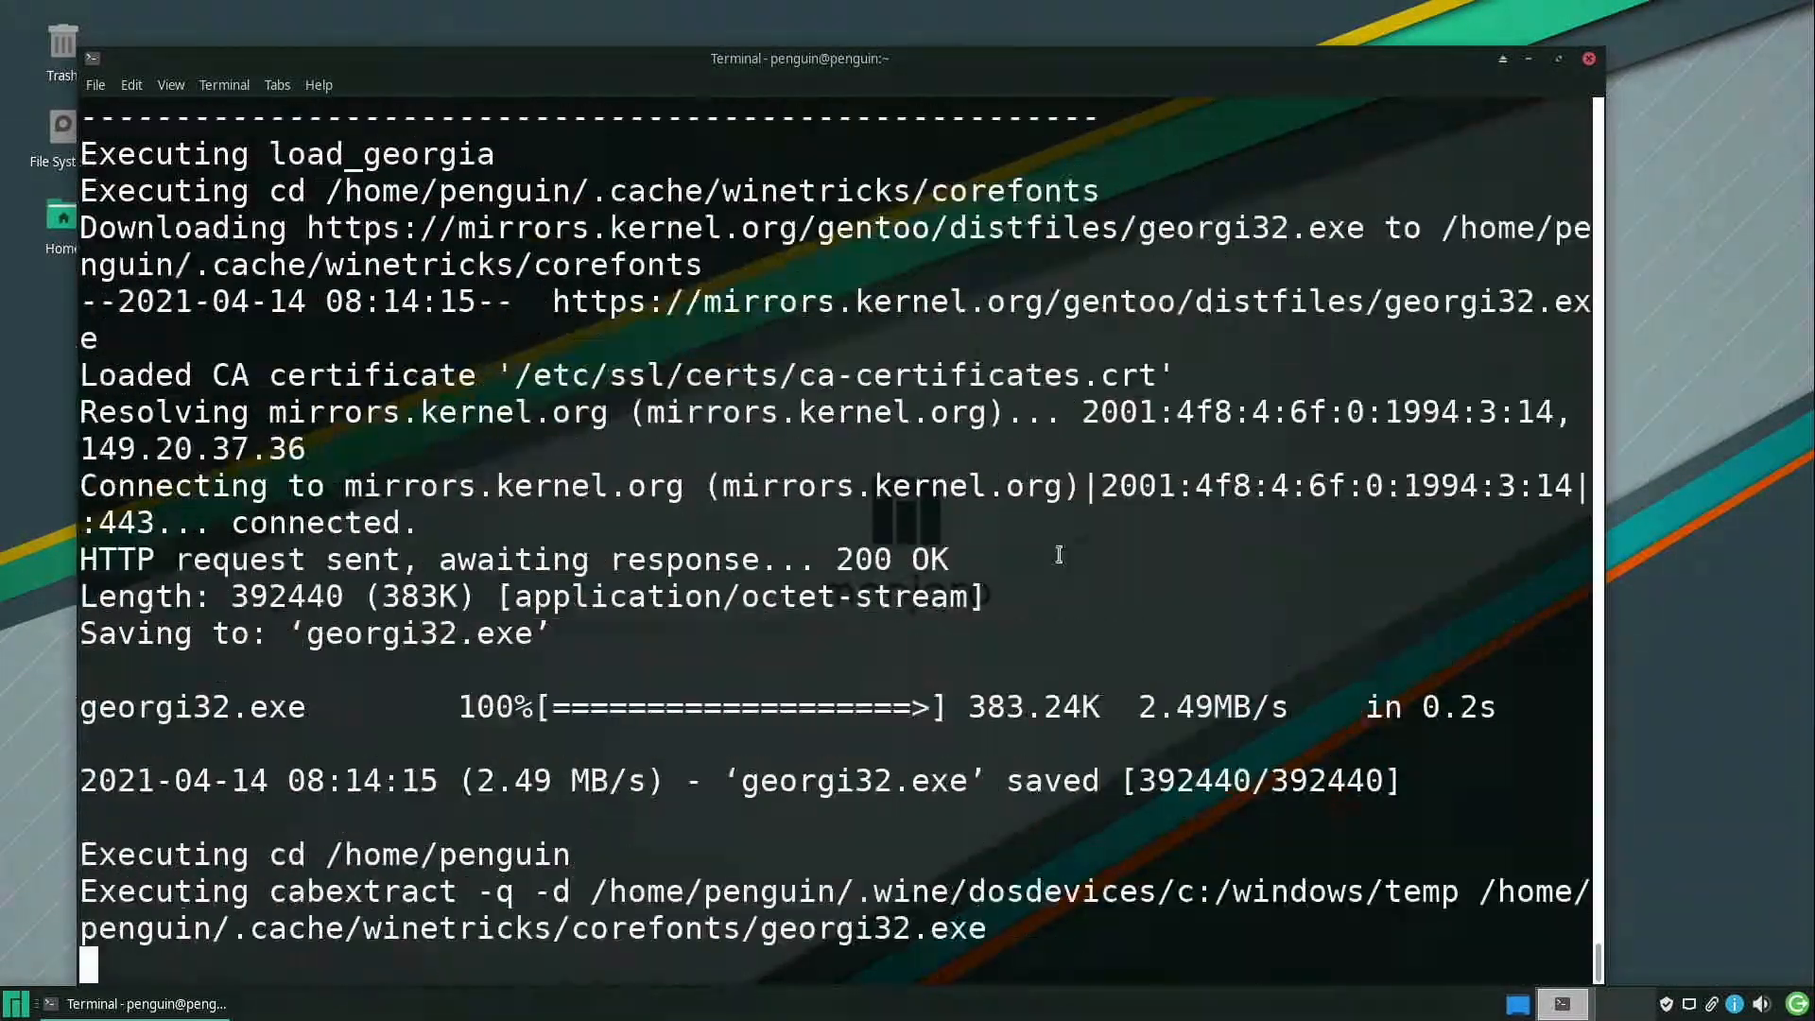
scroll("down", 3)
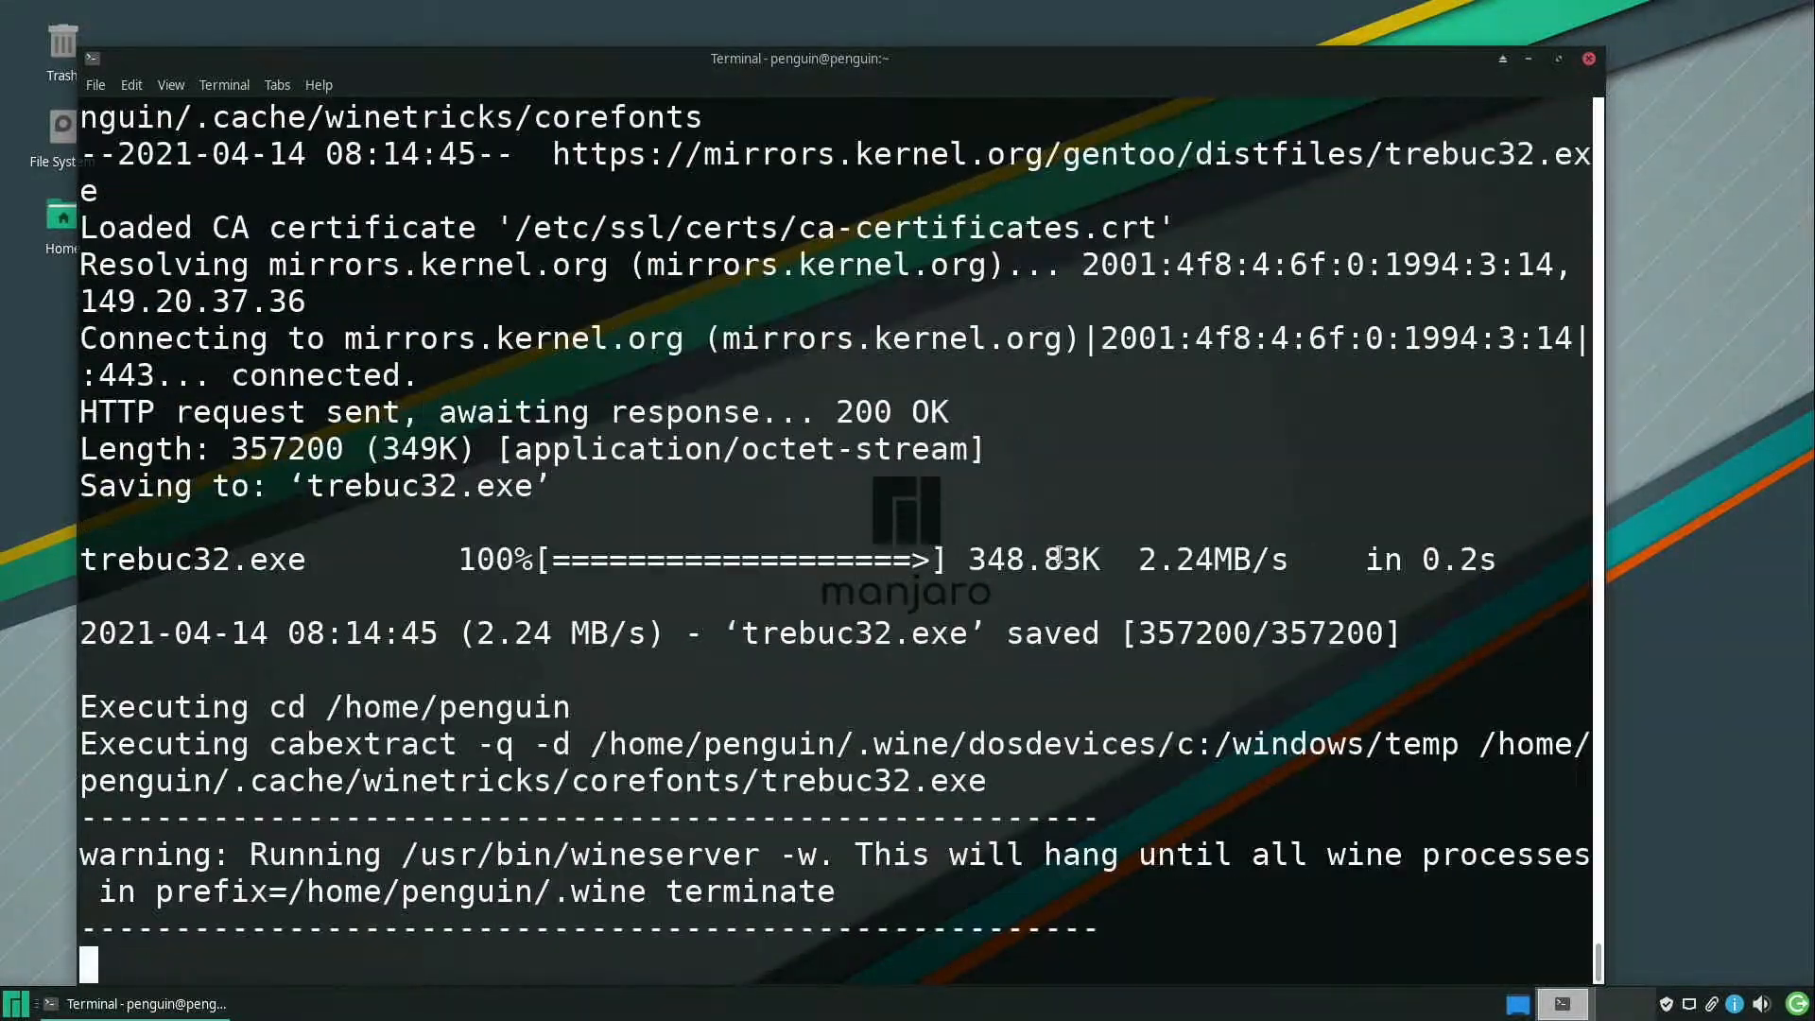
scroll("down", 3)
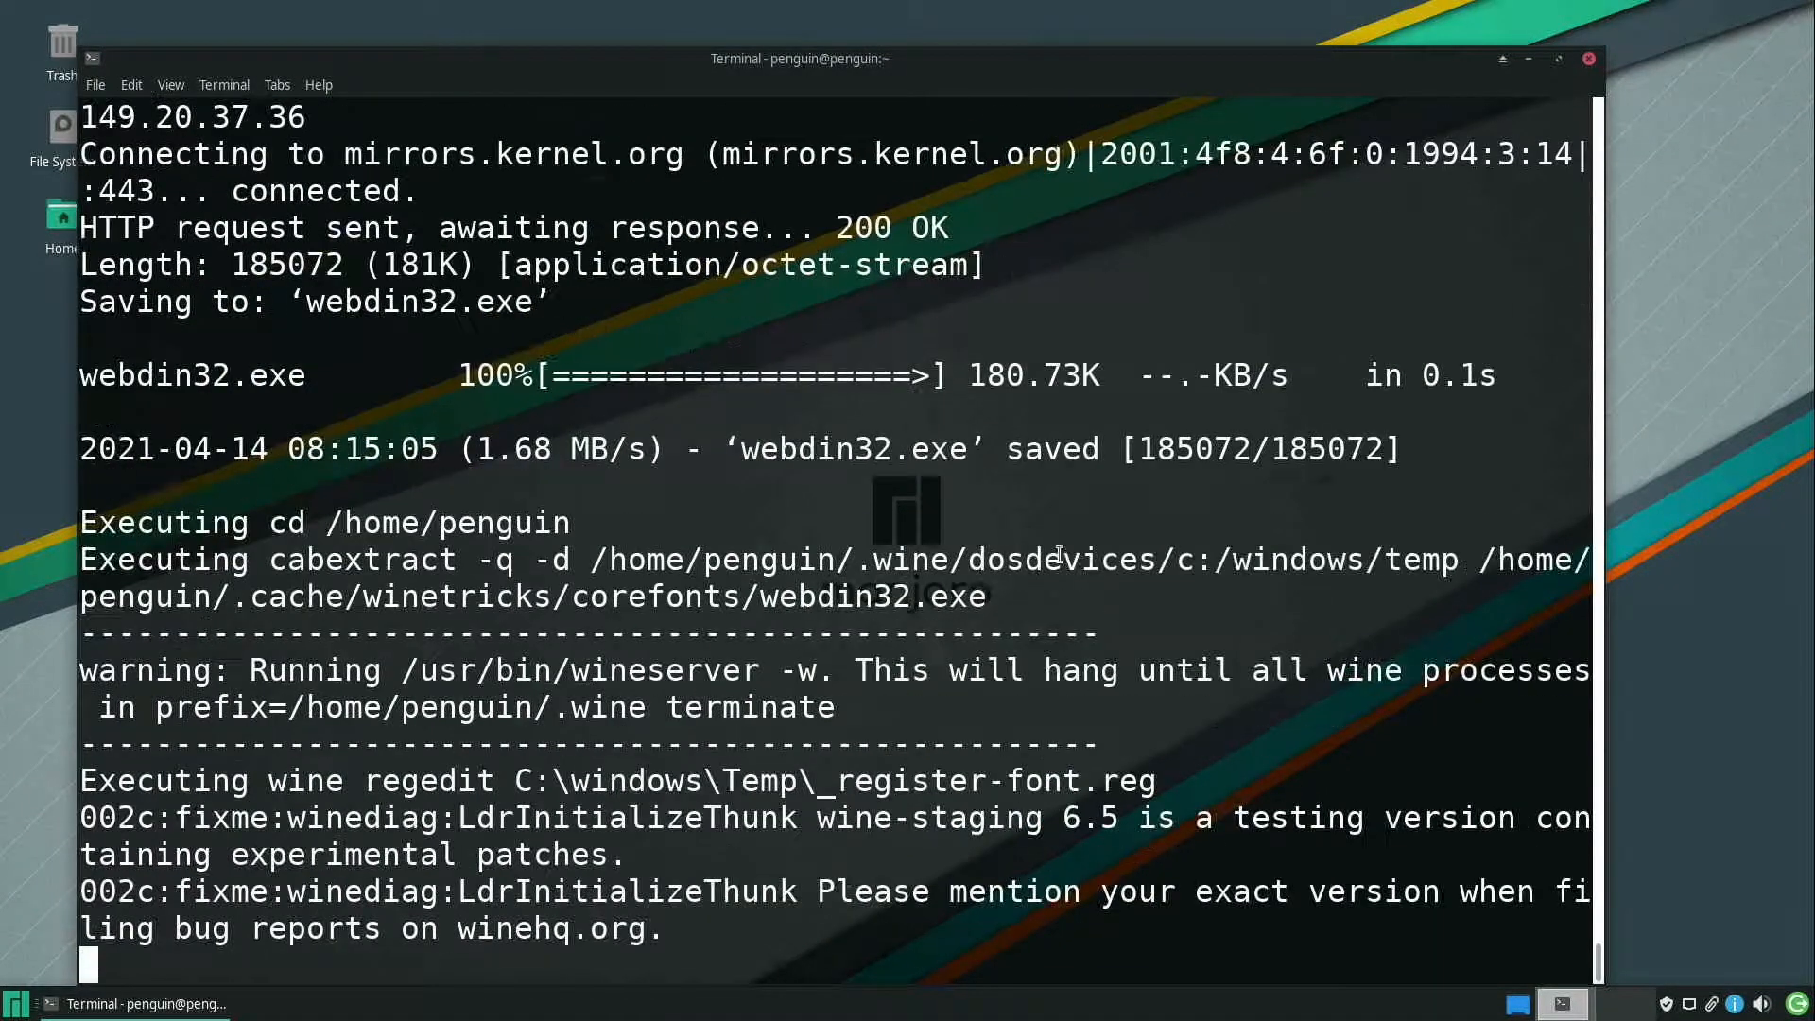
scroll("down", 3)
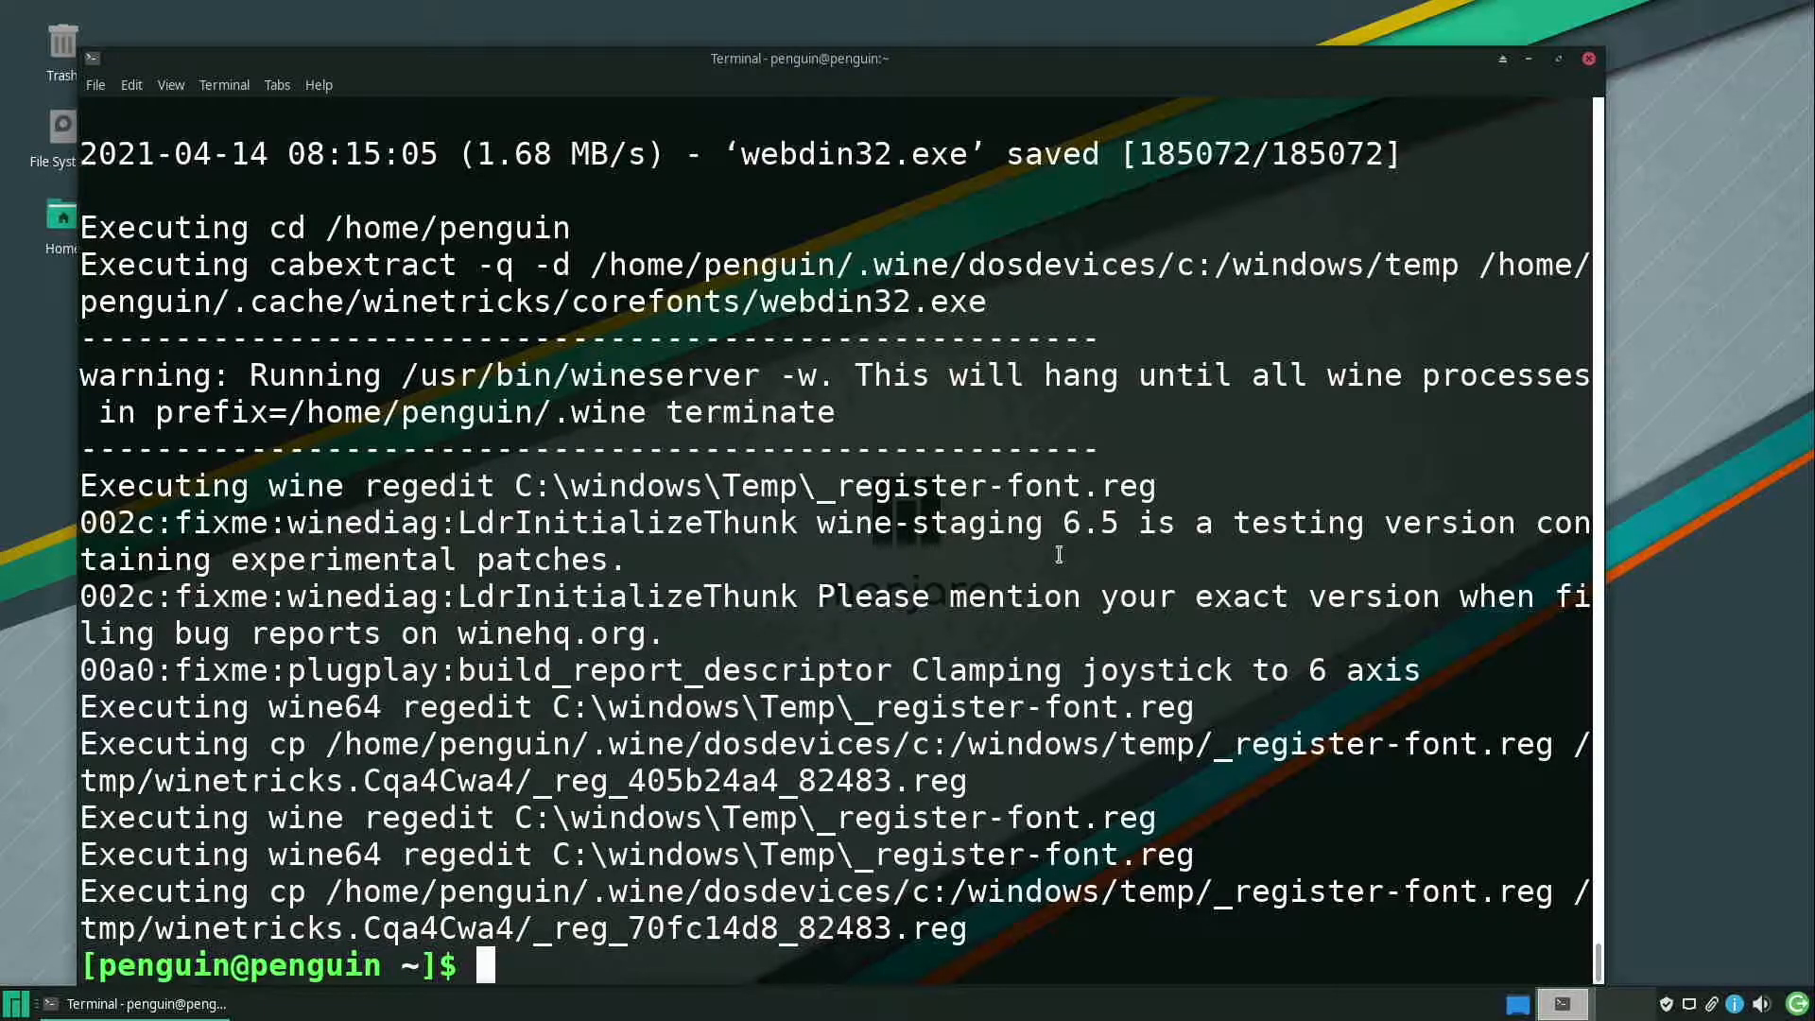
Run winetricks dxvk to register the d3dx9 native overrides
type("winetricks")
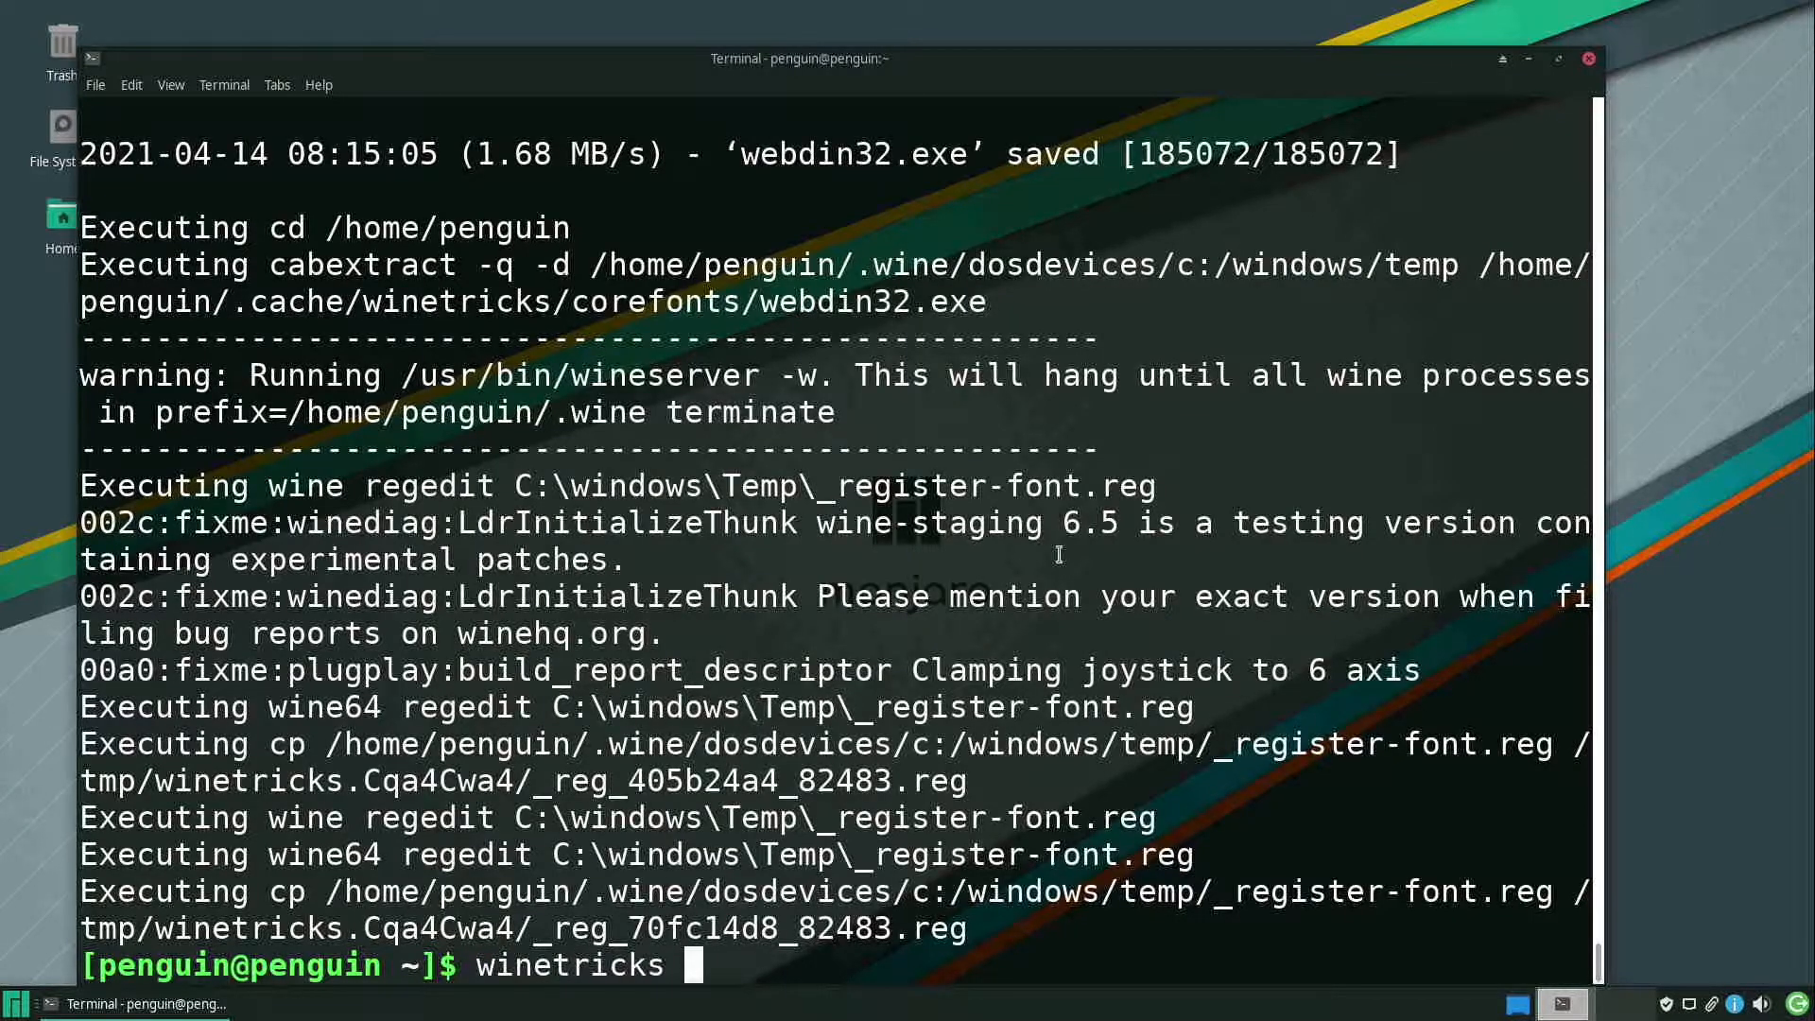
type("dxvk")
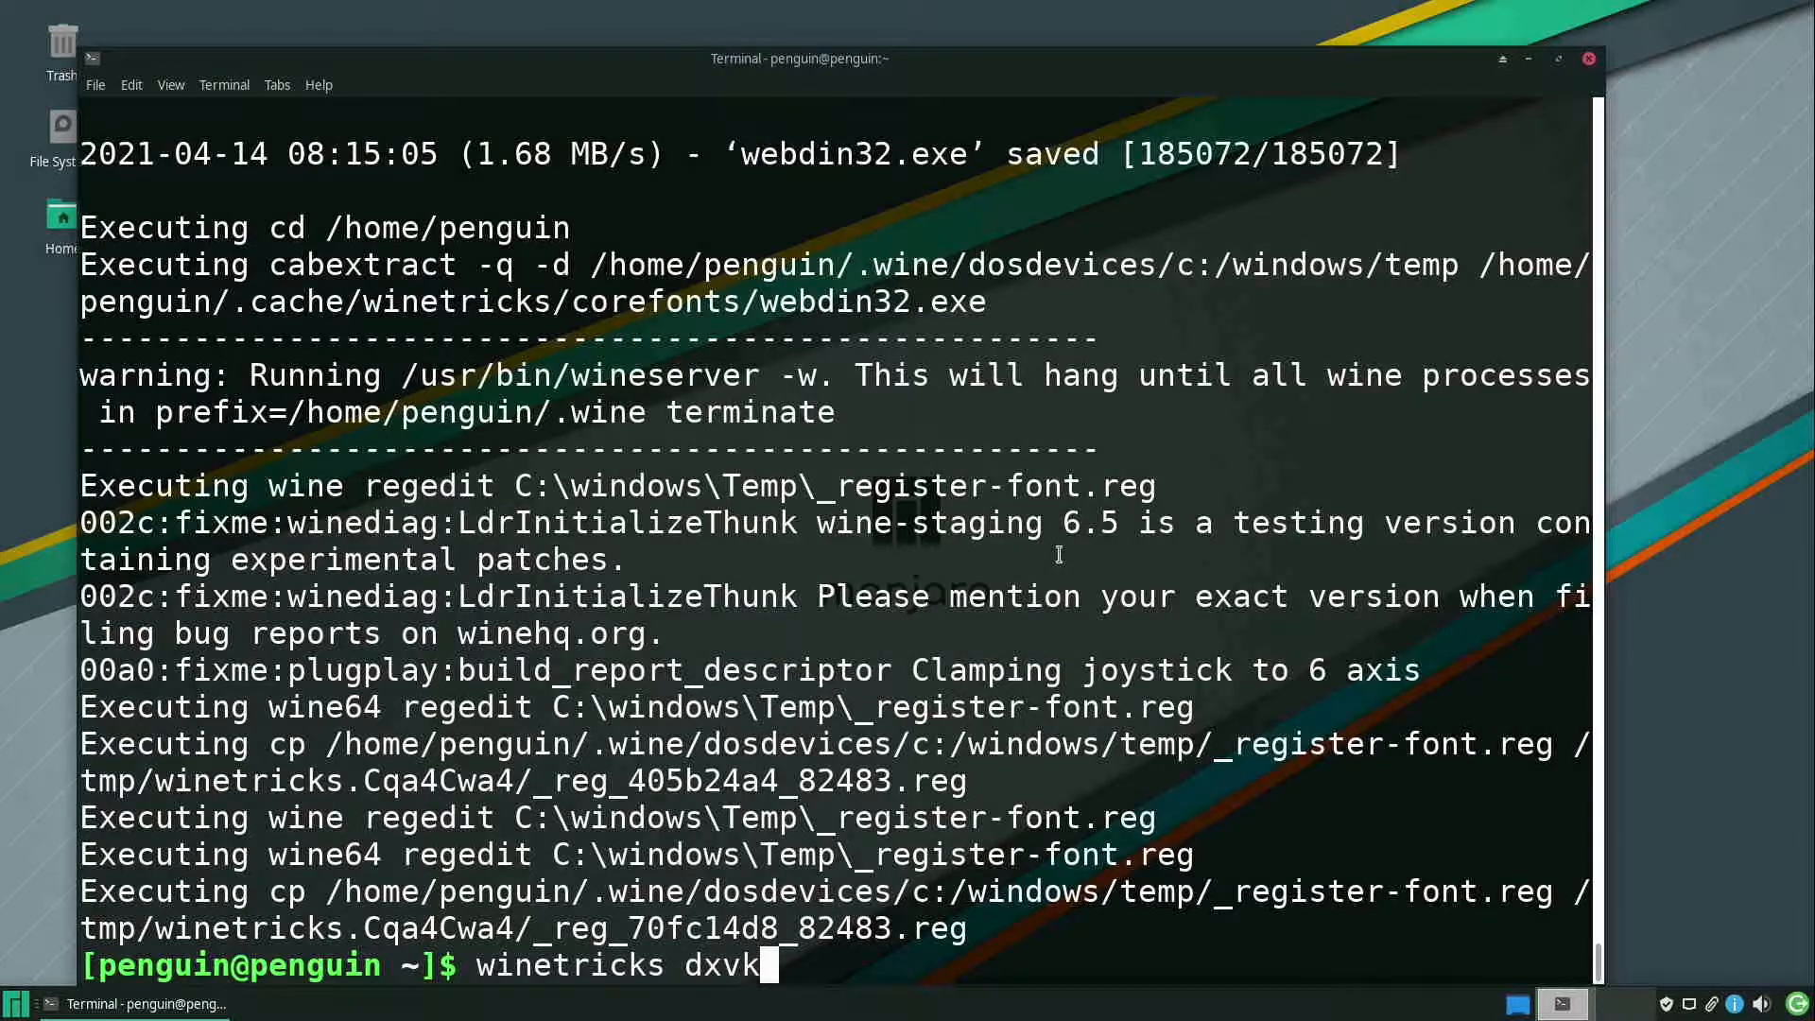
key("Return")
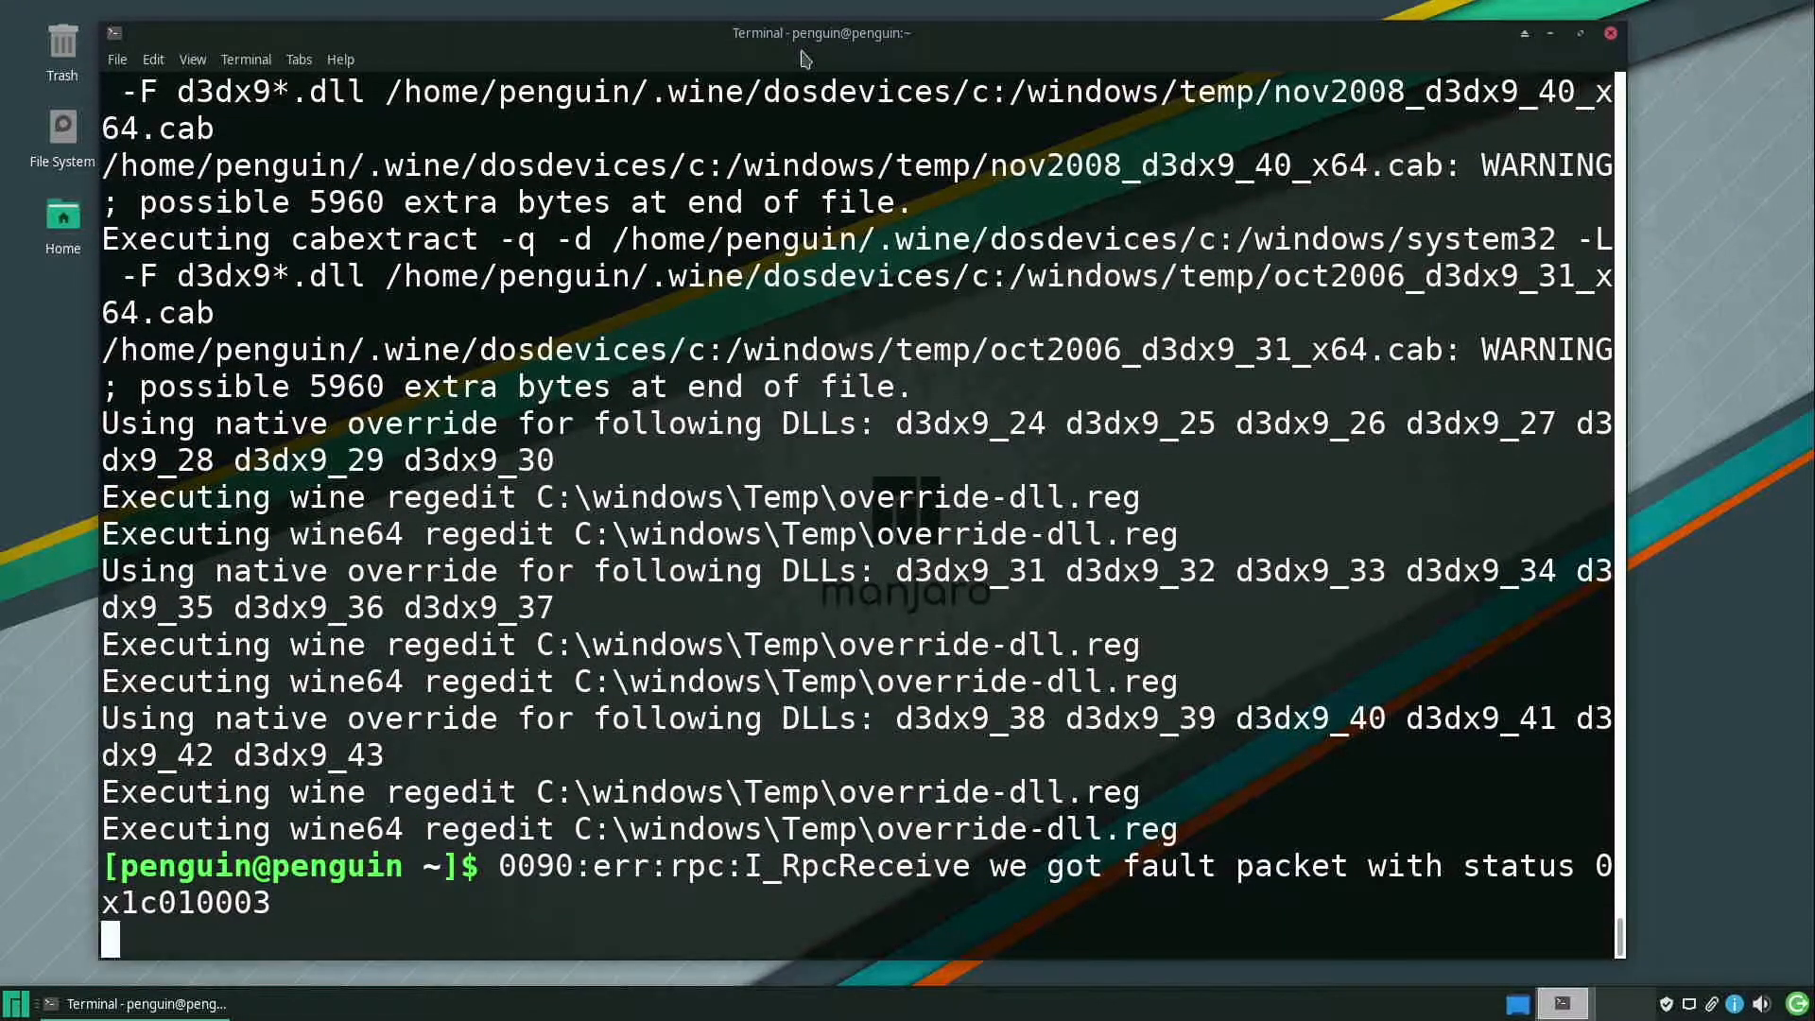
mouse_move(774, 176)
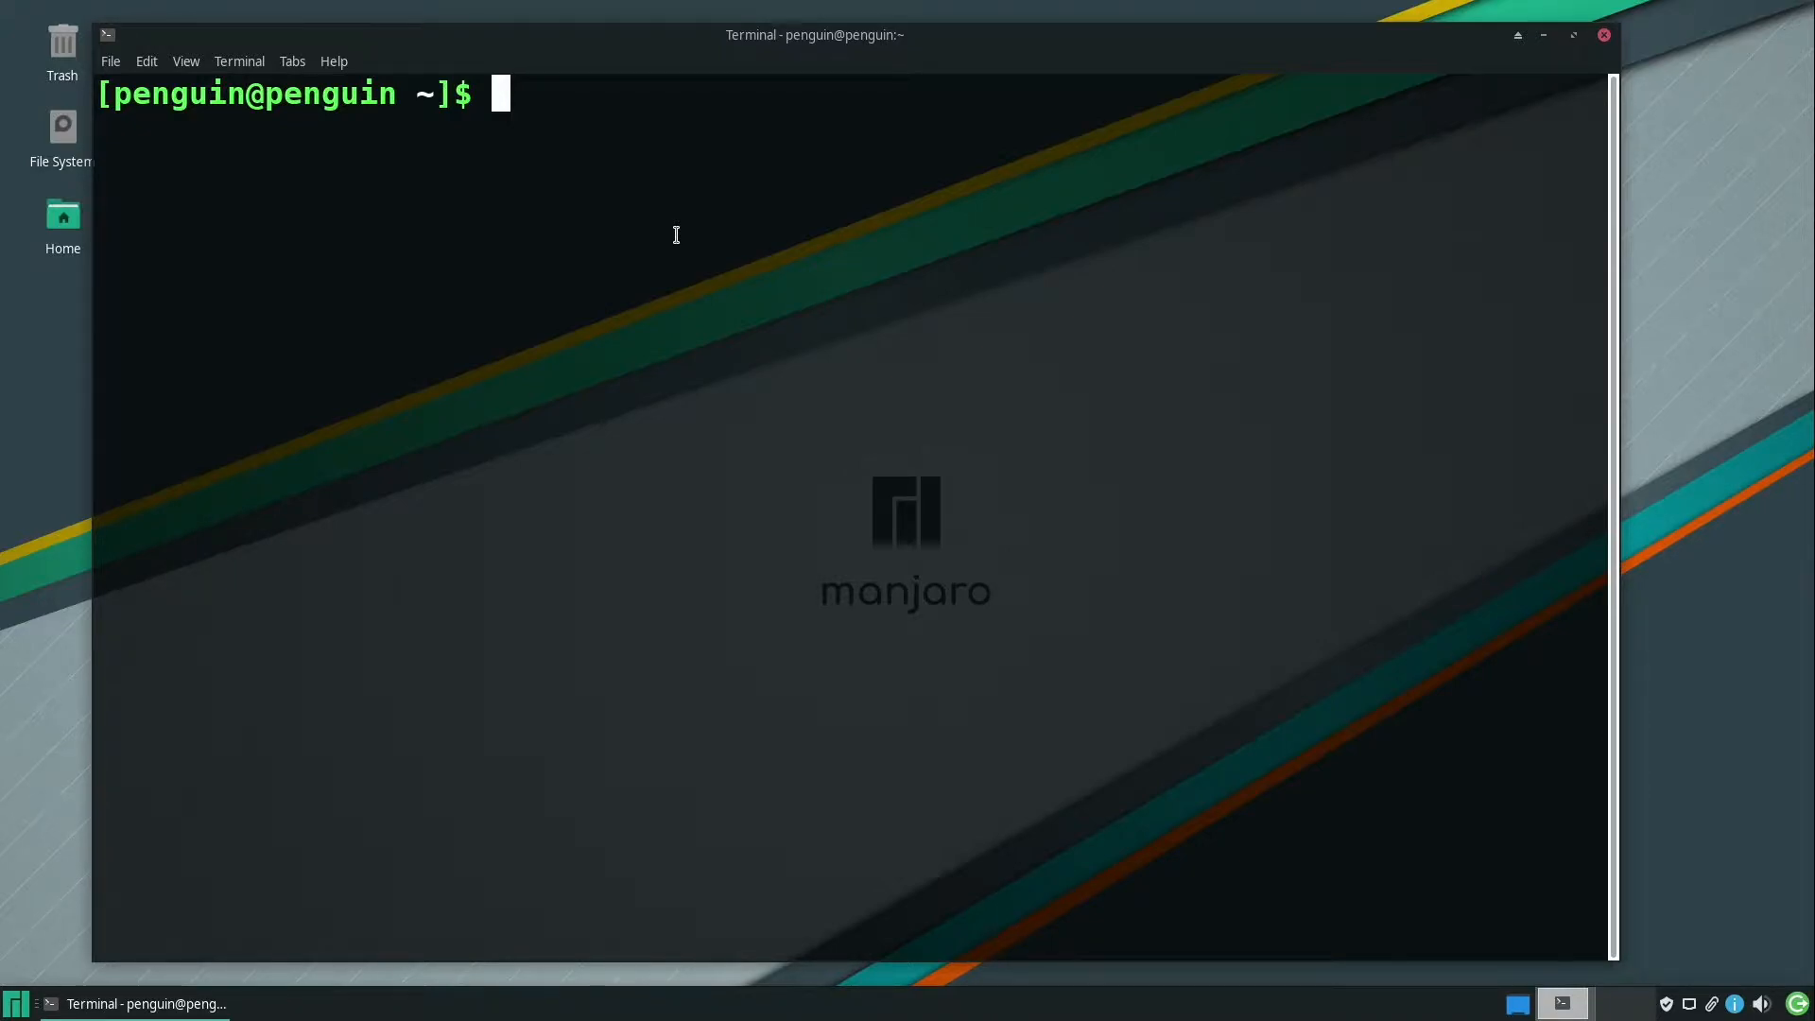
Launch winecfg, set Windows version to Windows 7, and view the Libraries tab
type("winecfg")
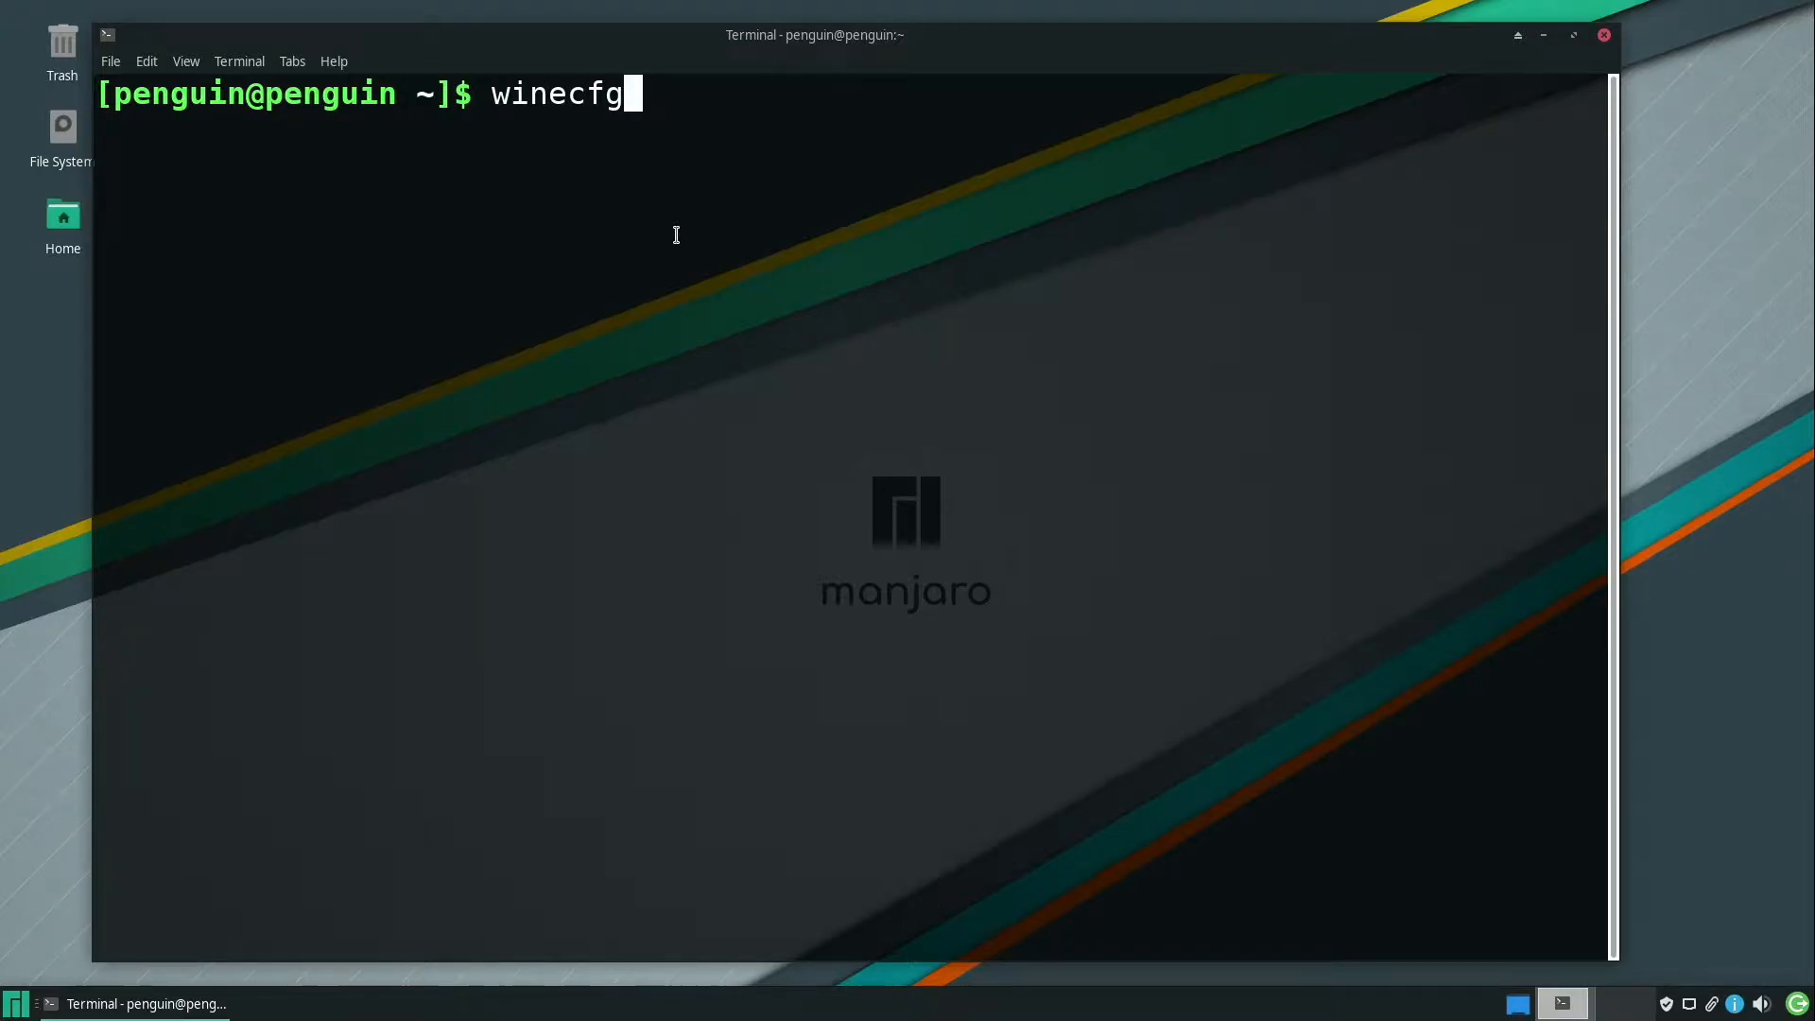
key("Return")
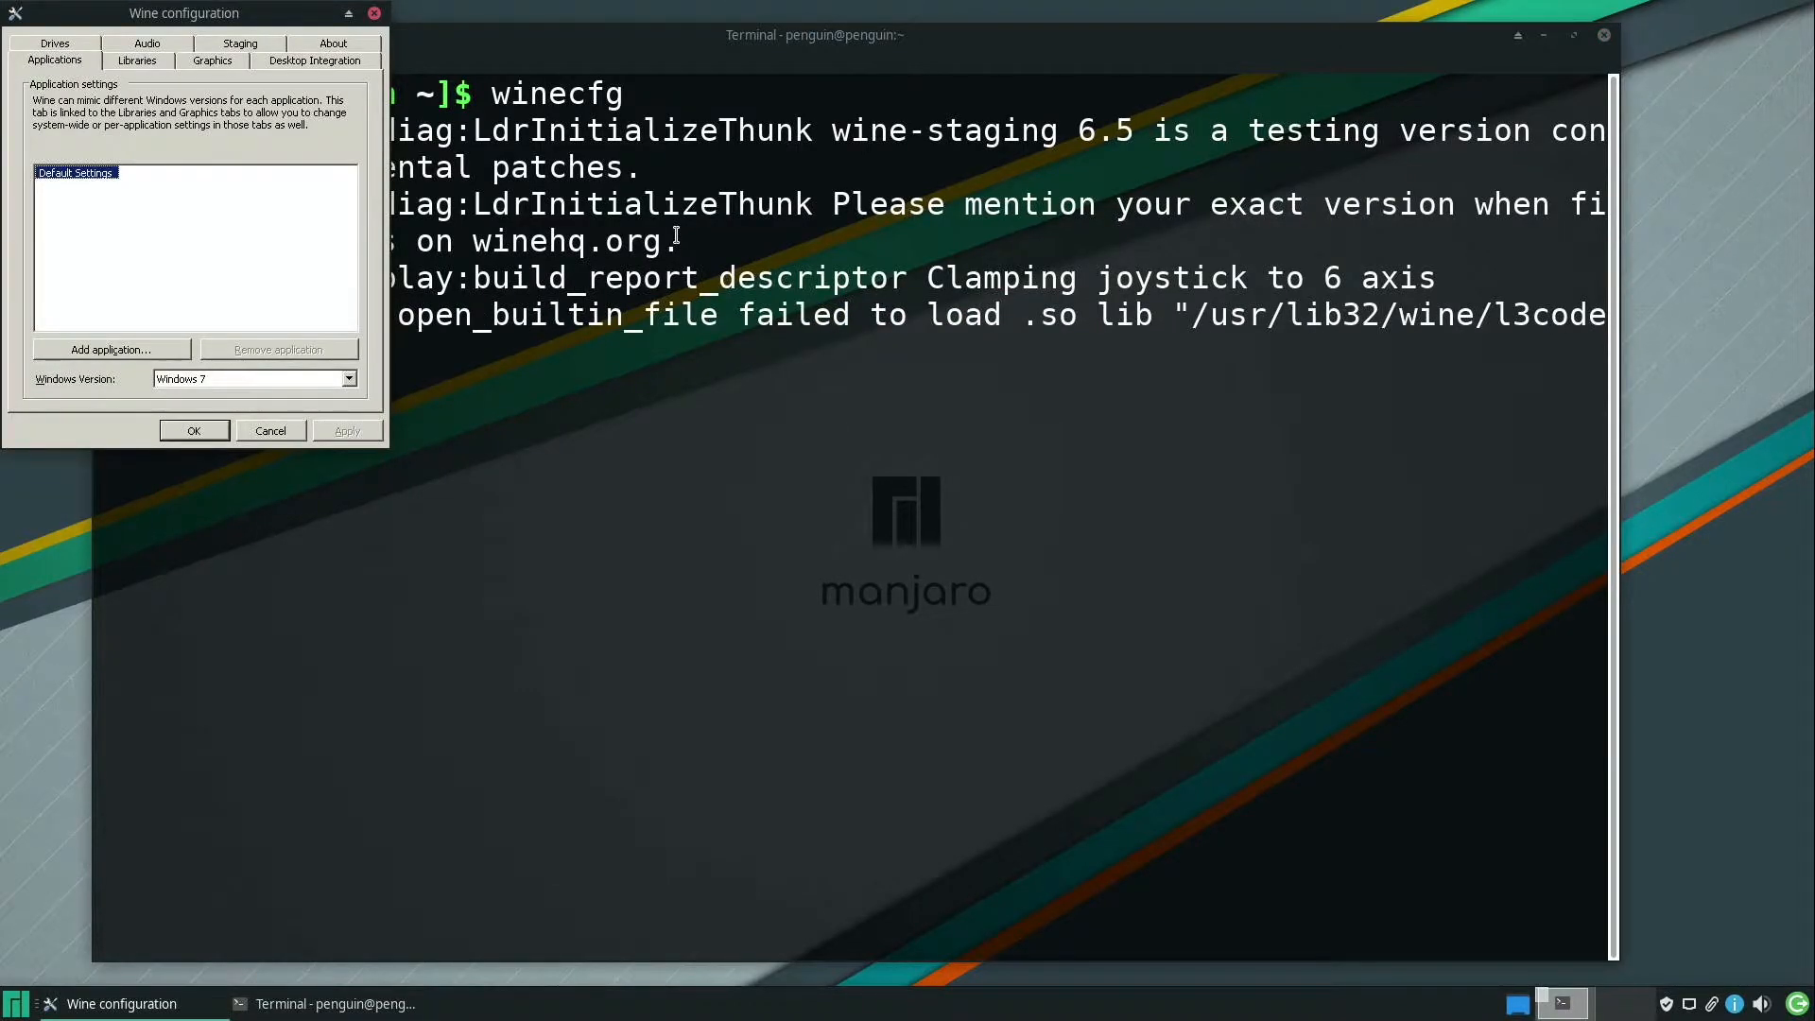
left_click_drag(183, 12, 252, 101)
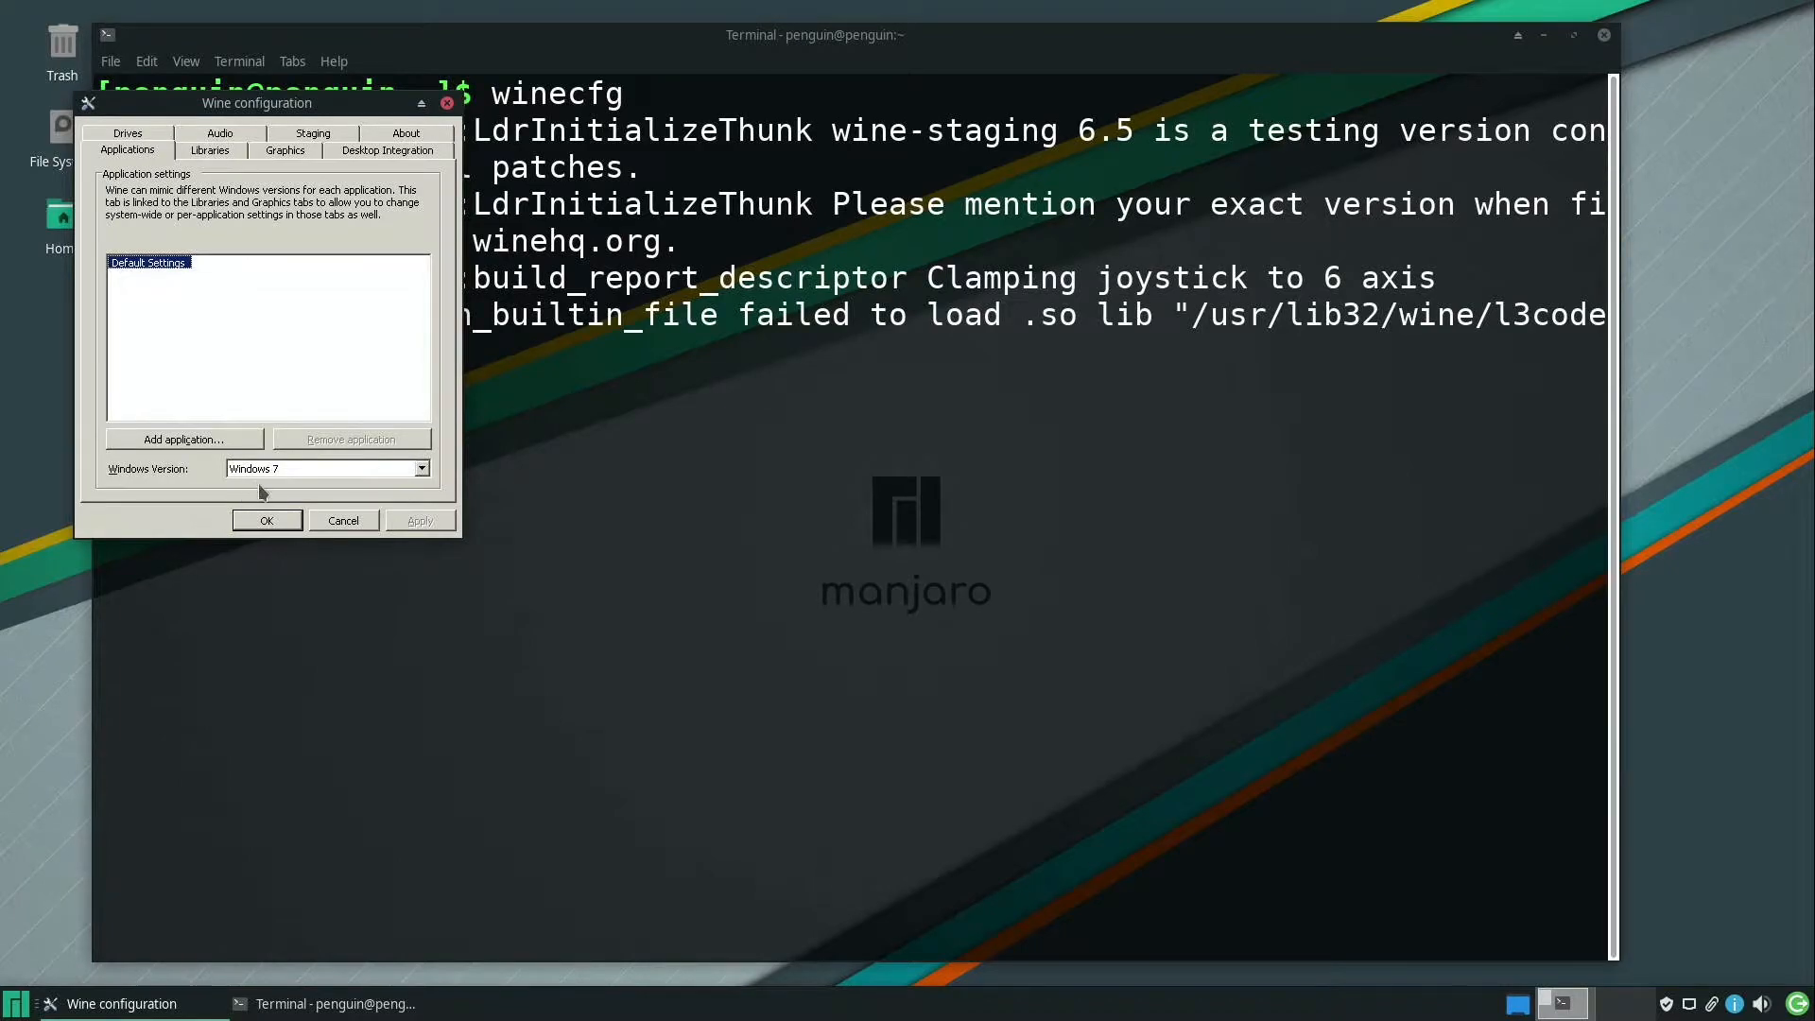
left_click(420, 468)
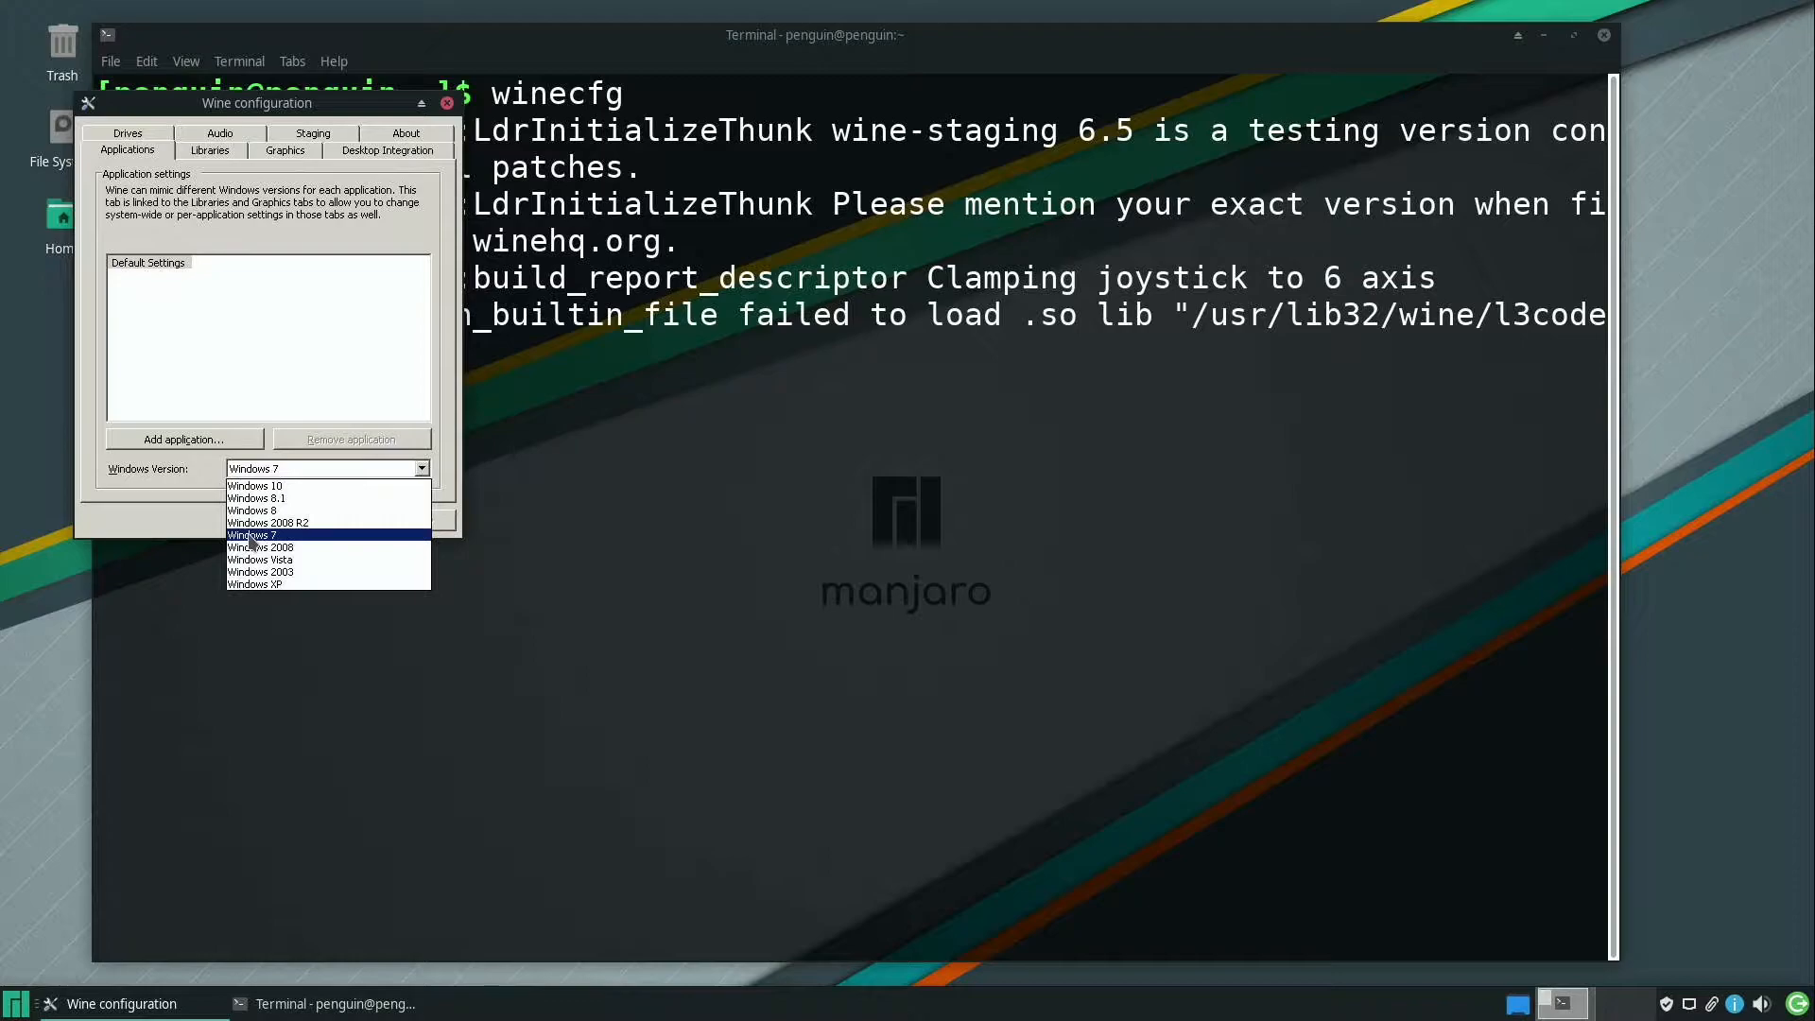
left_click(252, 535)
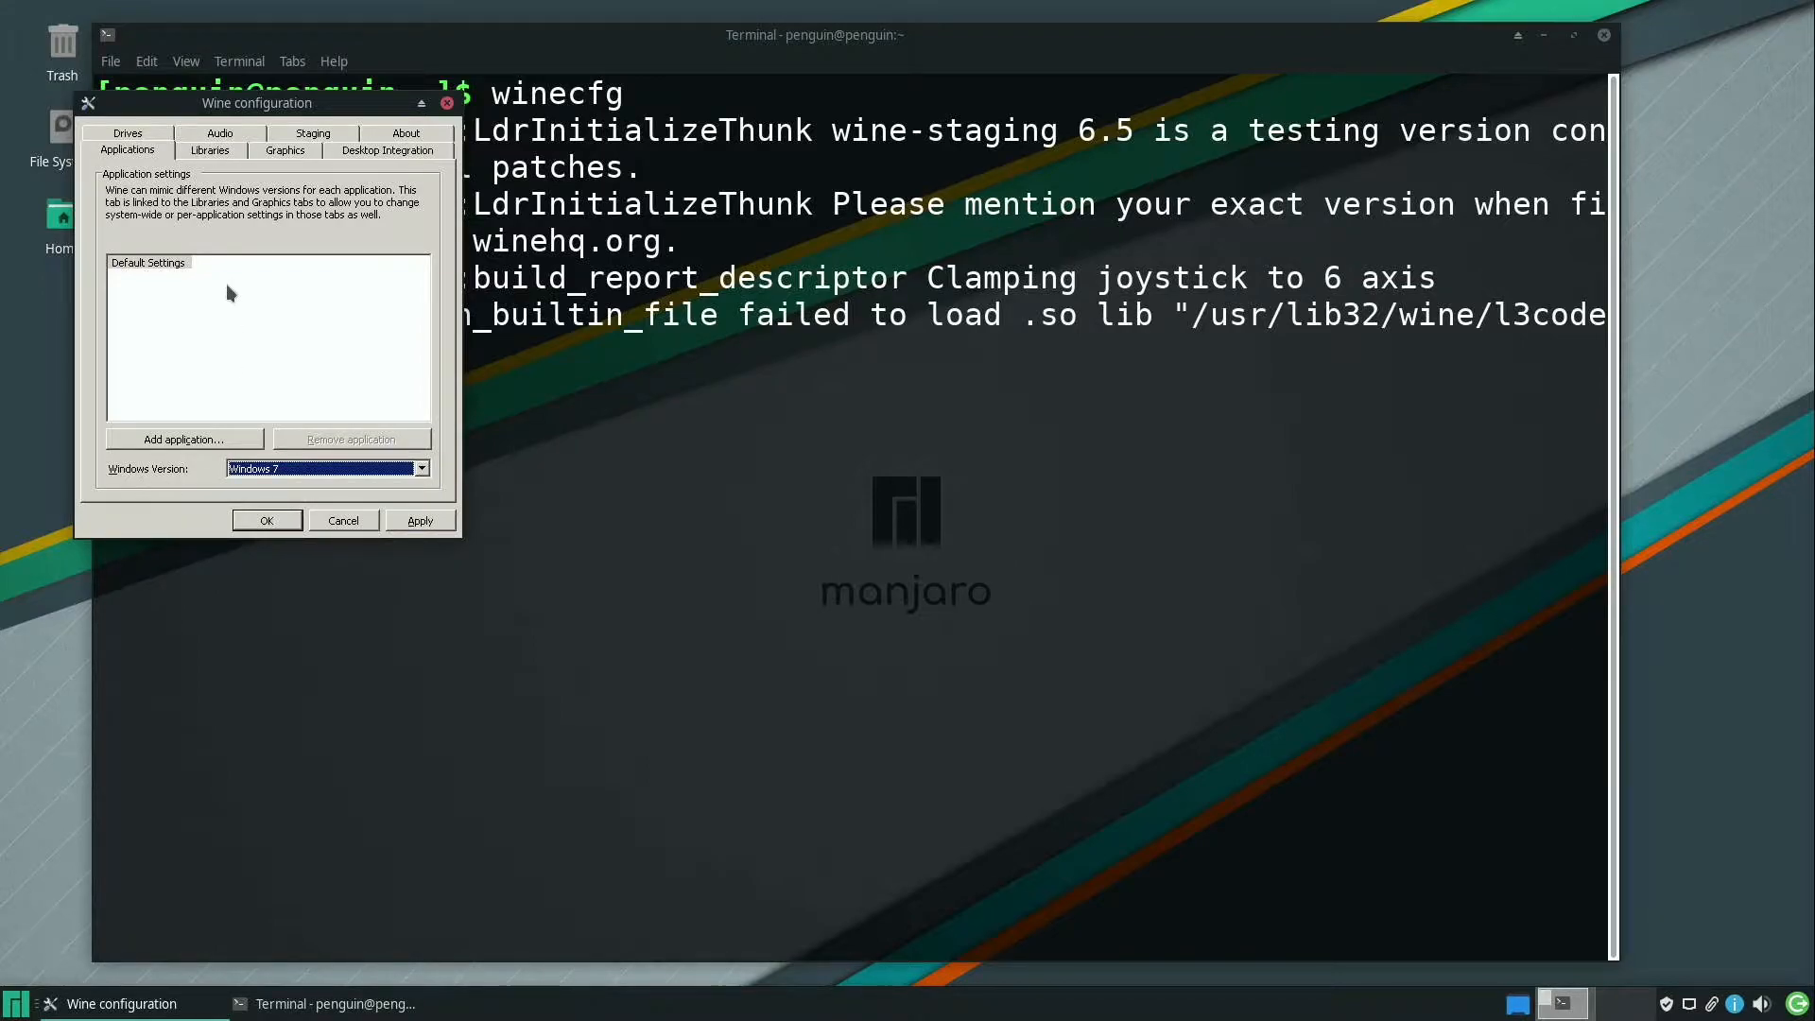
left_click(210, 150)
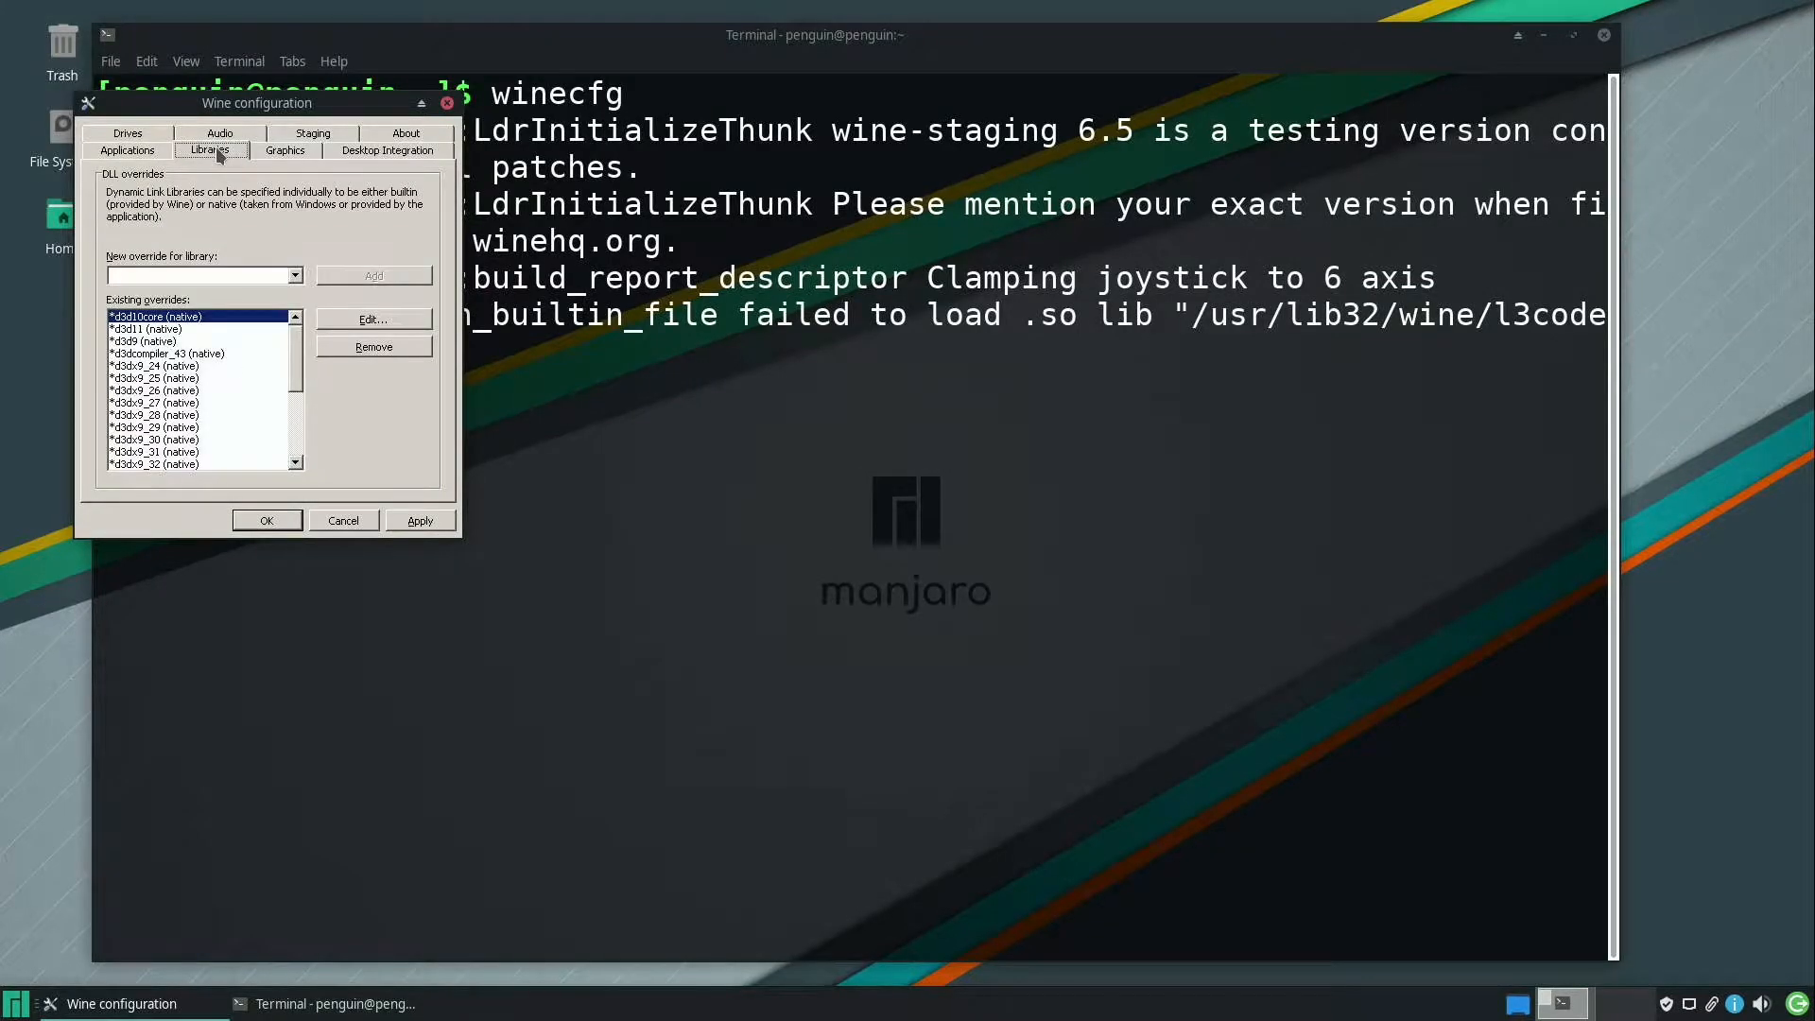
mouse_move(248, 272)
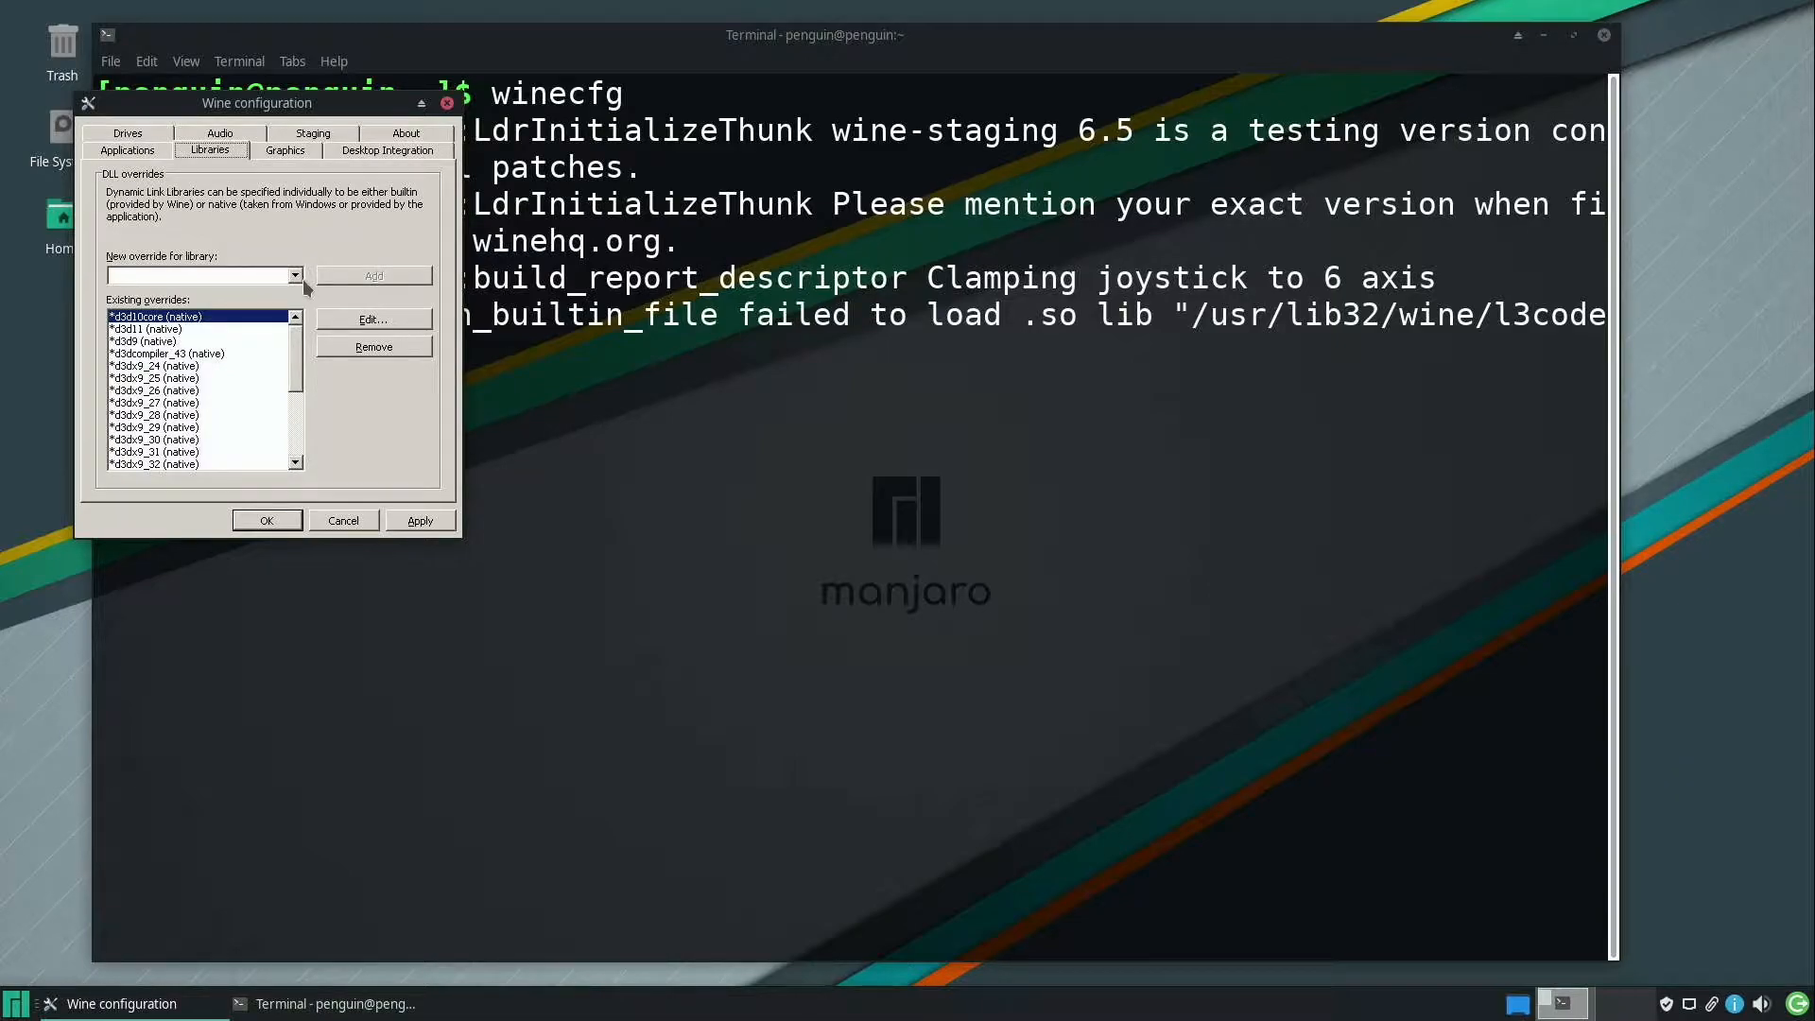
Add a ucrtbase DLL override, apply it, and close winecfg with OK
left_click(294, 275)
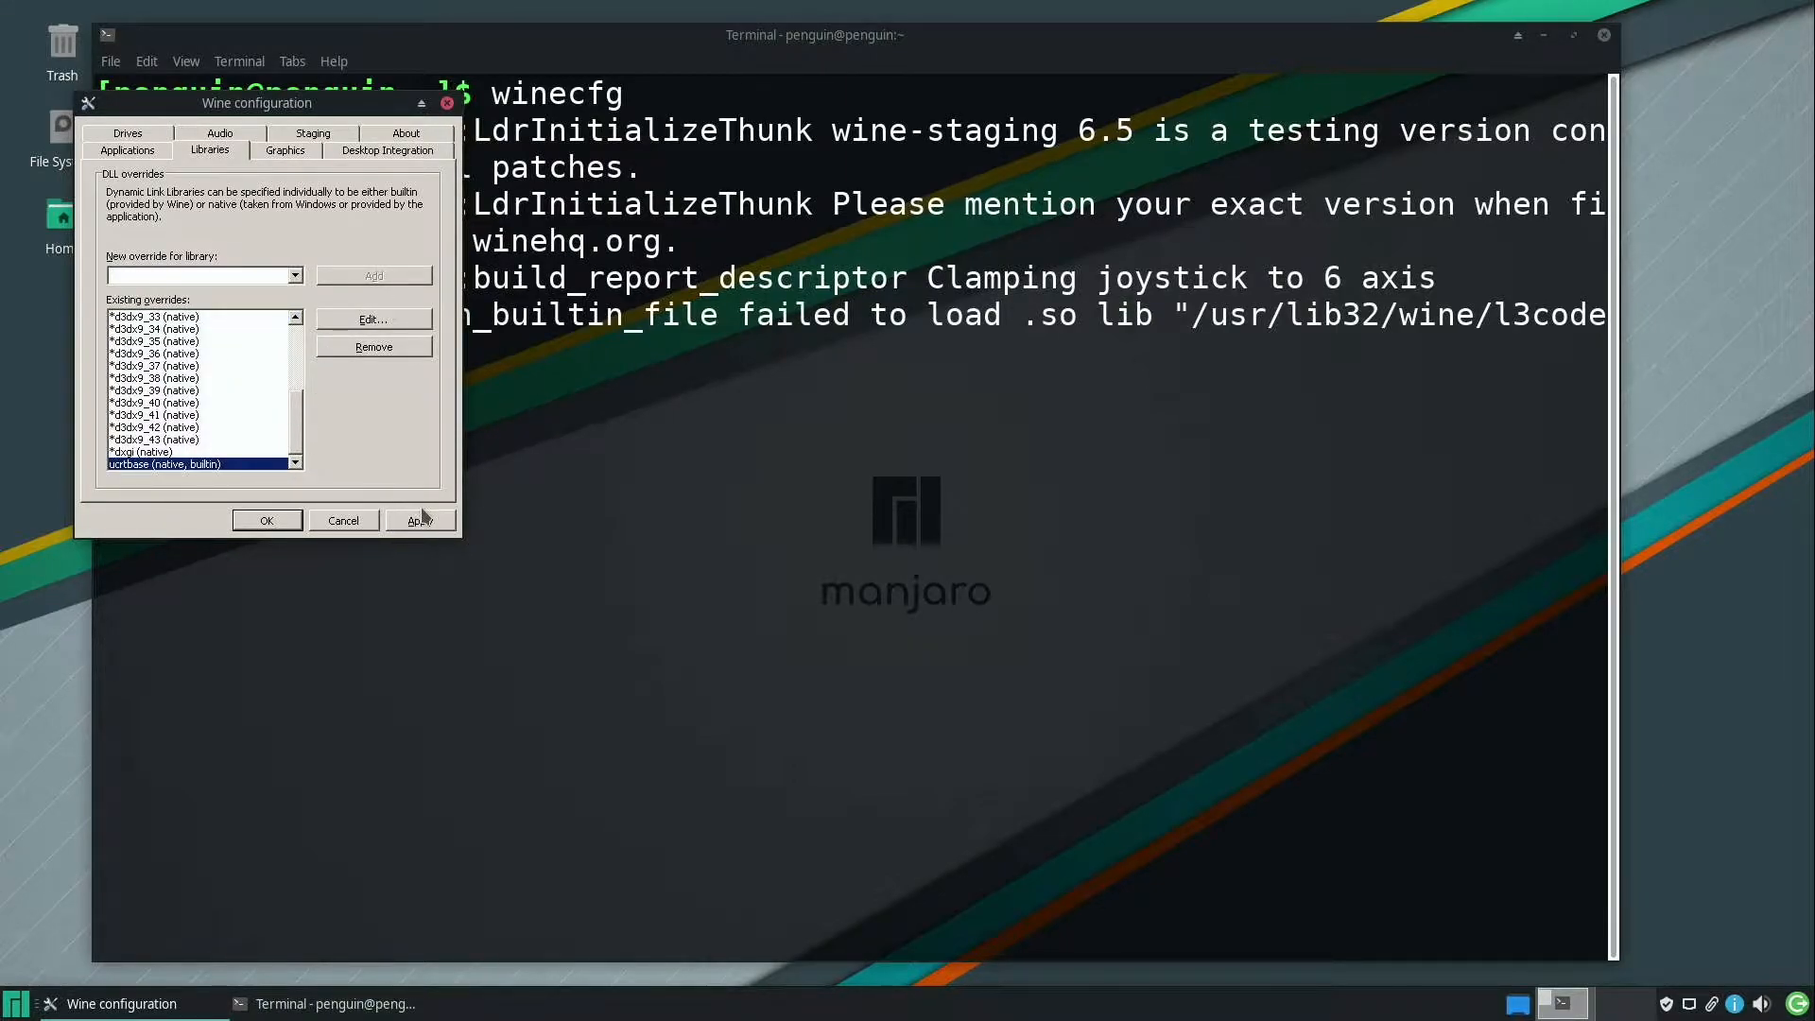
mouse_move(419, 520)
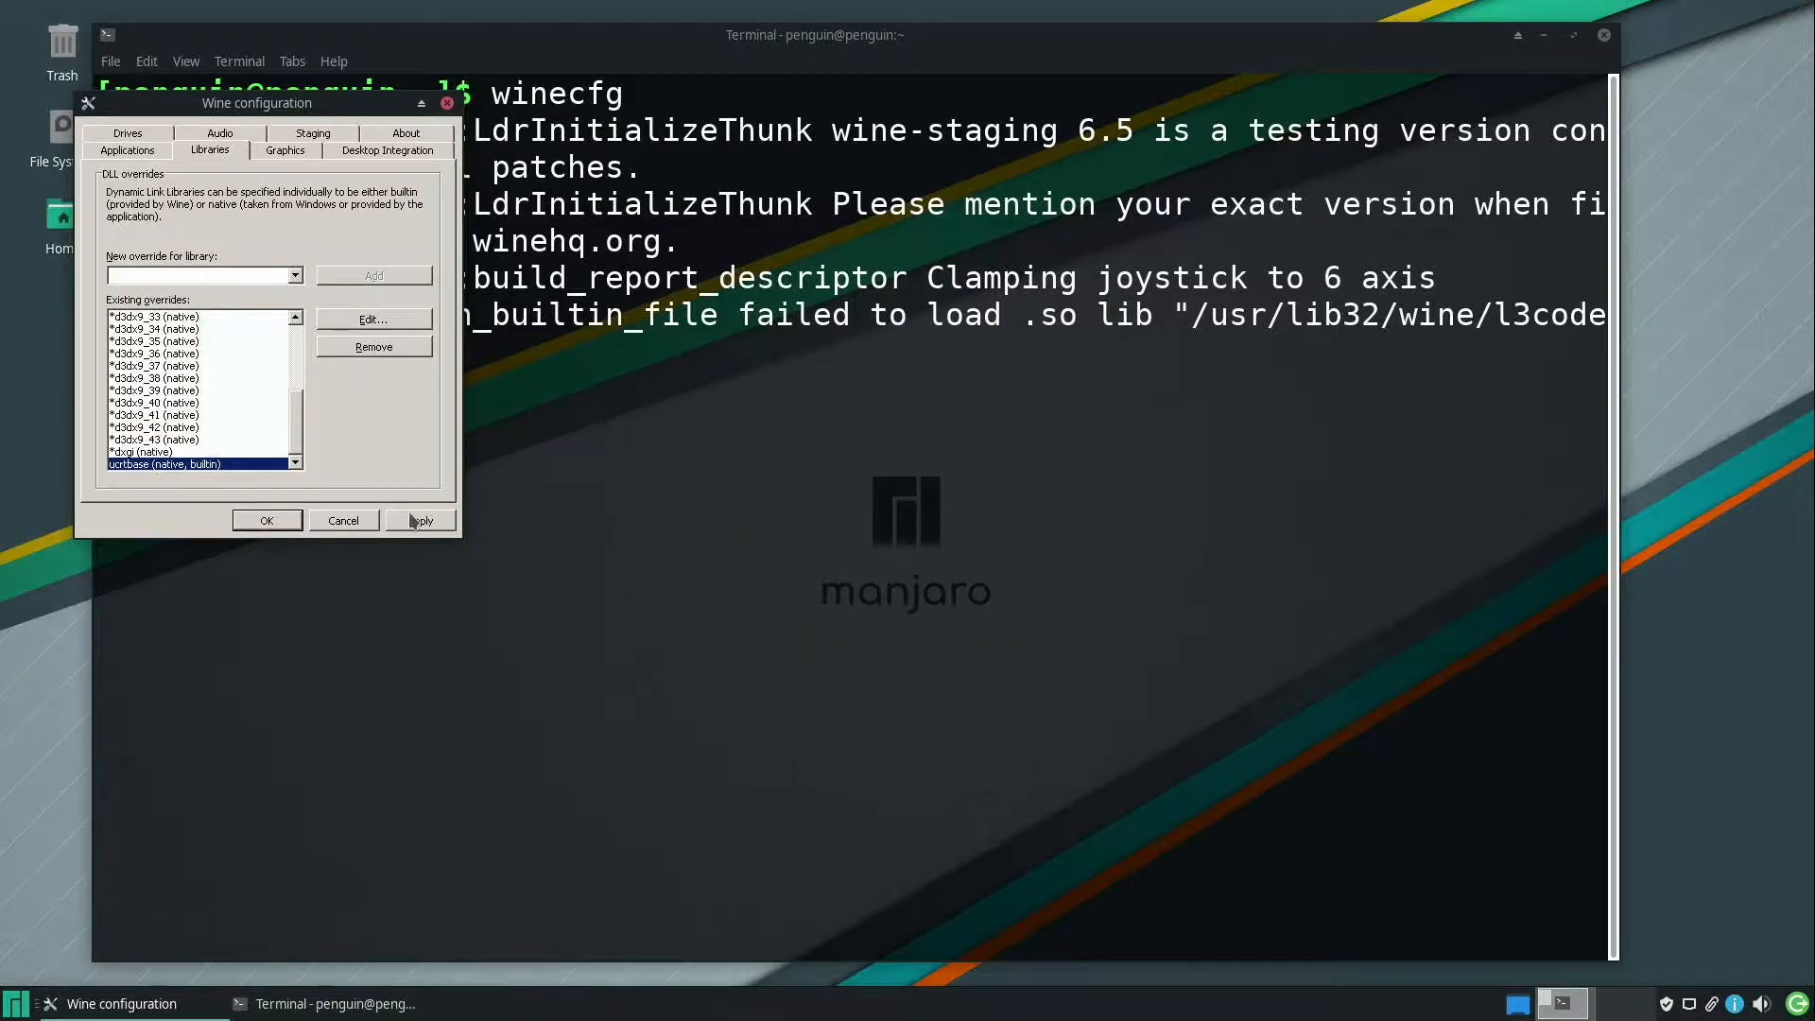
left_click(419, 520)
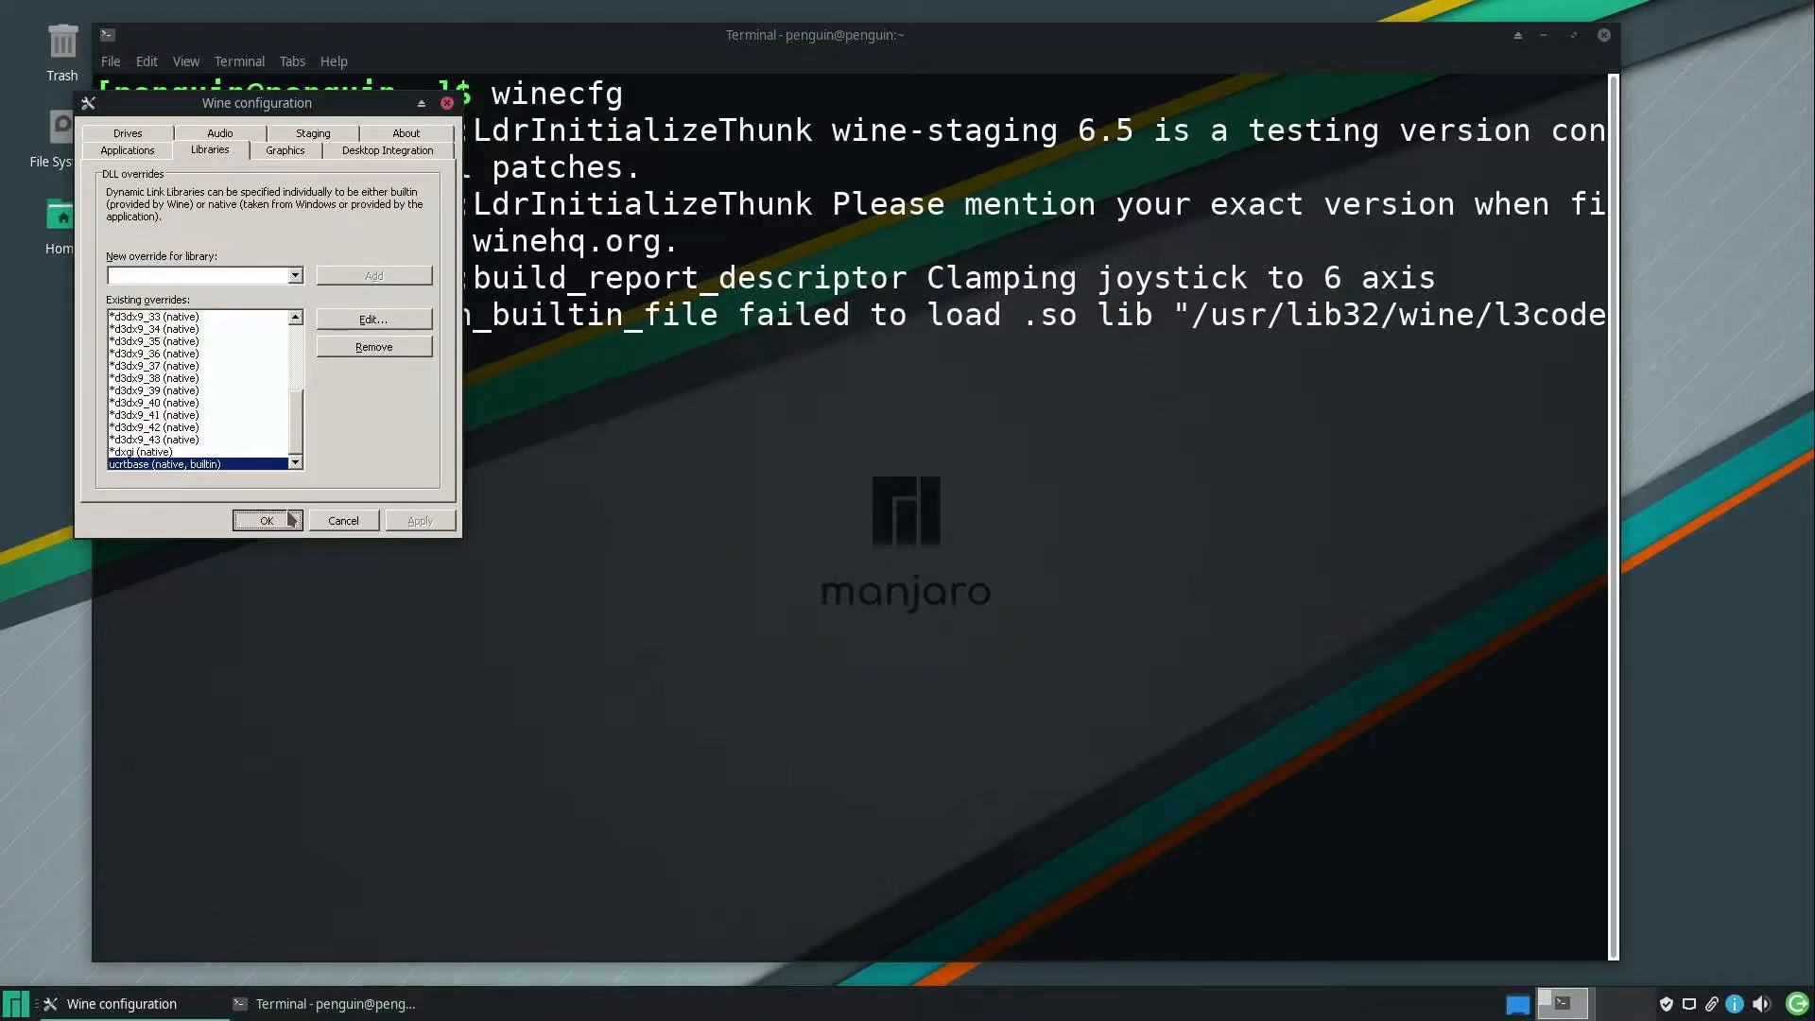
left_click(267, 520)
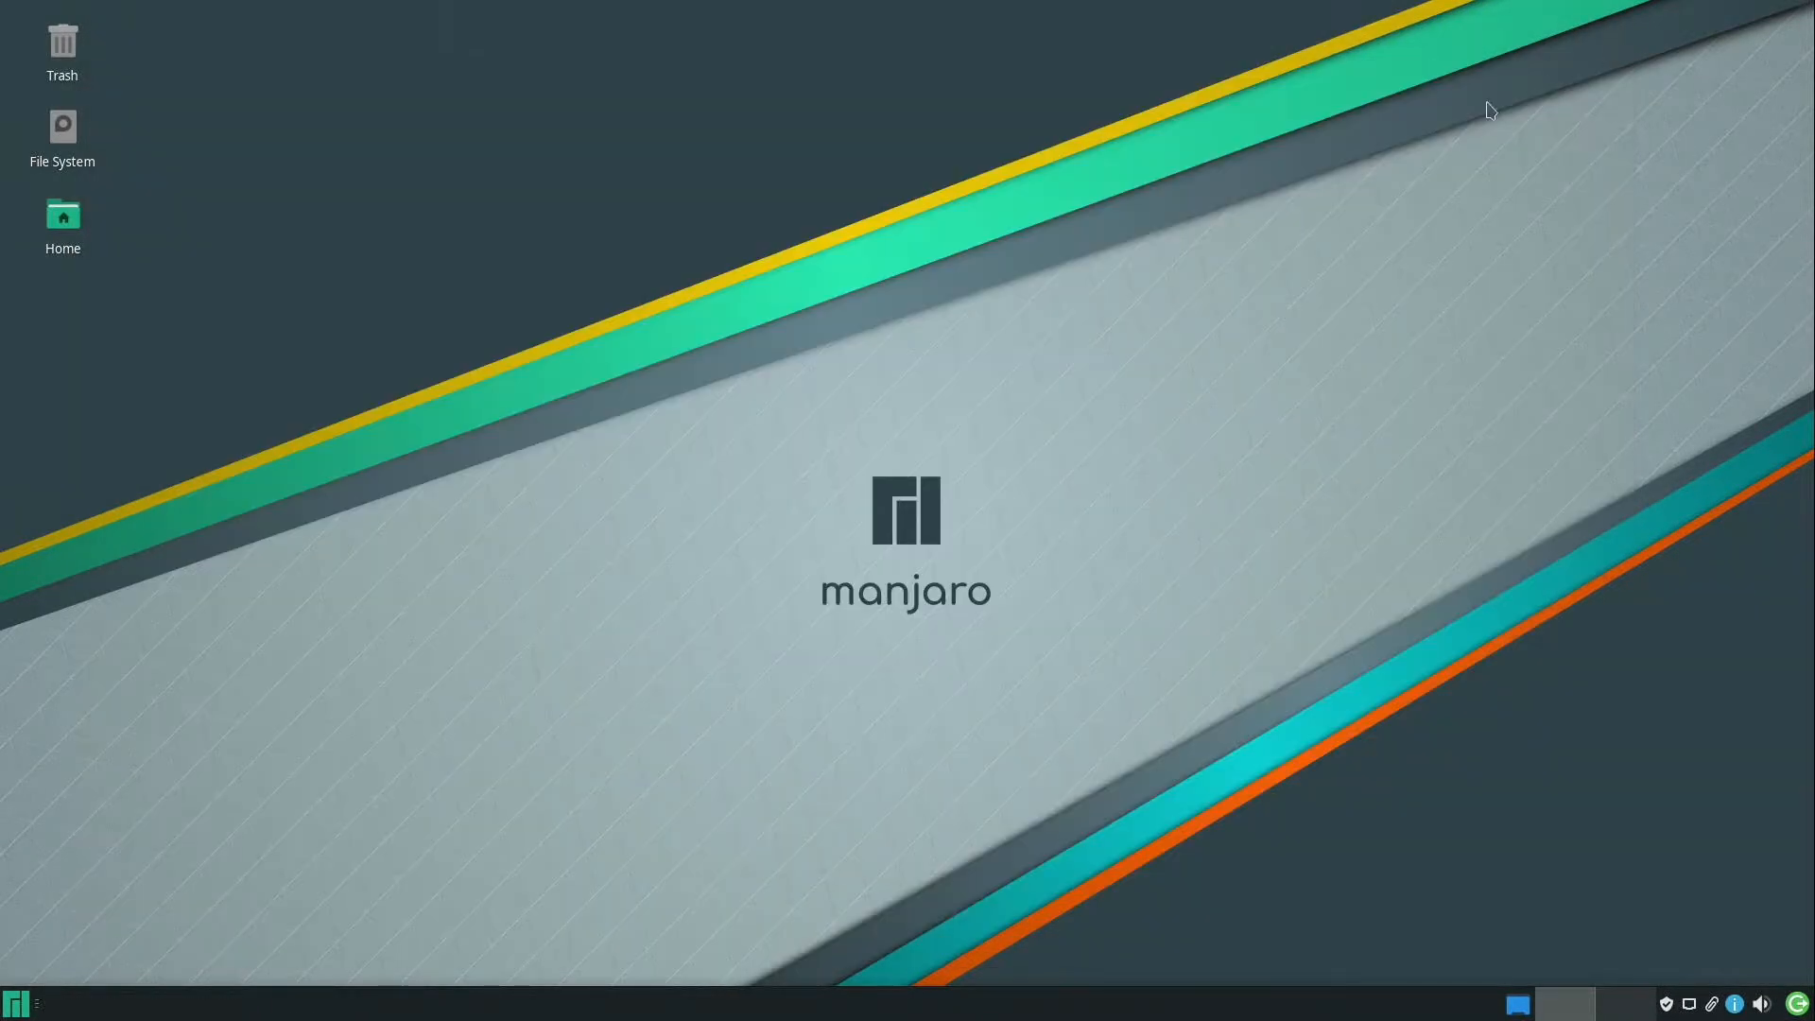
Search 'fire' in the Whisker menu and launch Firefox
left_click(16, 1002)
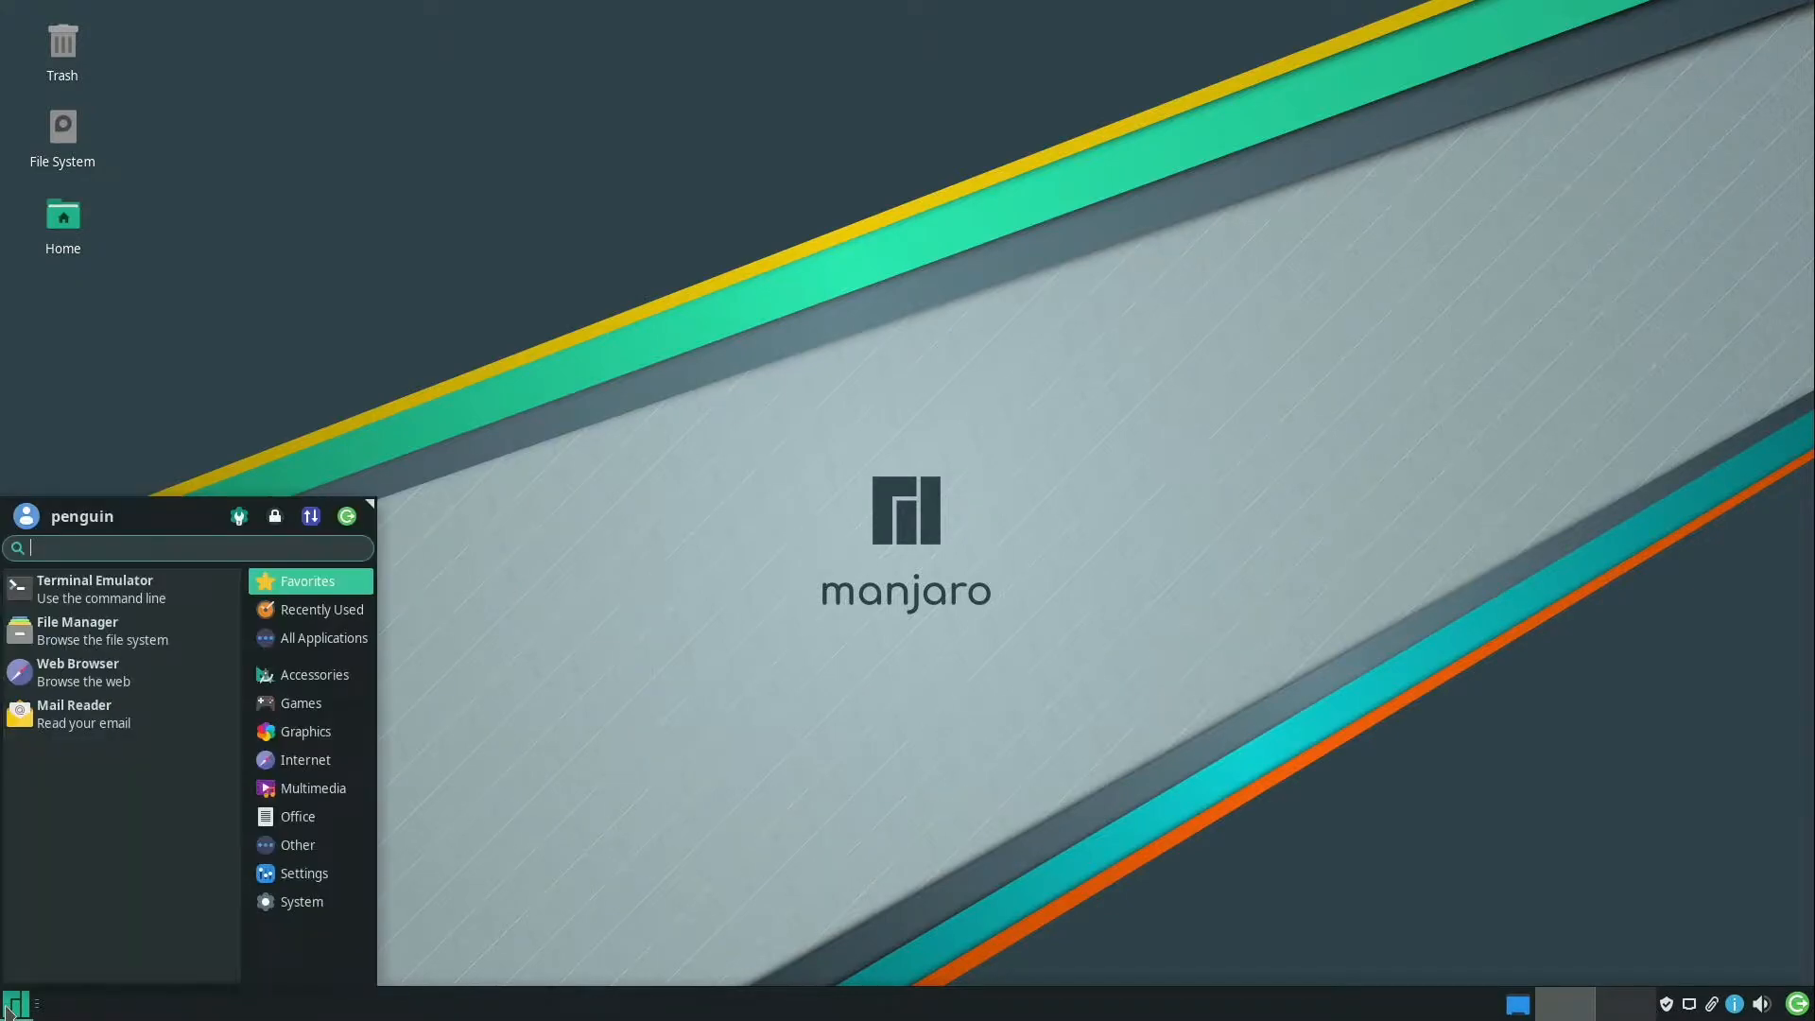
left_click(325, 638)
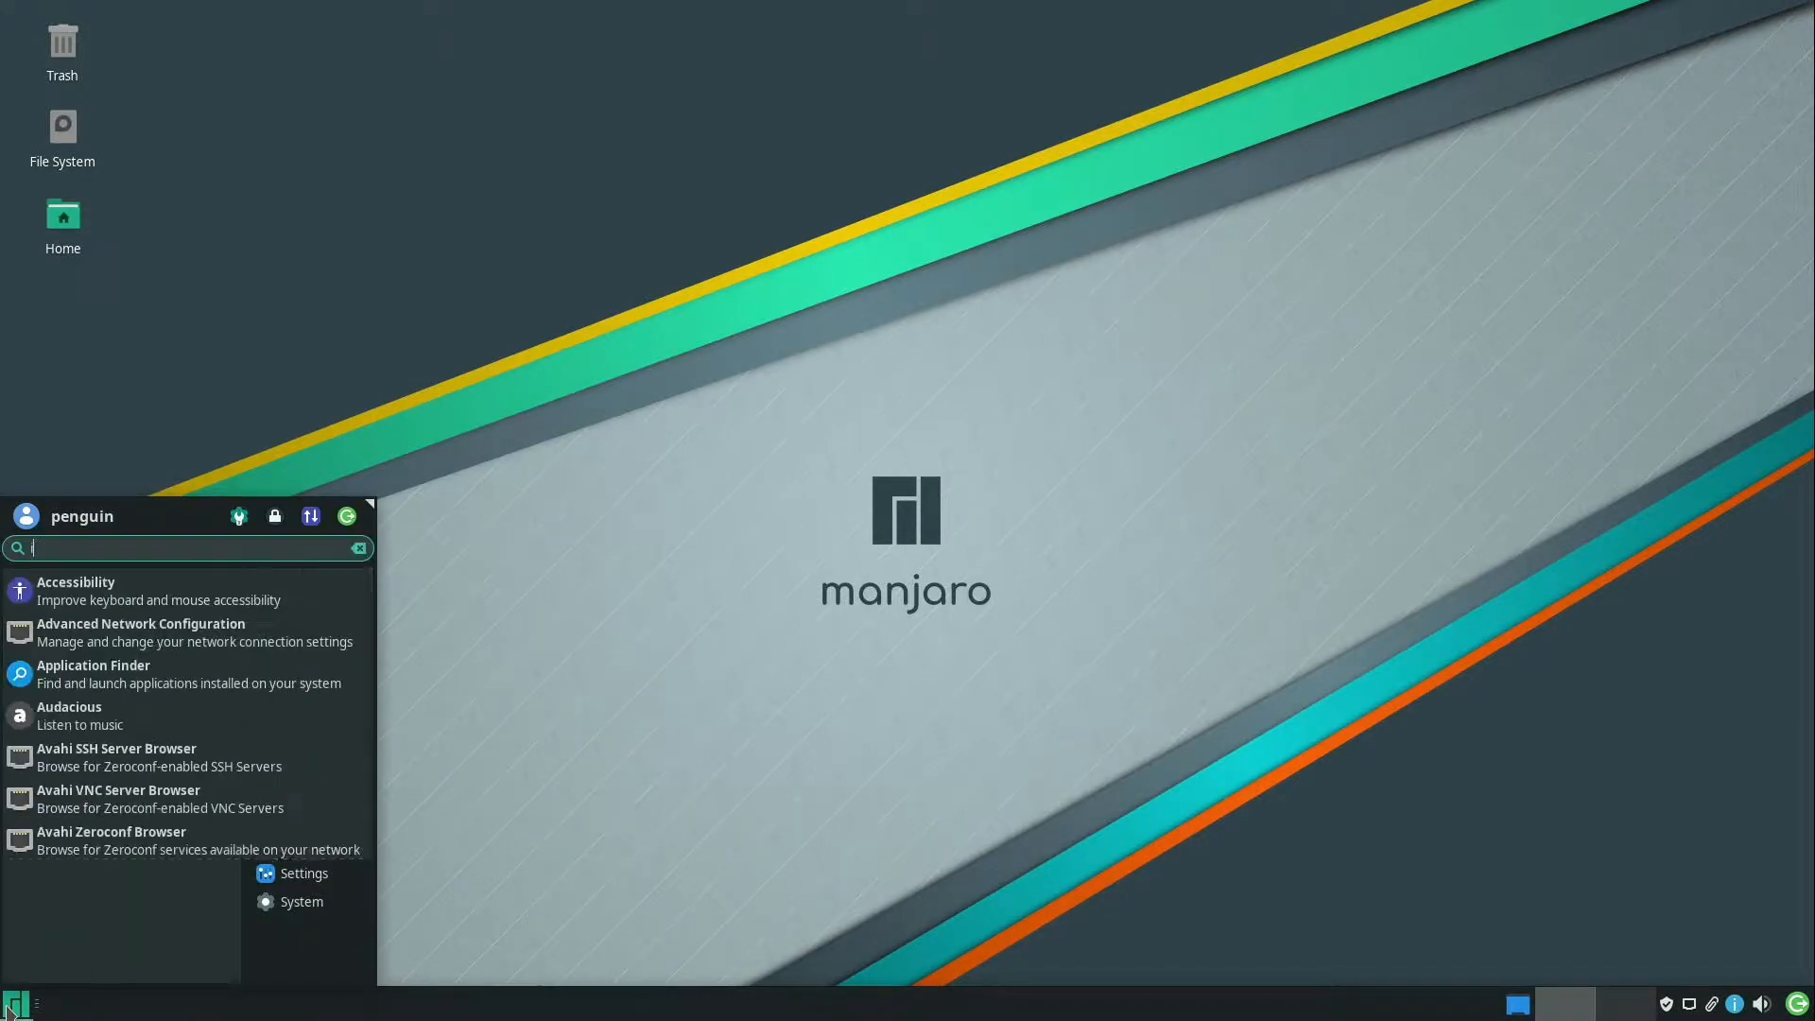
type("fire")
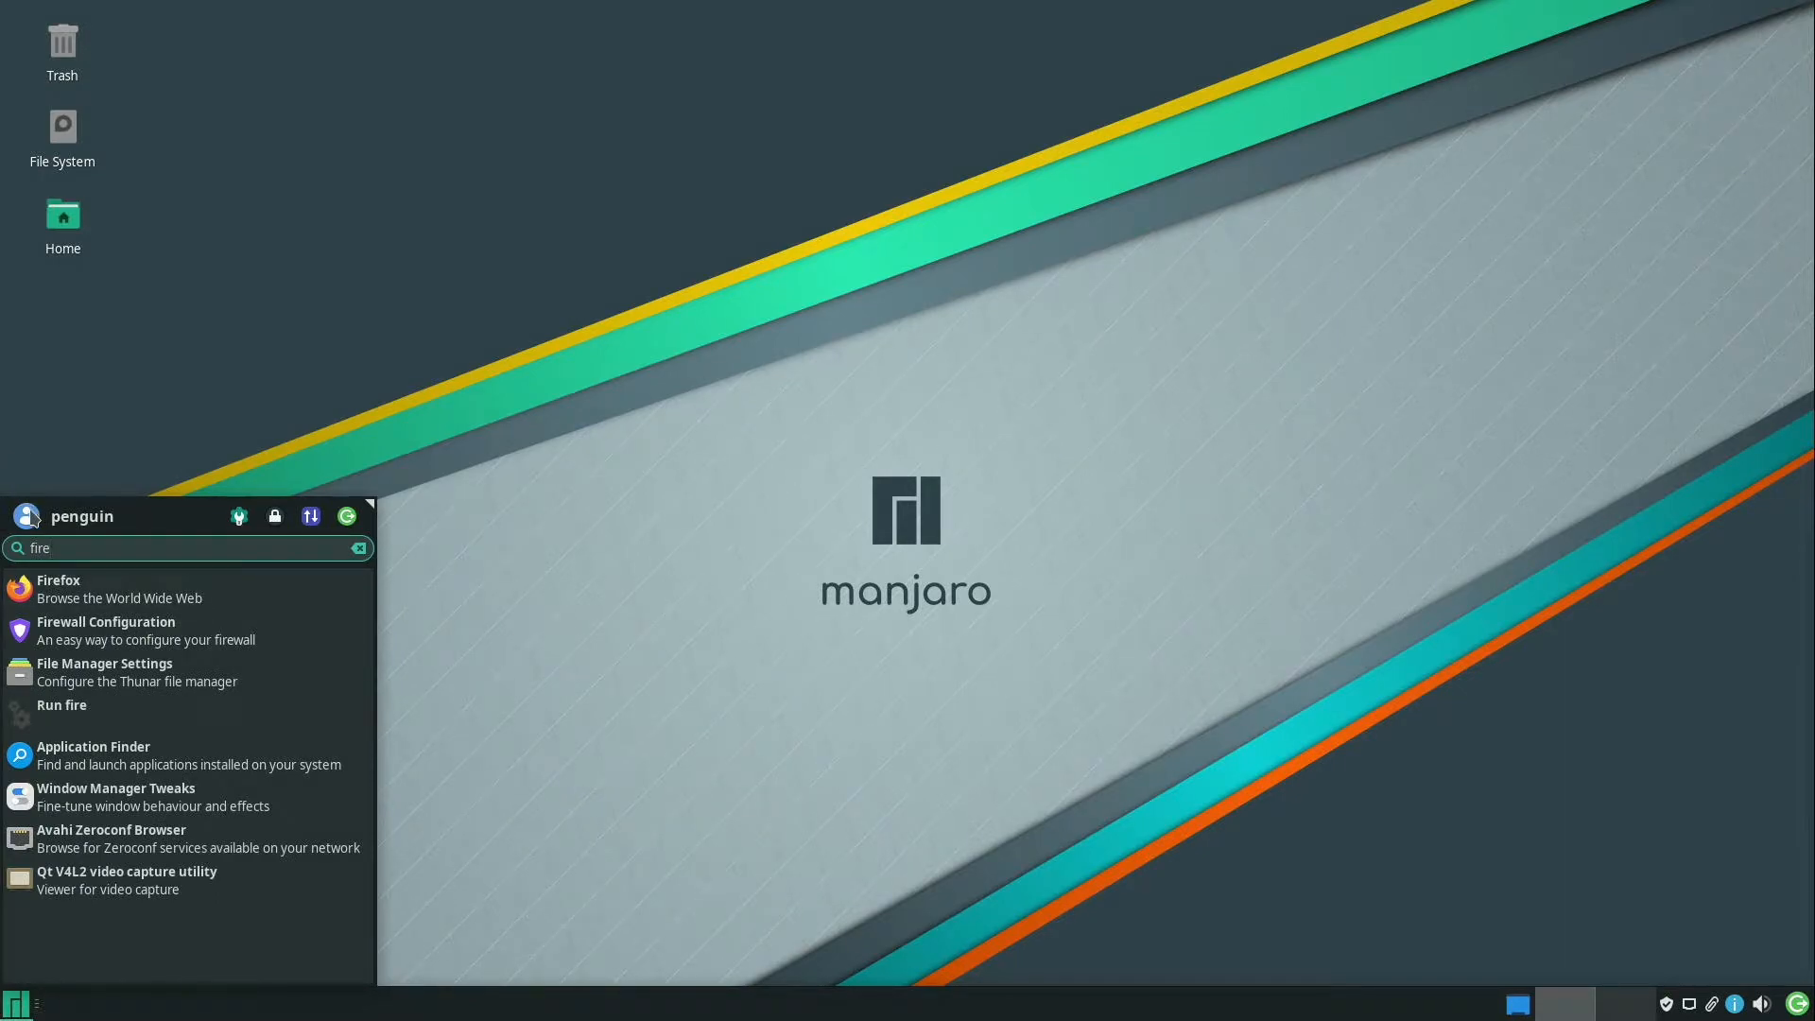
left_click(59, 588)
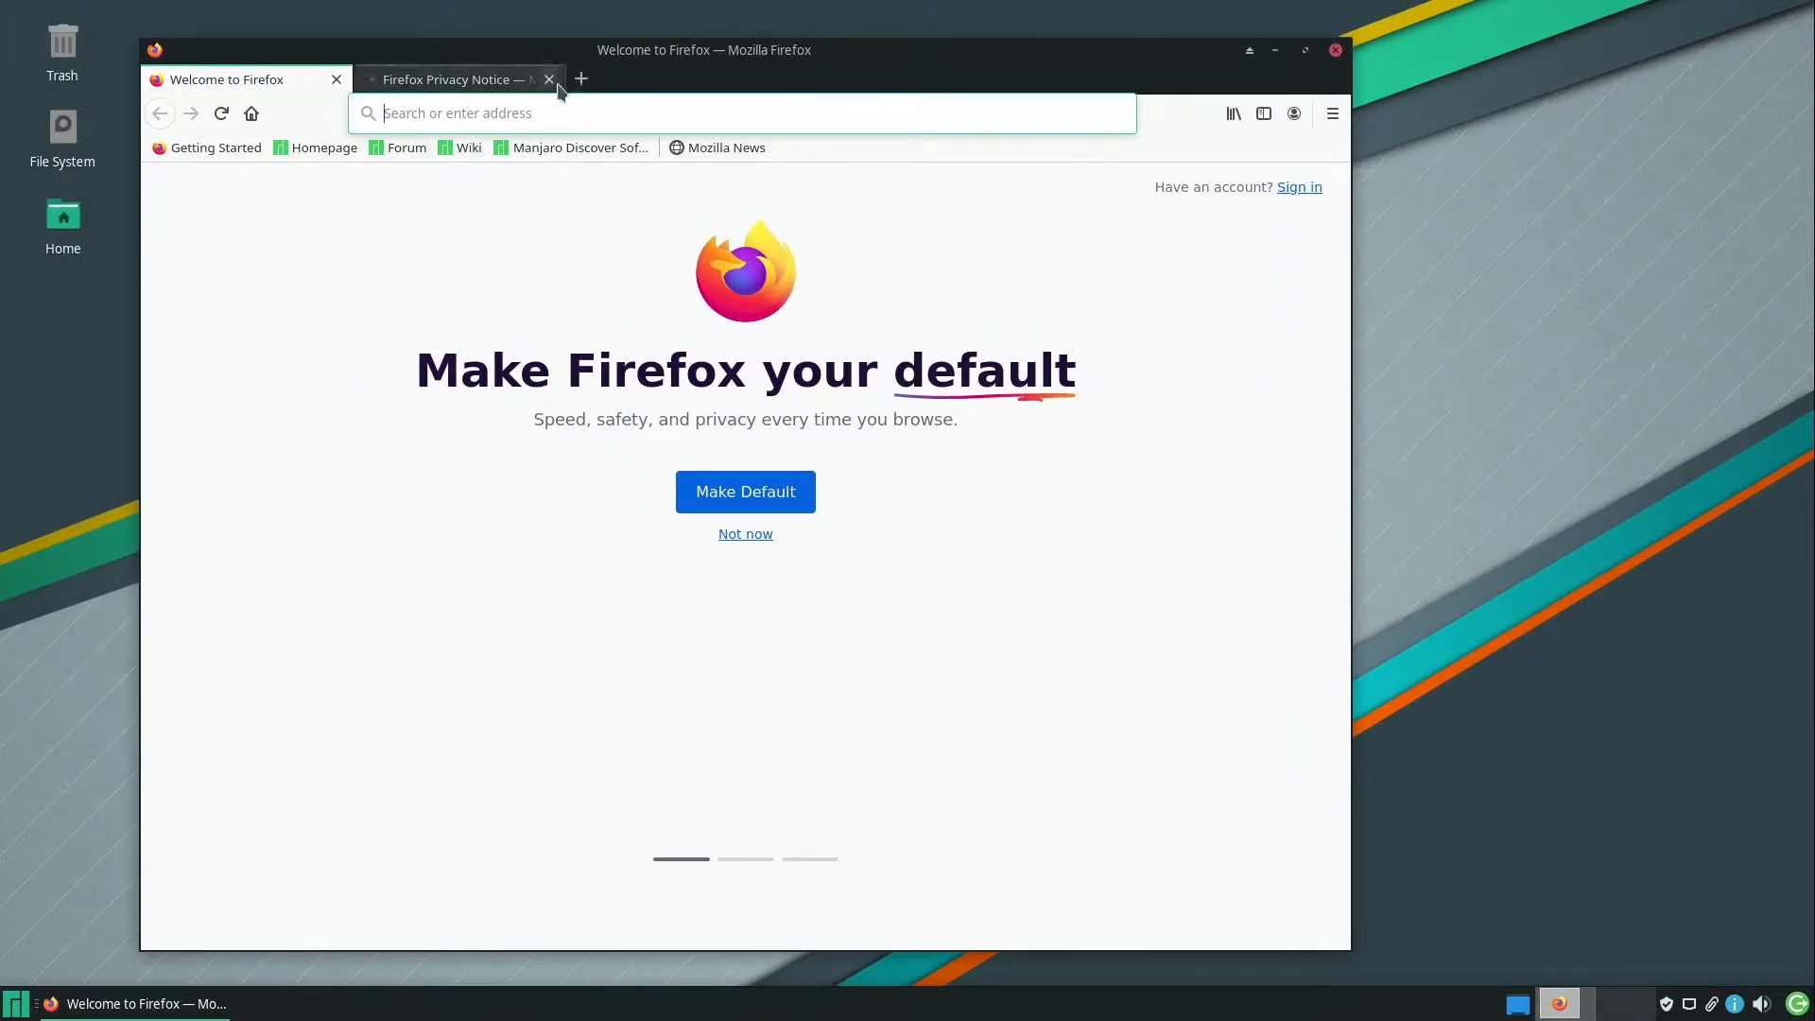
Close the Privacy Notice tab and enter the blizzard.com/en-us Battle.net desktop URL
left_click(548, 79)
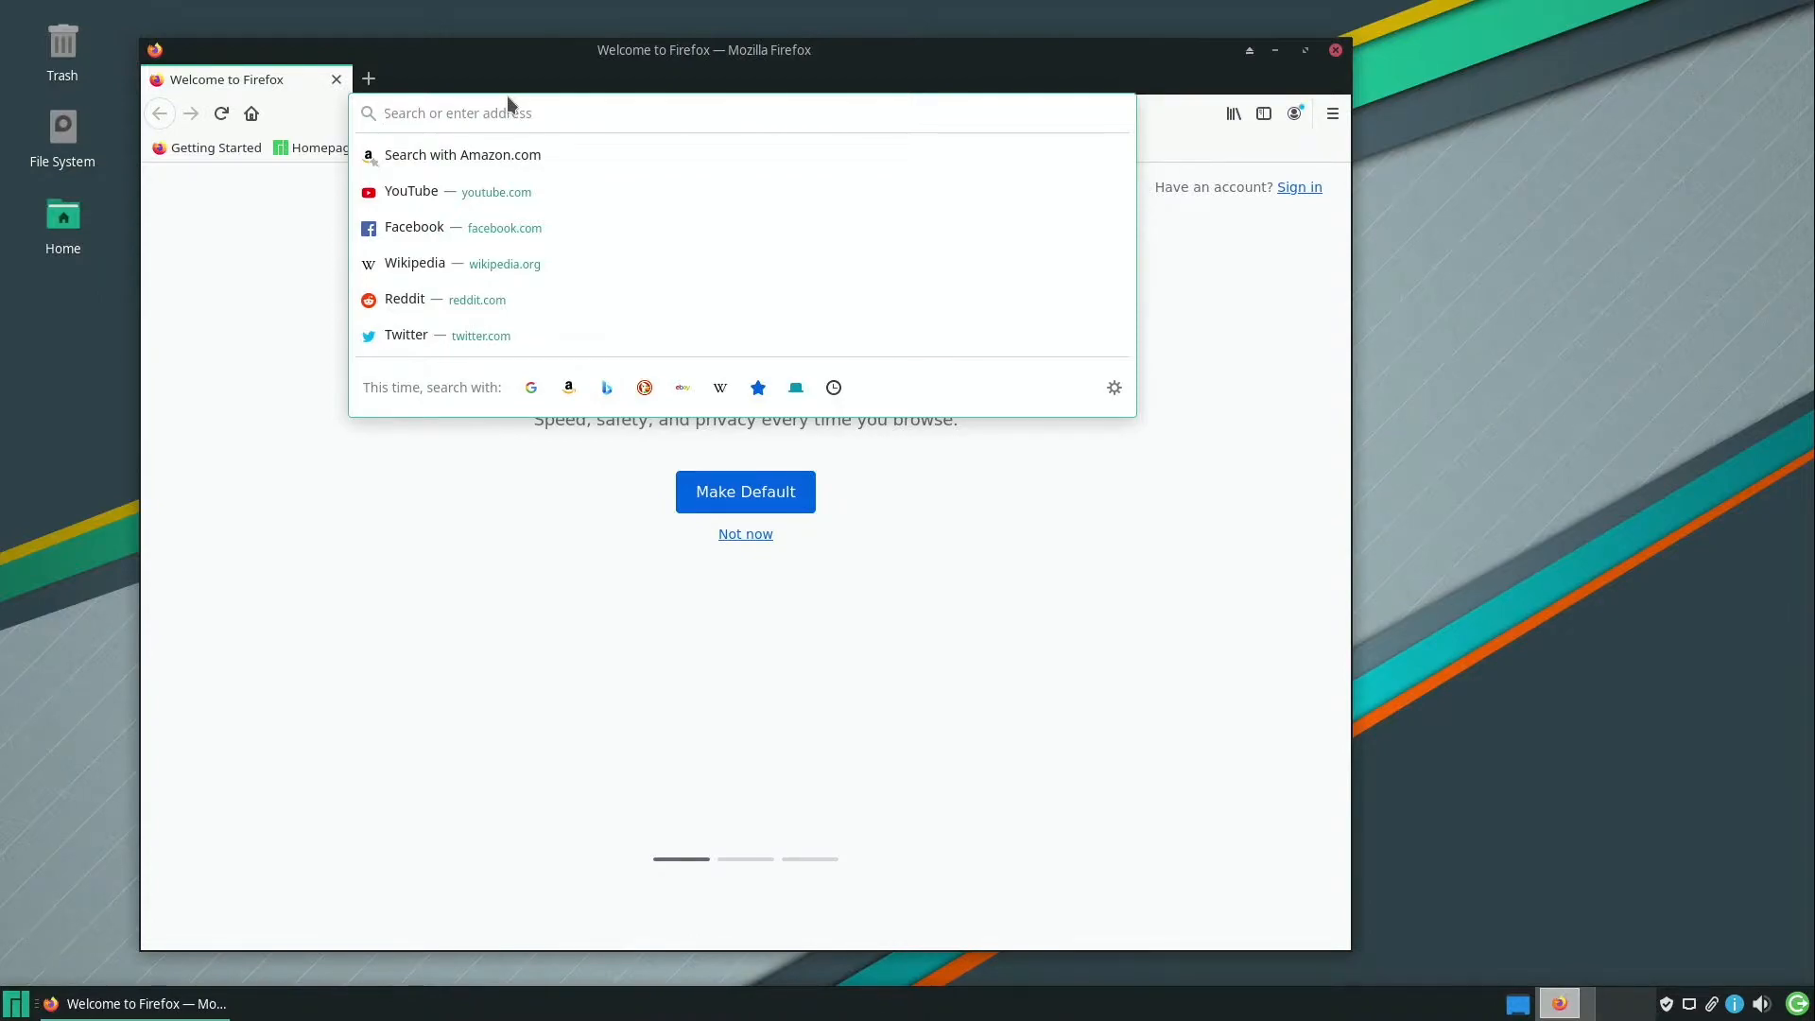
type("https://www.blizz")
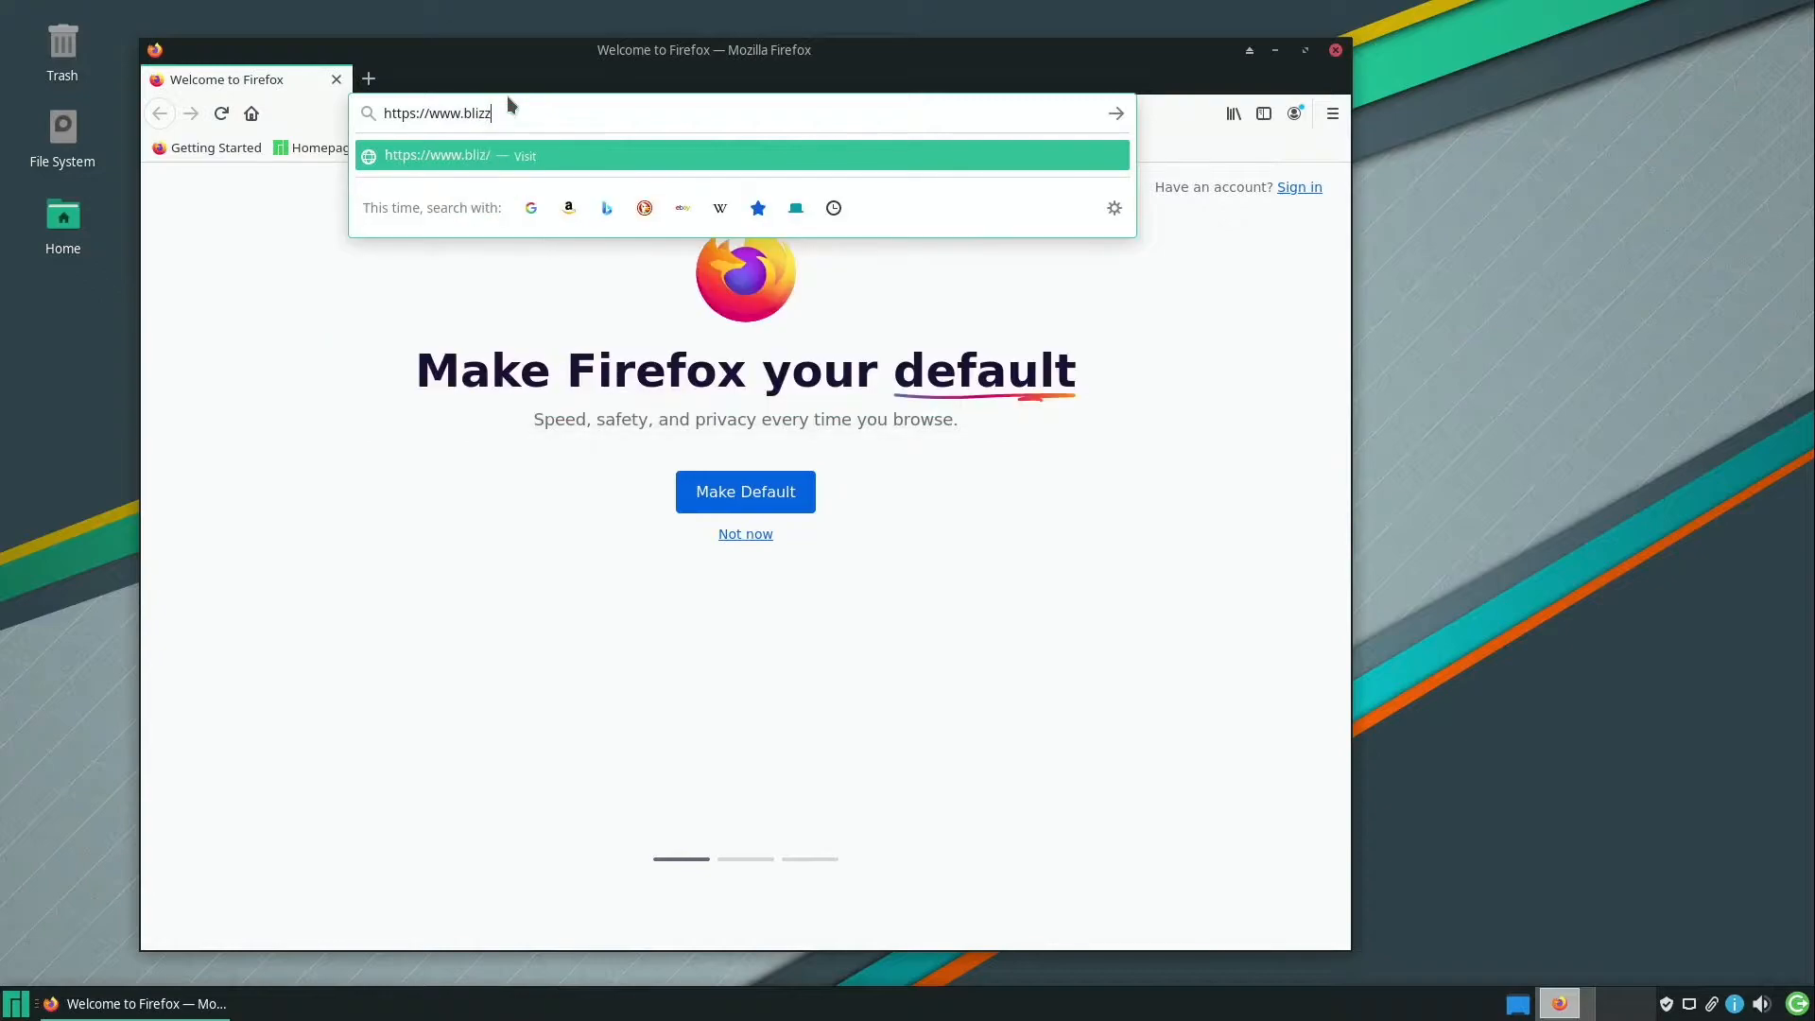
type("ard.com")
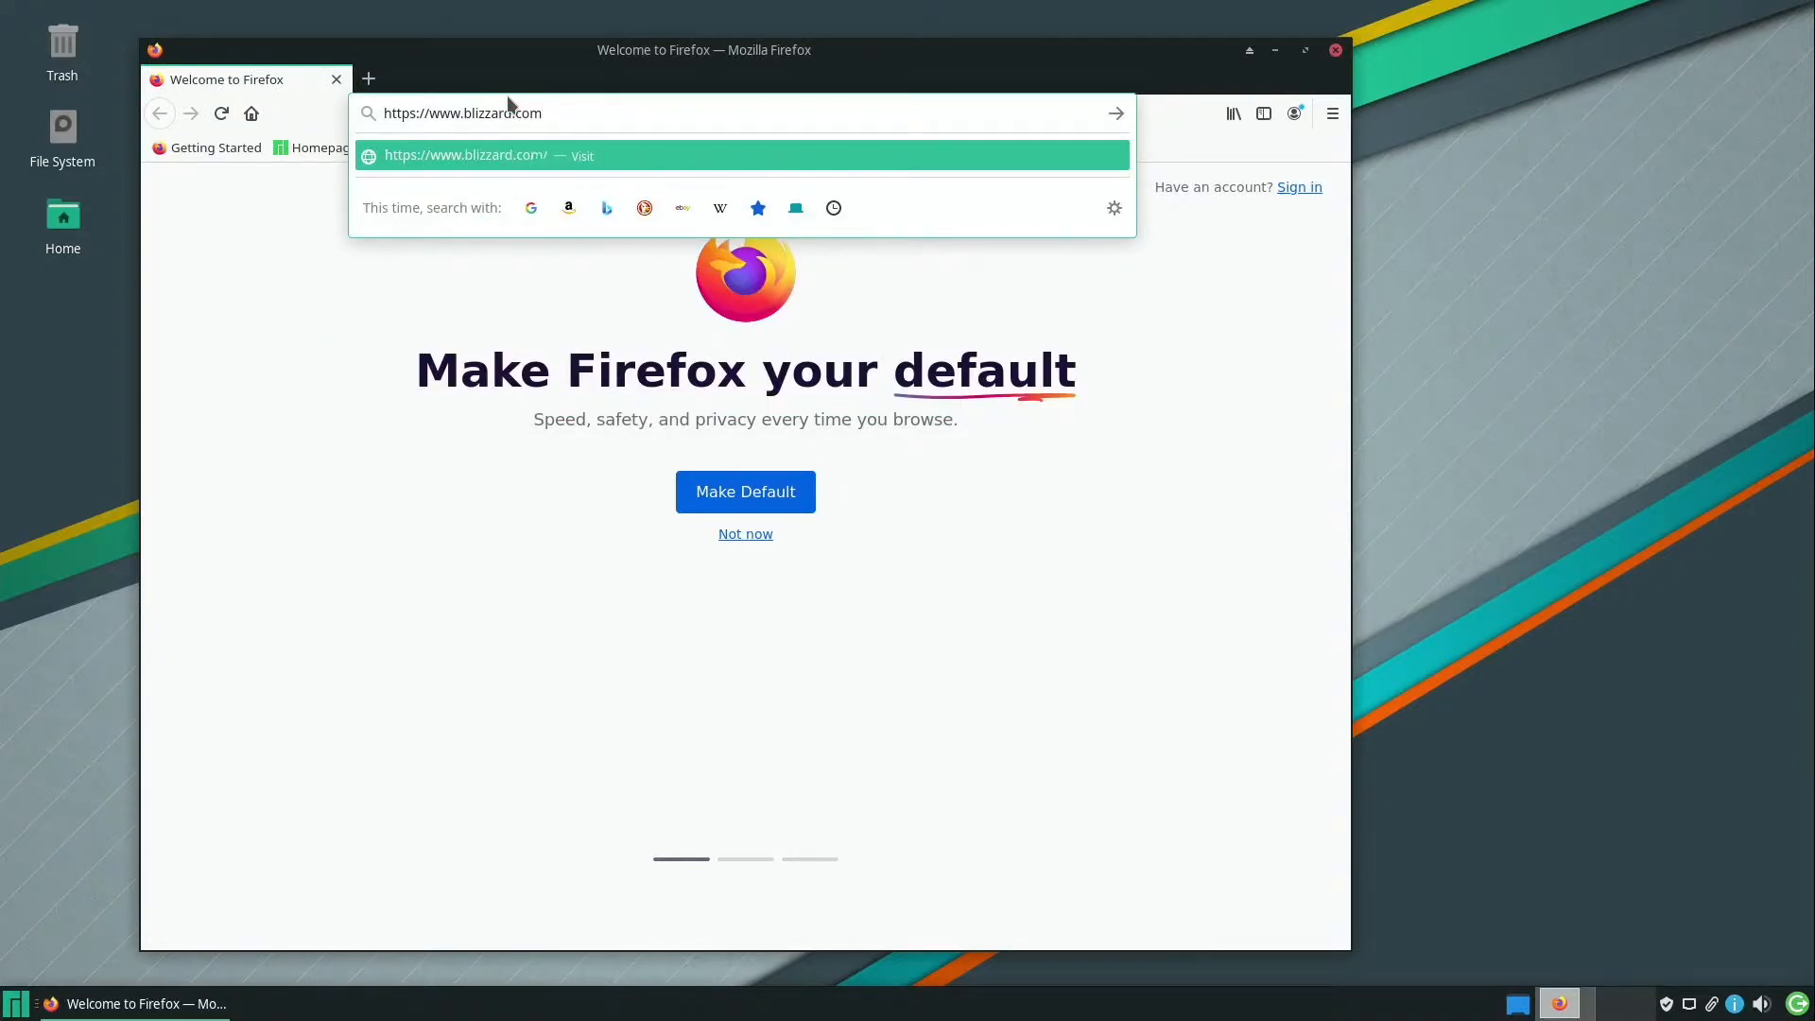
type("/en-")
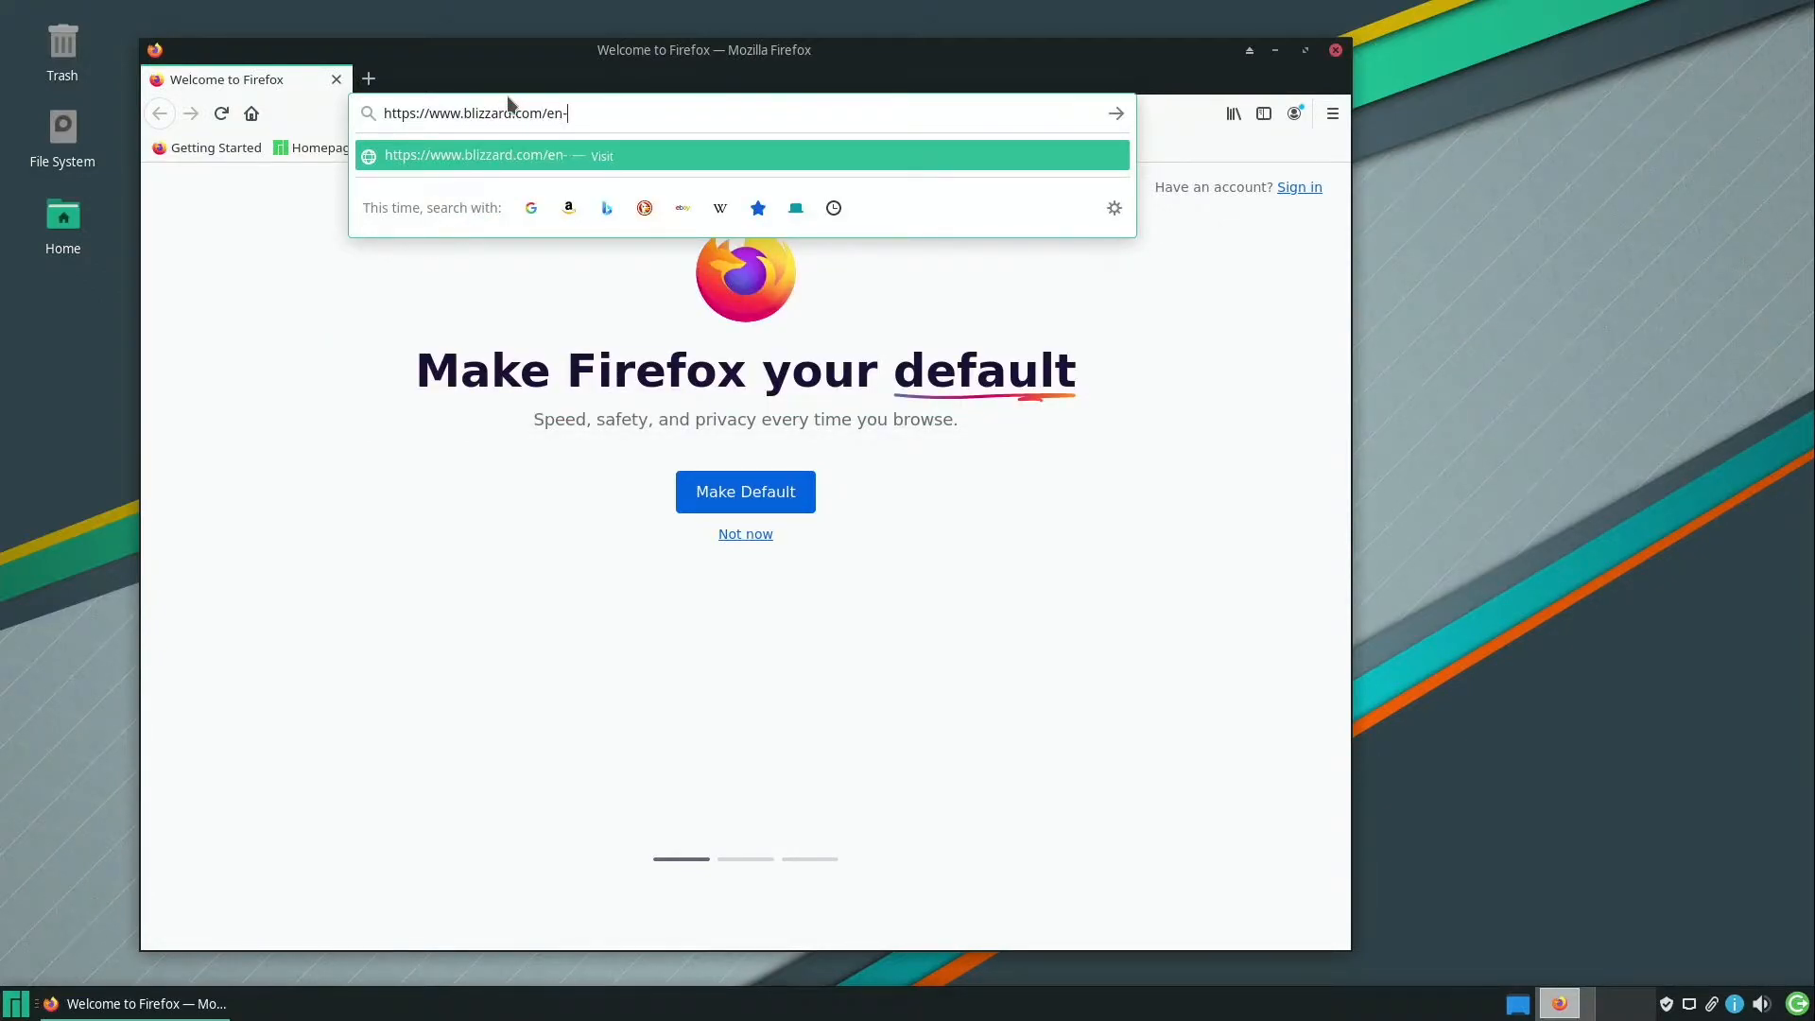
type("us/apps/battle.net/desktop")
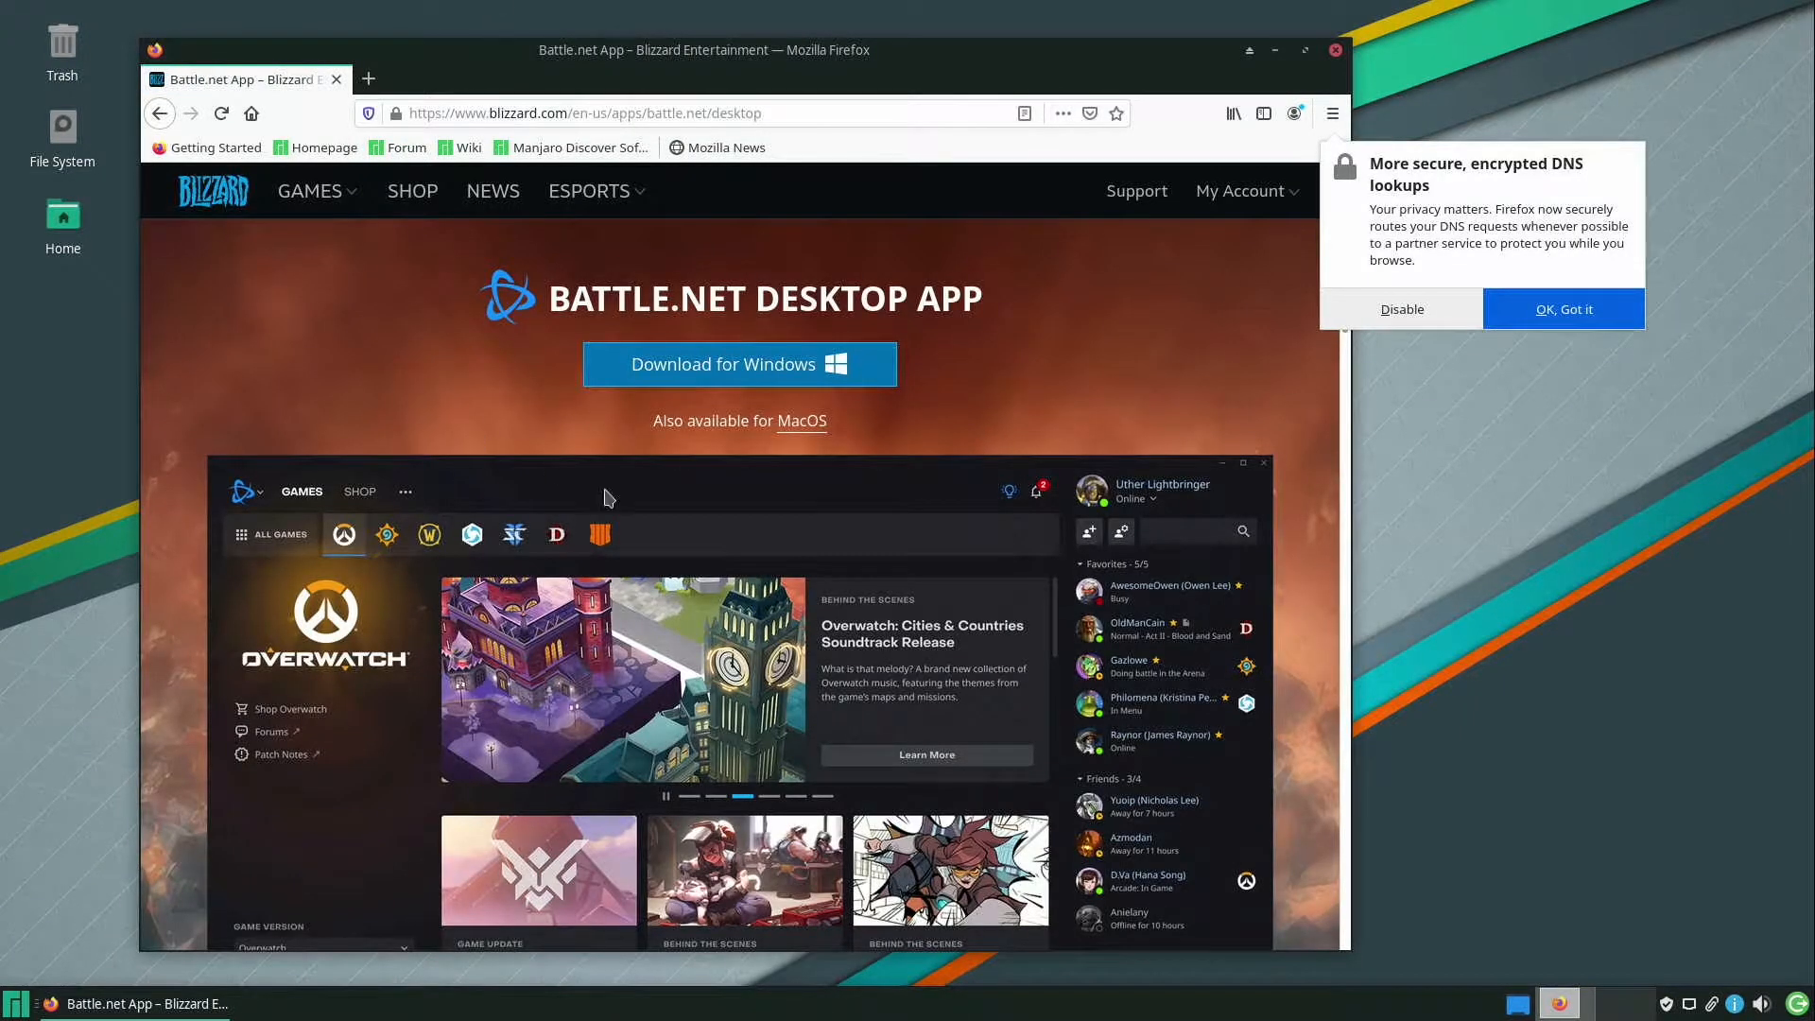
Download Battle.net-Setup.exe via Download for Windows
left_click(739, 363)
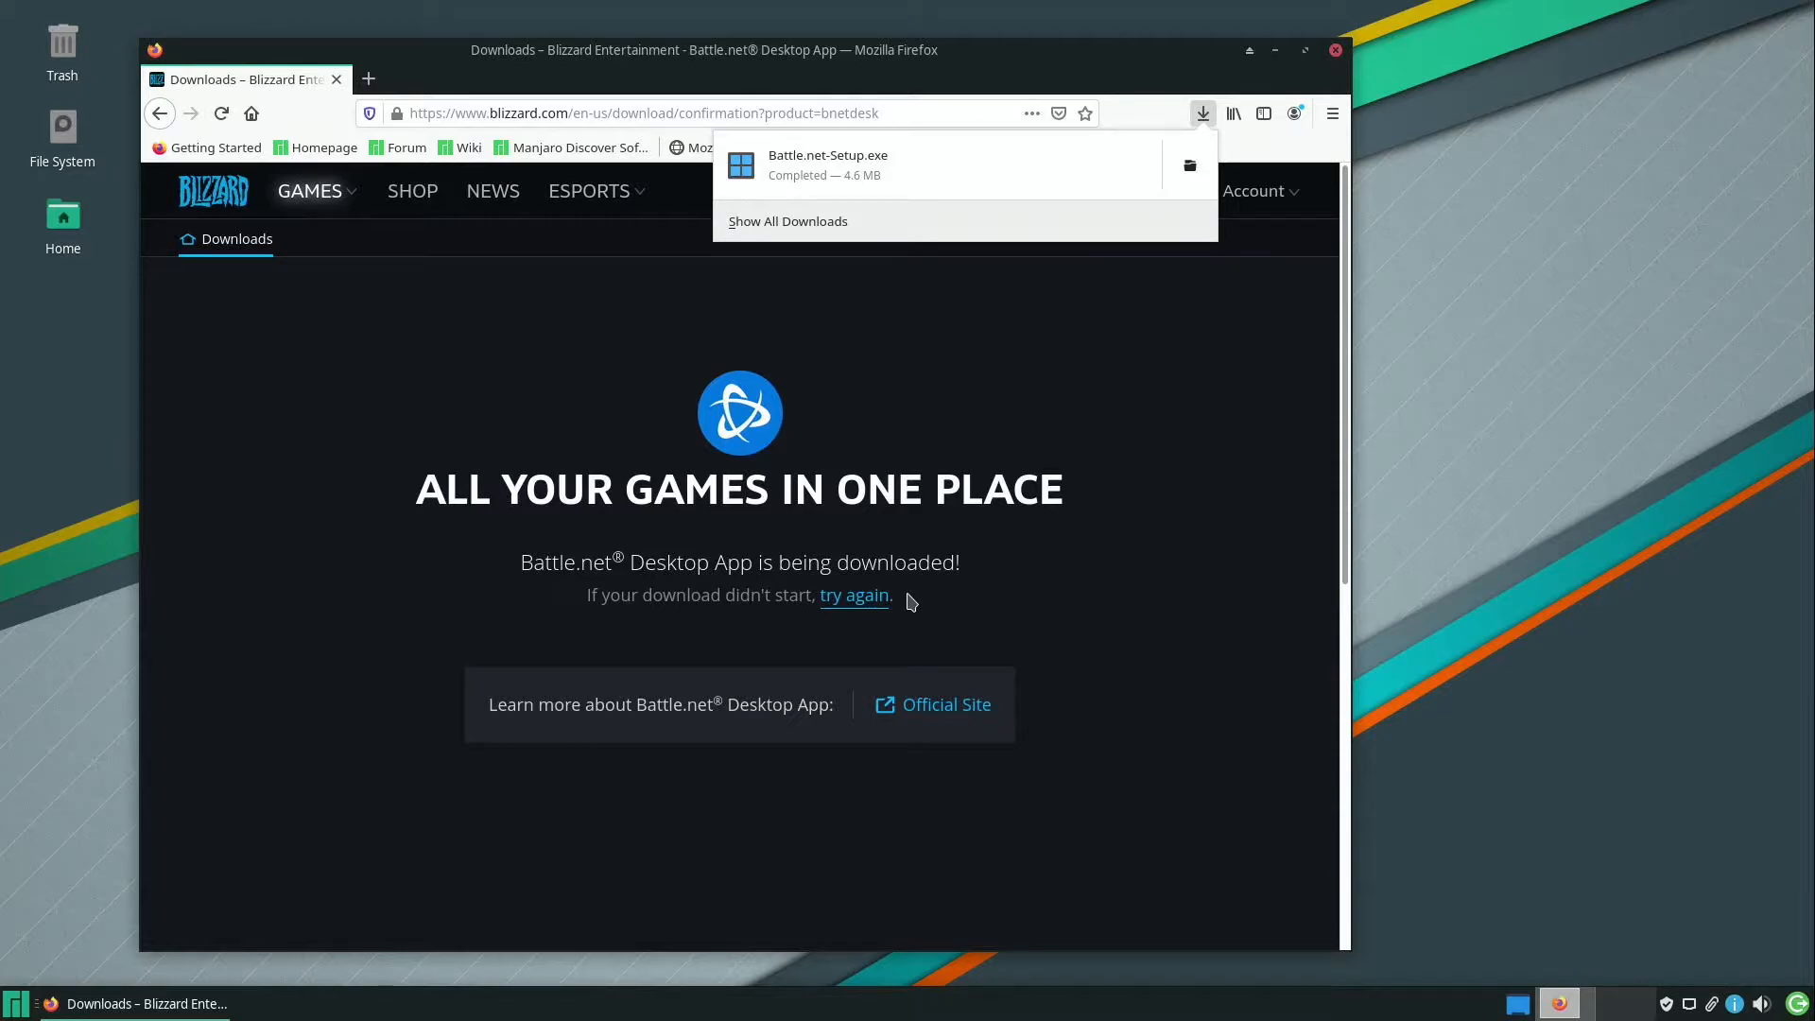
mouse_move(202, 712)
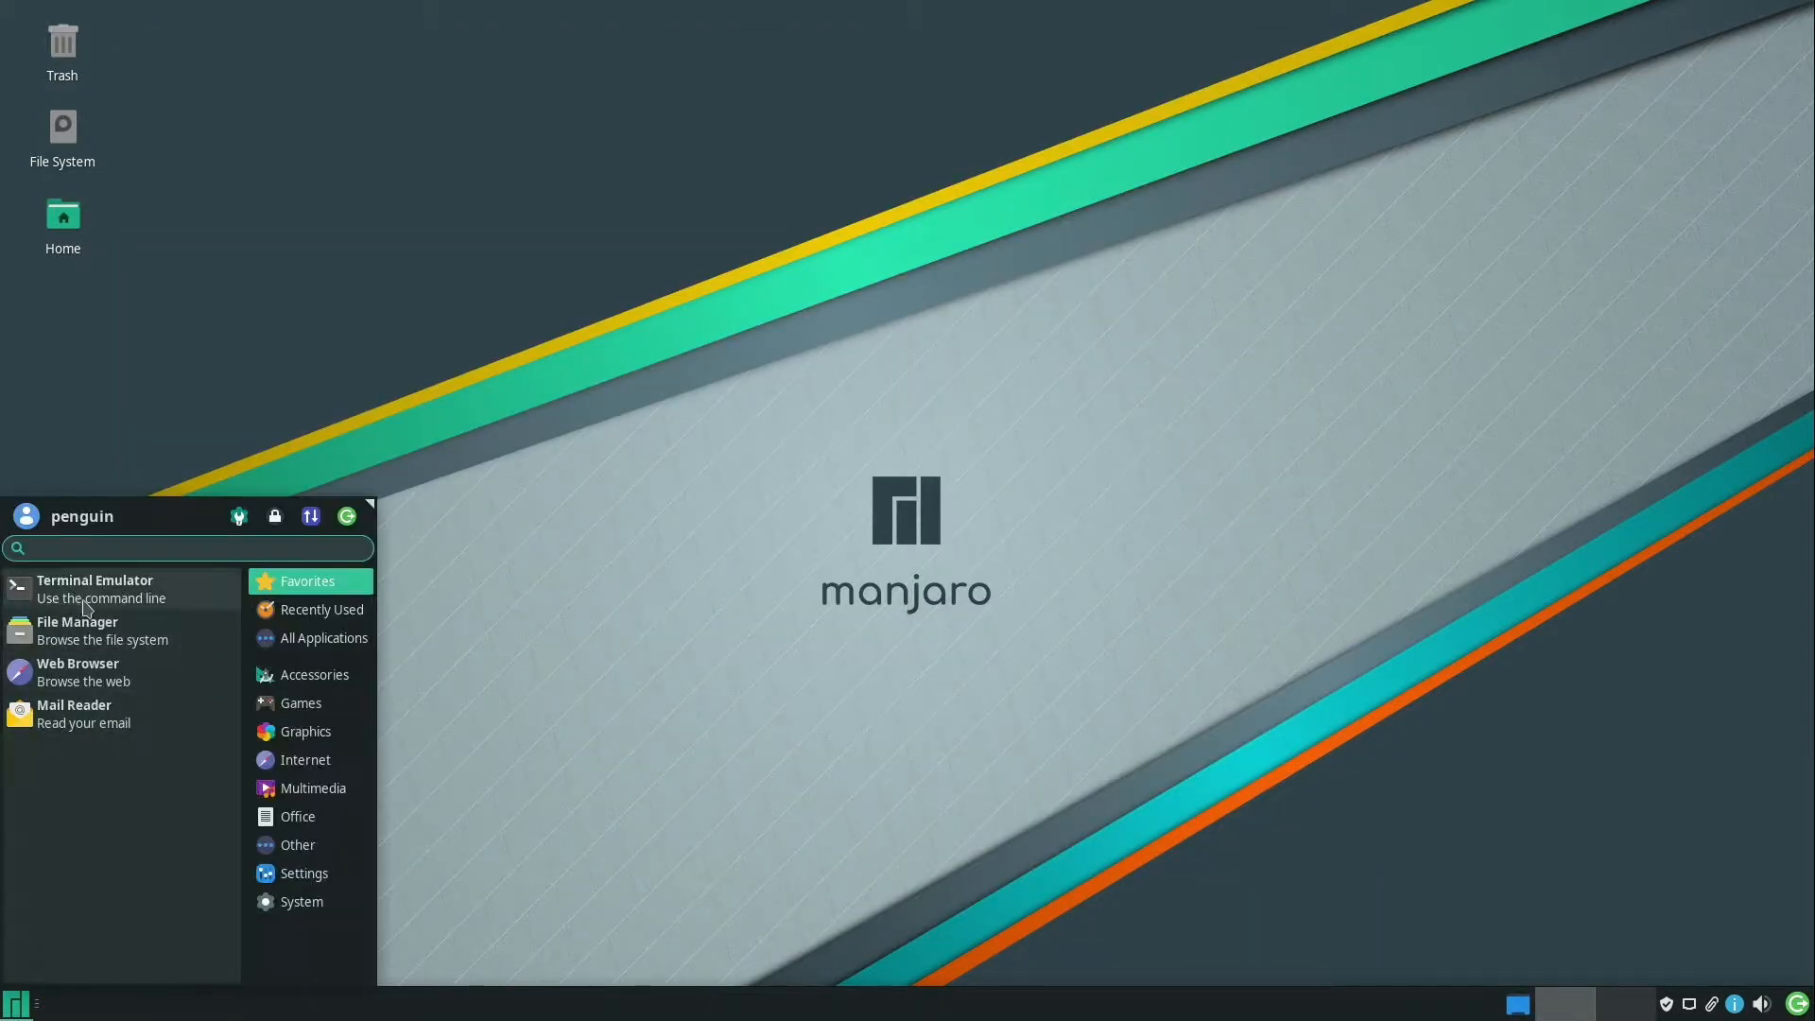
Run ~/Downloads/Battle.net-Setup.exe under Wine from a new terminal window
left_click(95, 579)
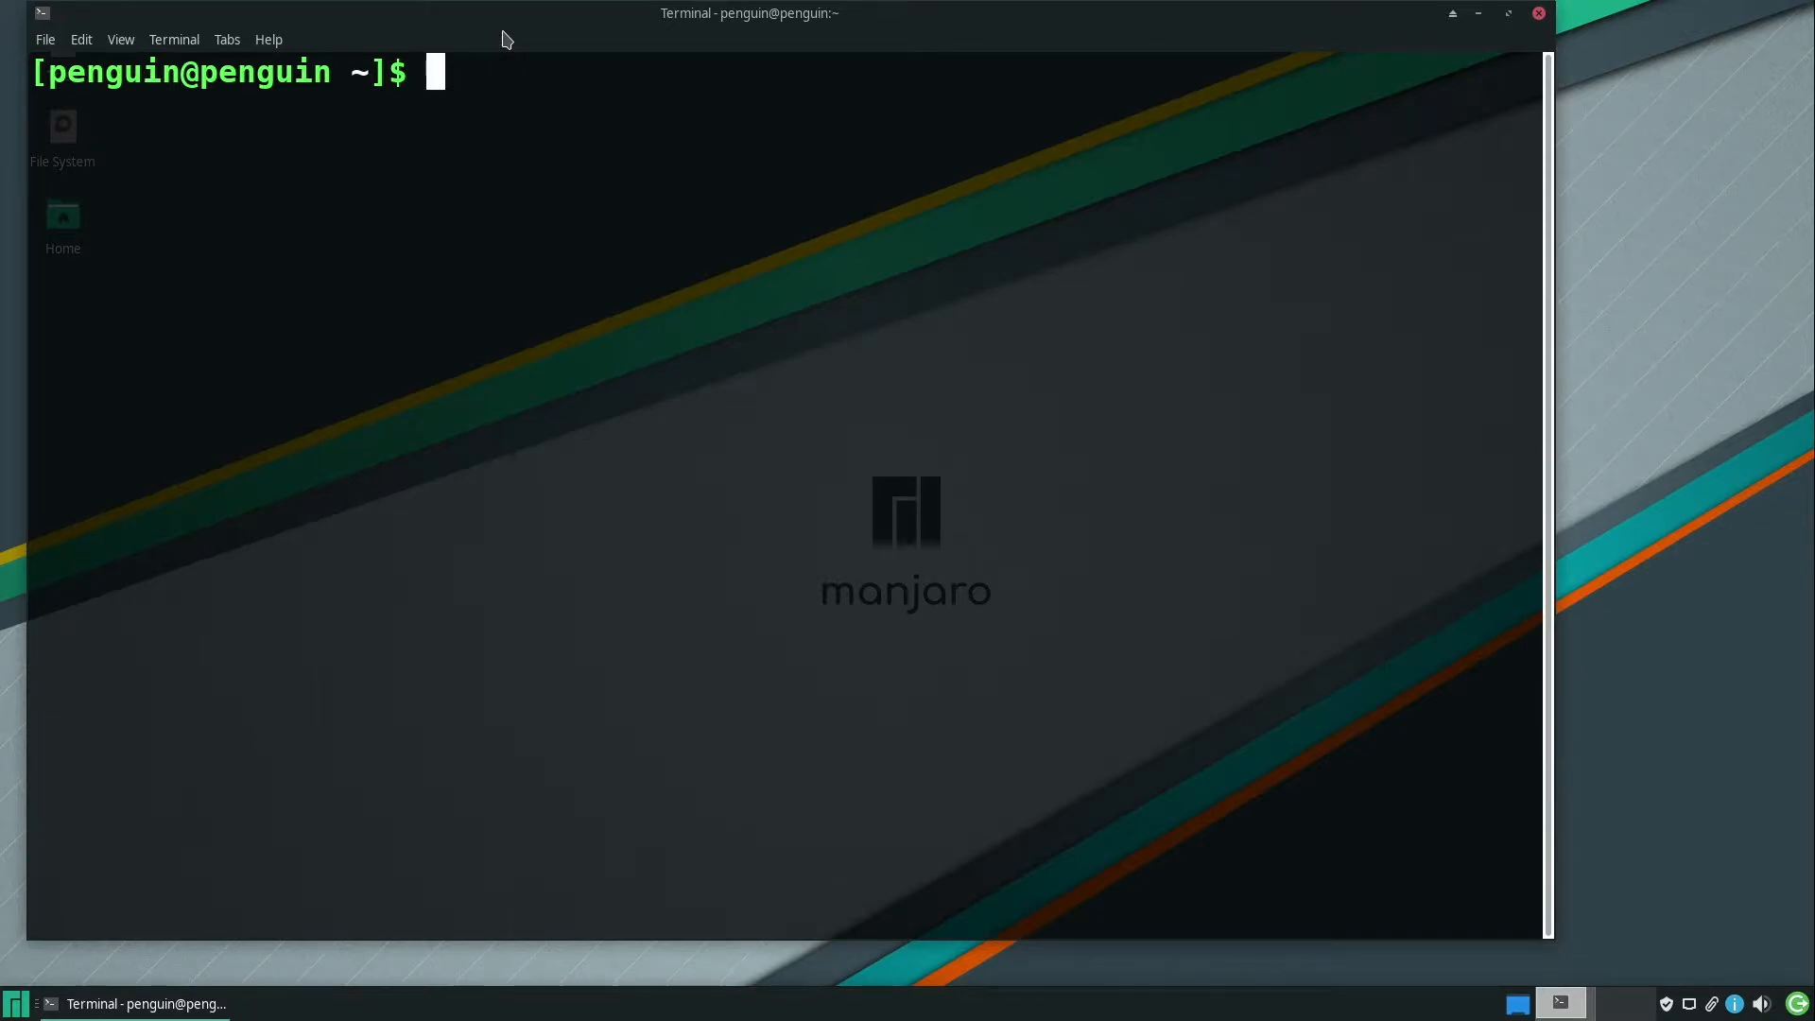
type("wine ~/Down")
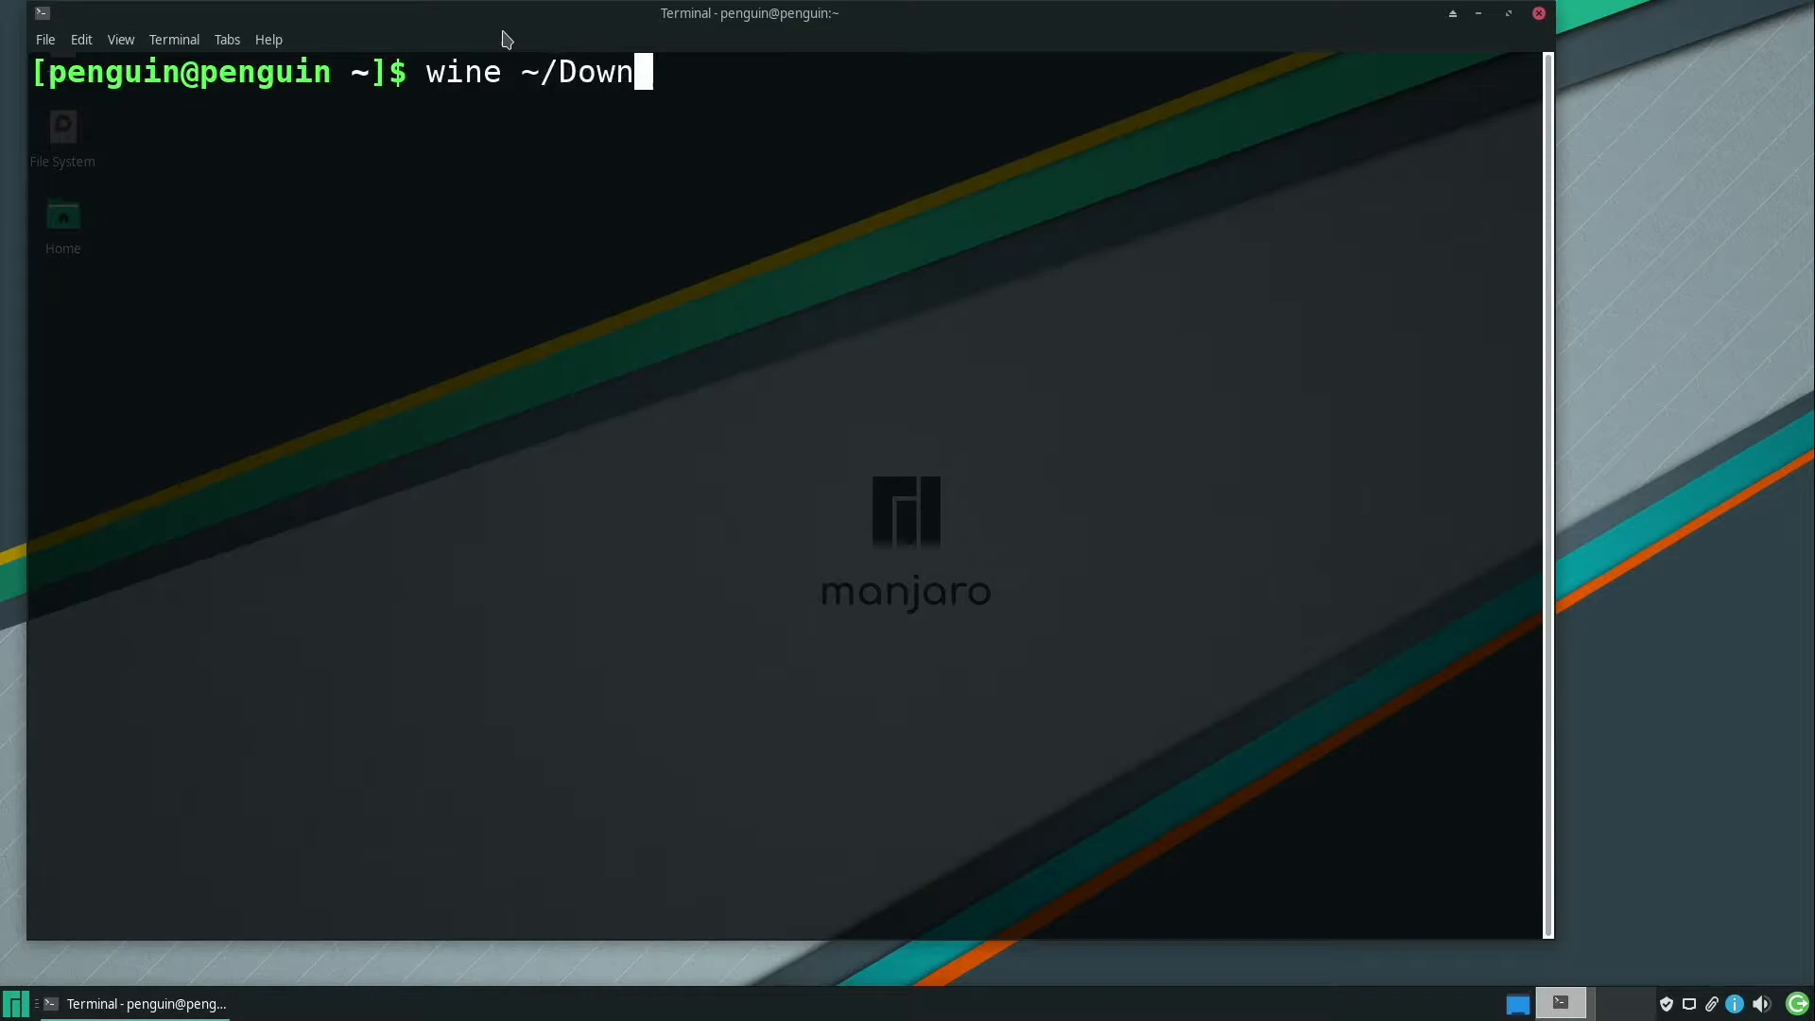
type("loads/Battle")
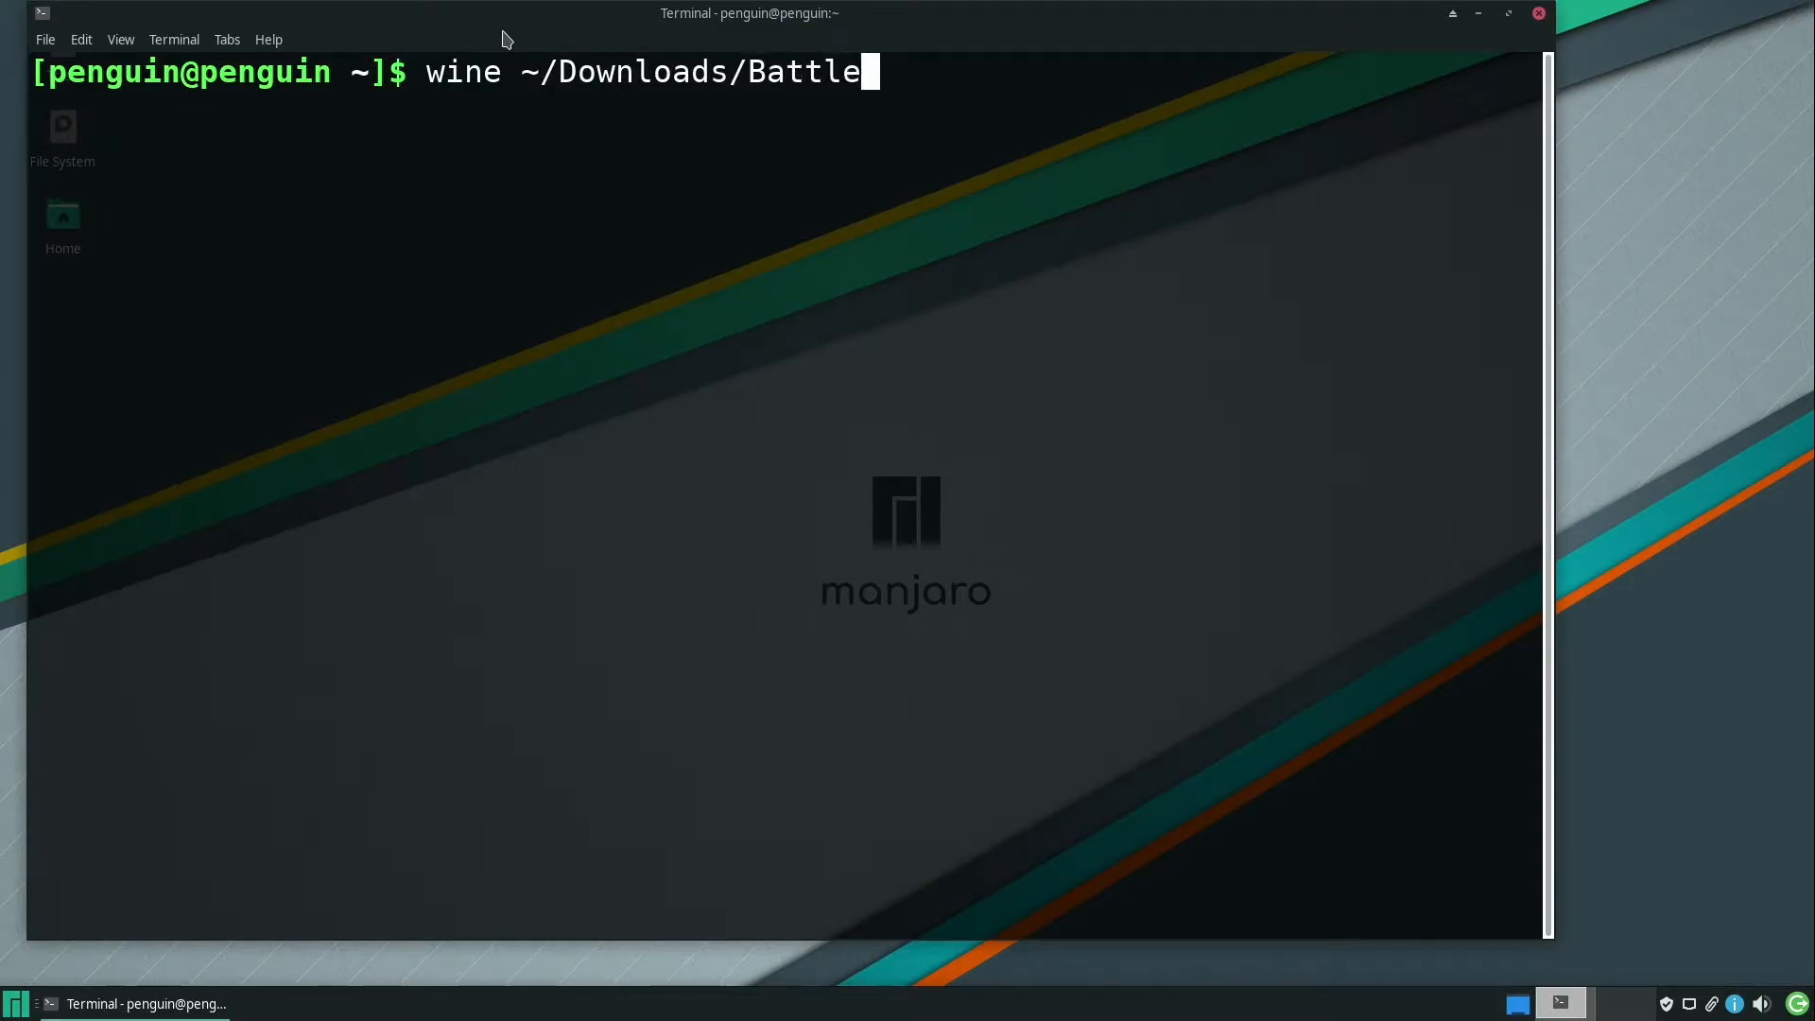
type(".net-Setup.")
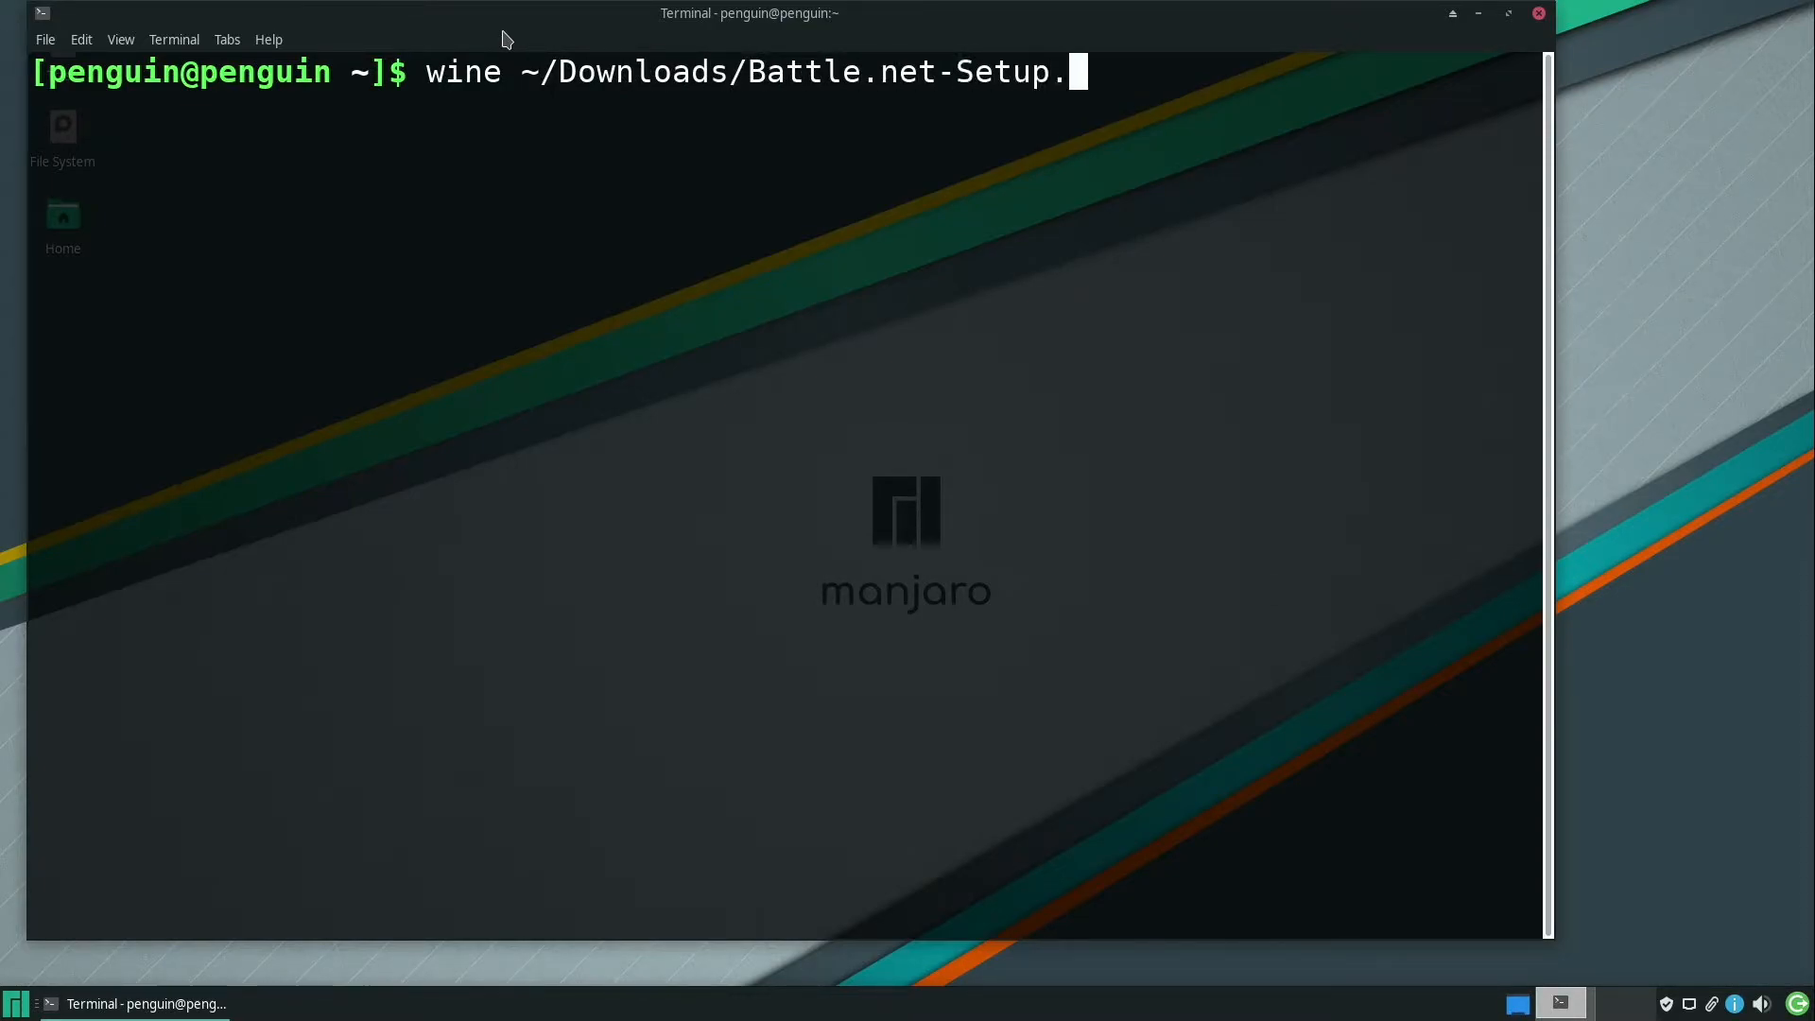
key("Return")
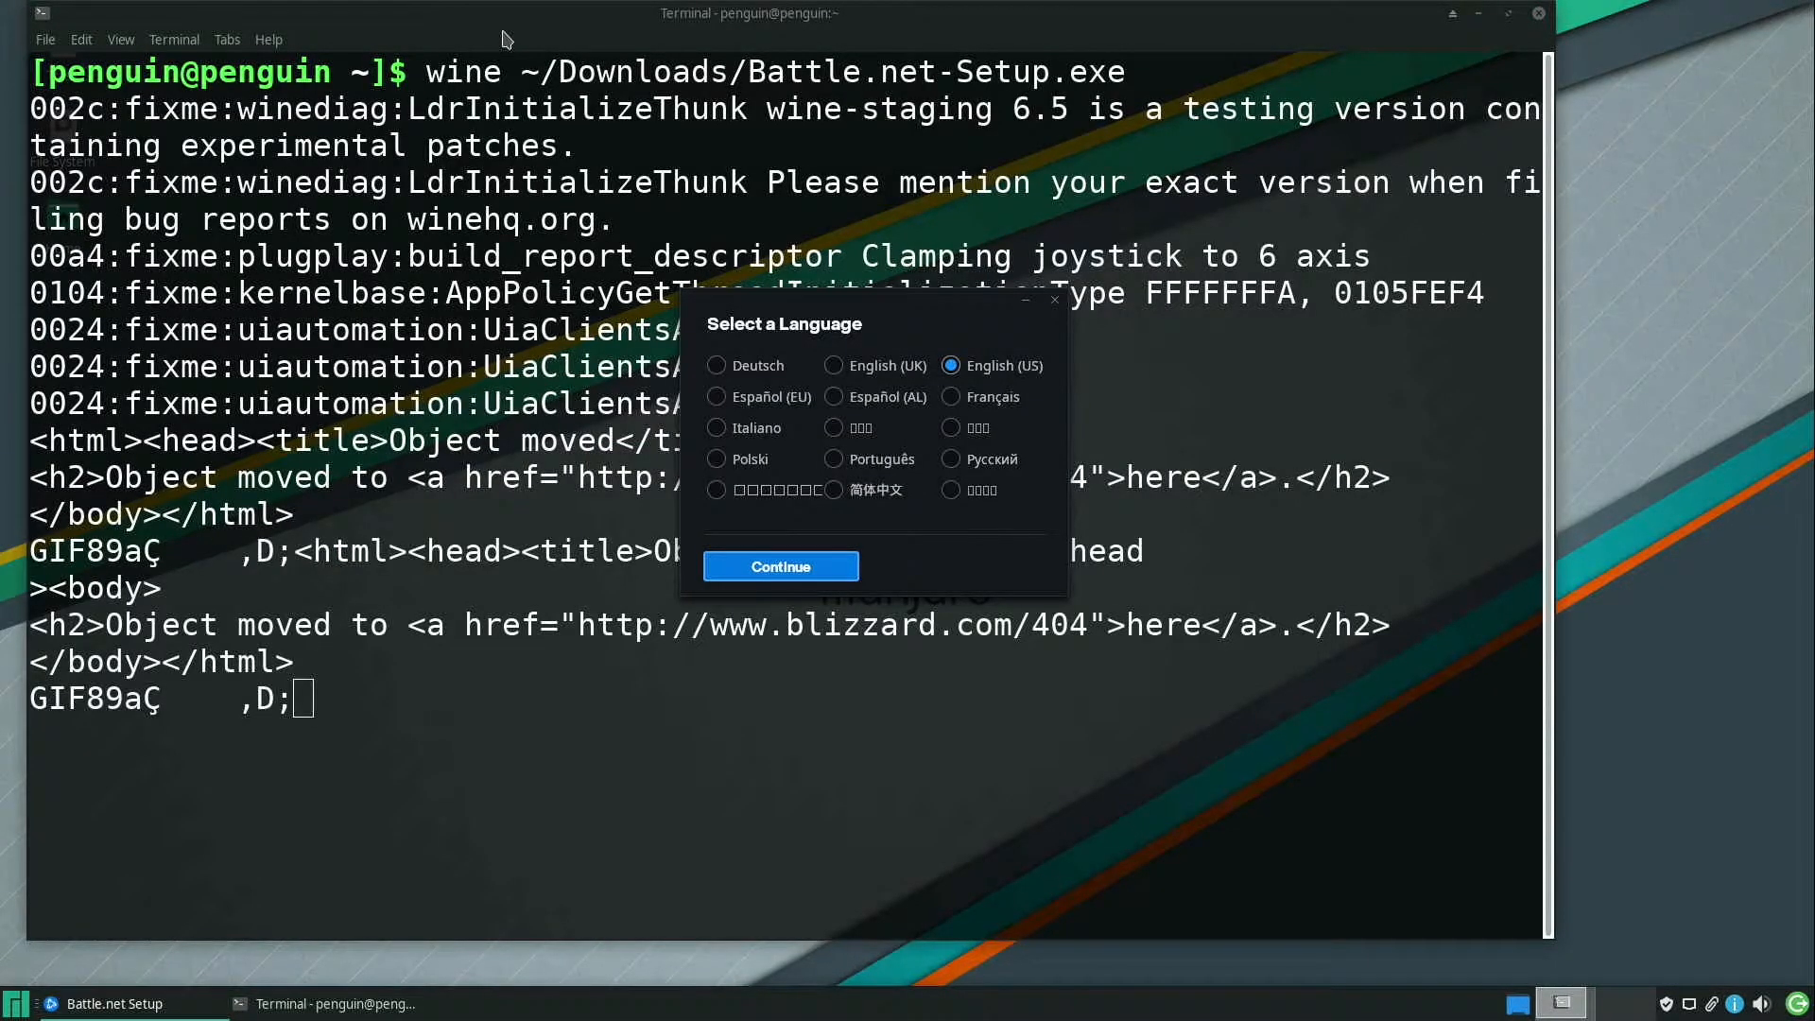
mouse_move(914, 431)
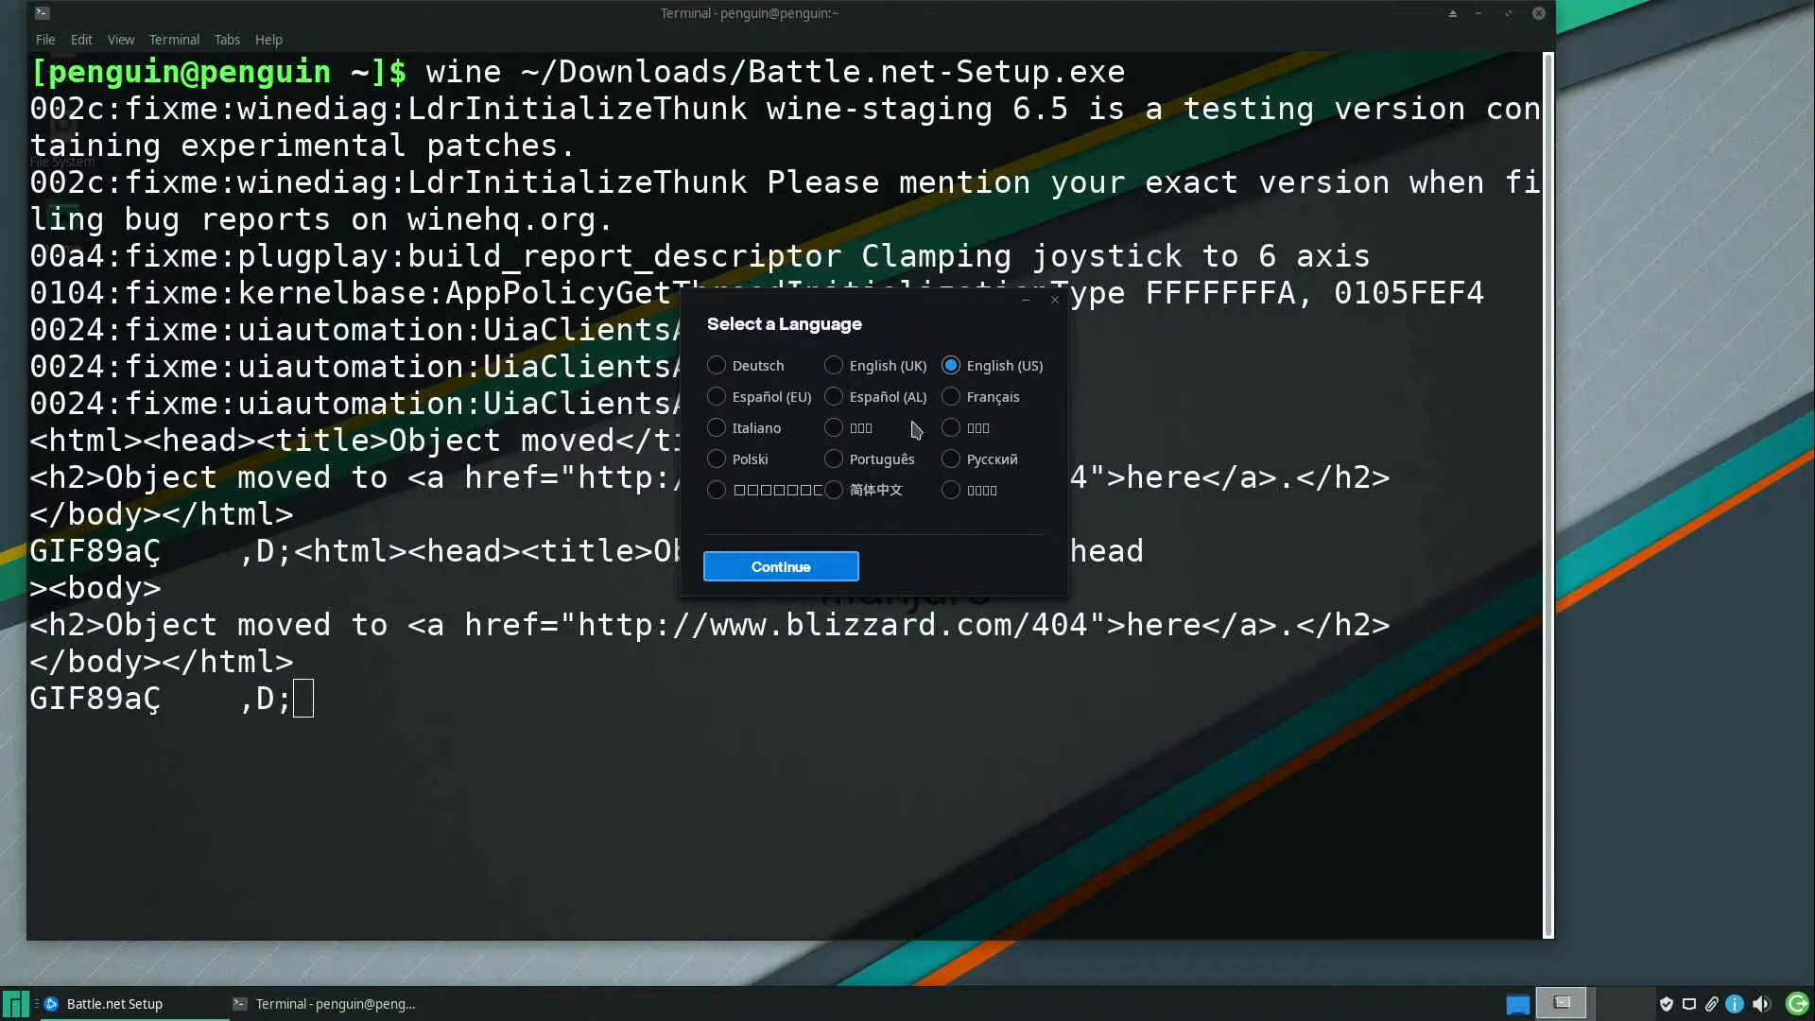
mouse_move(989, 382)
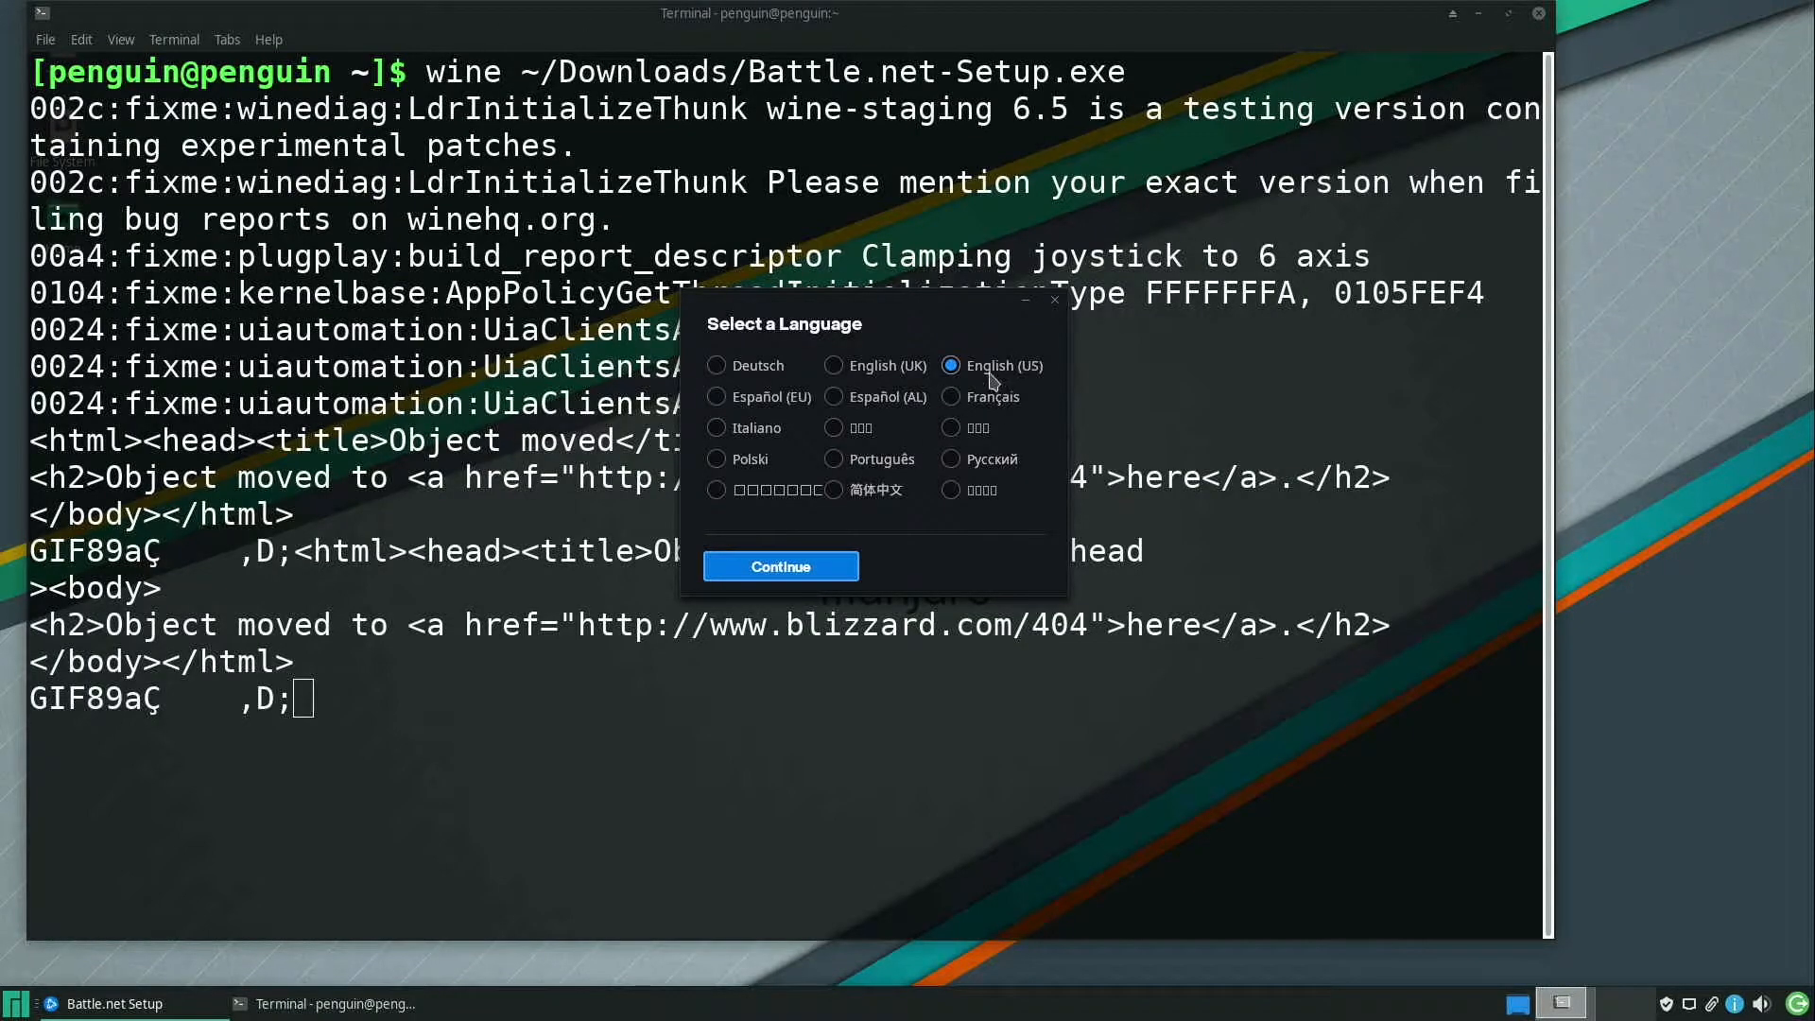
Install Battle.net in English (US) to the default location with launch-at-startup unchecked
left_click(779, 566)
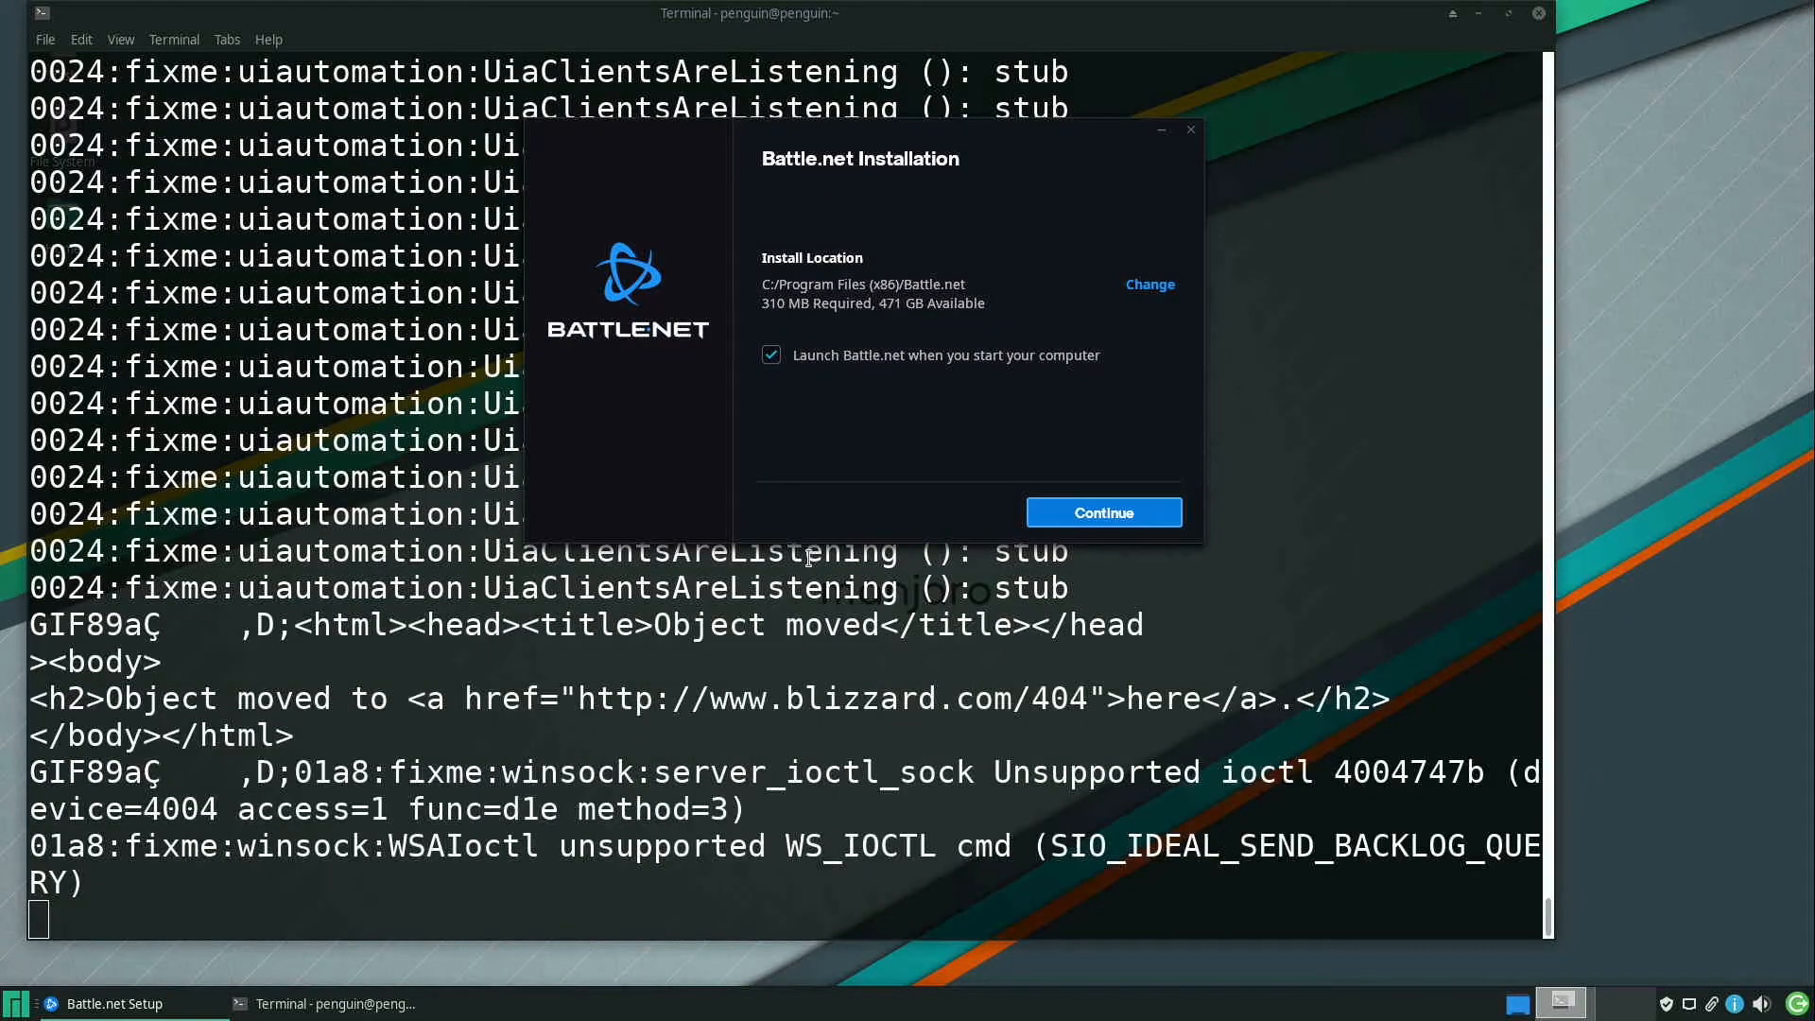
mouse_move(852, 209)
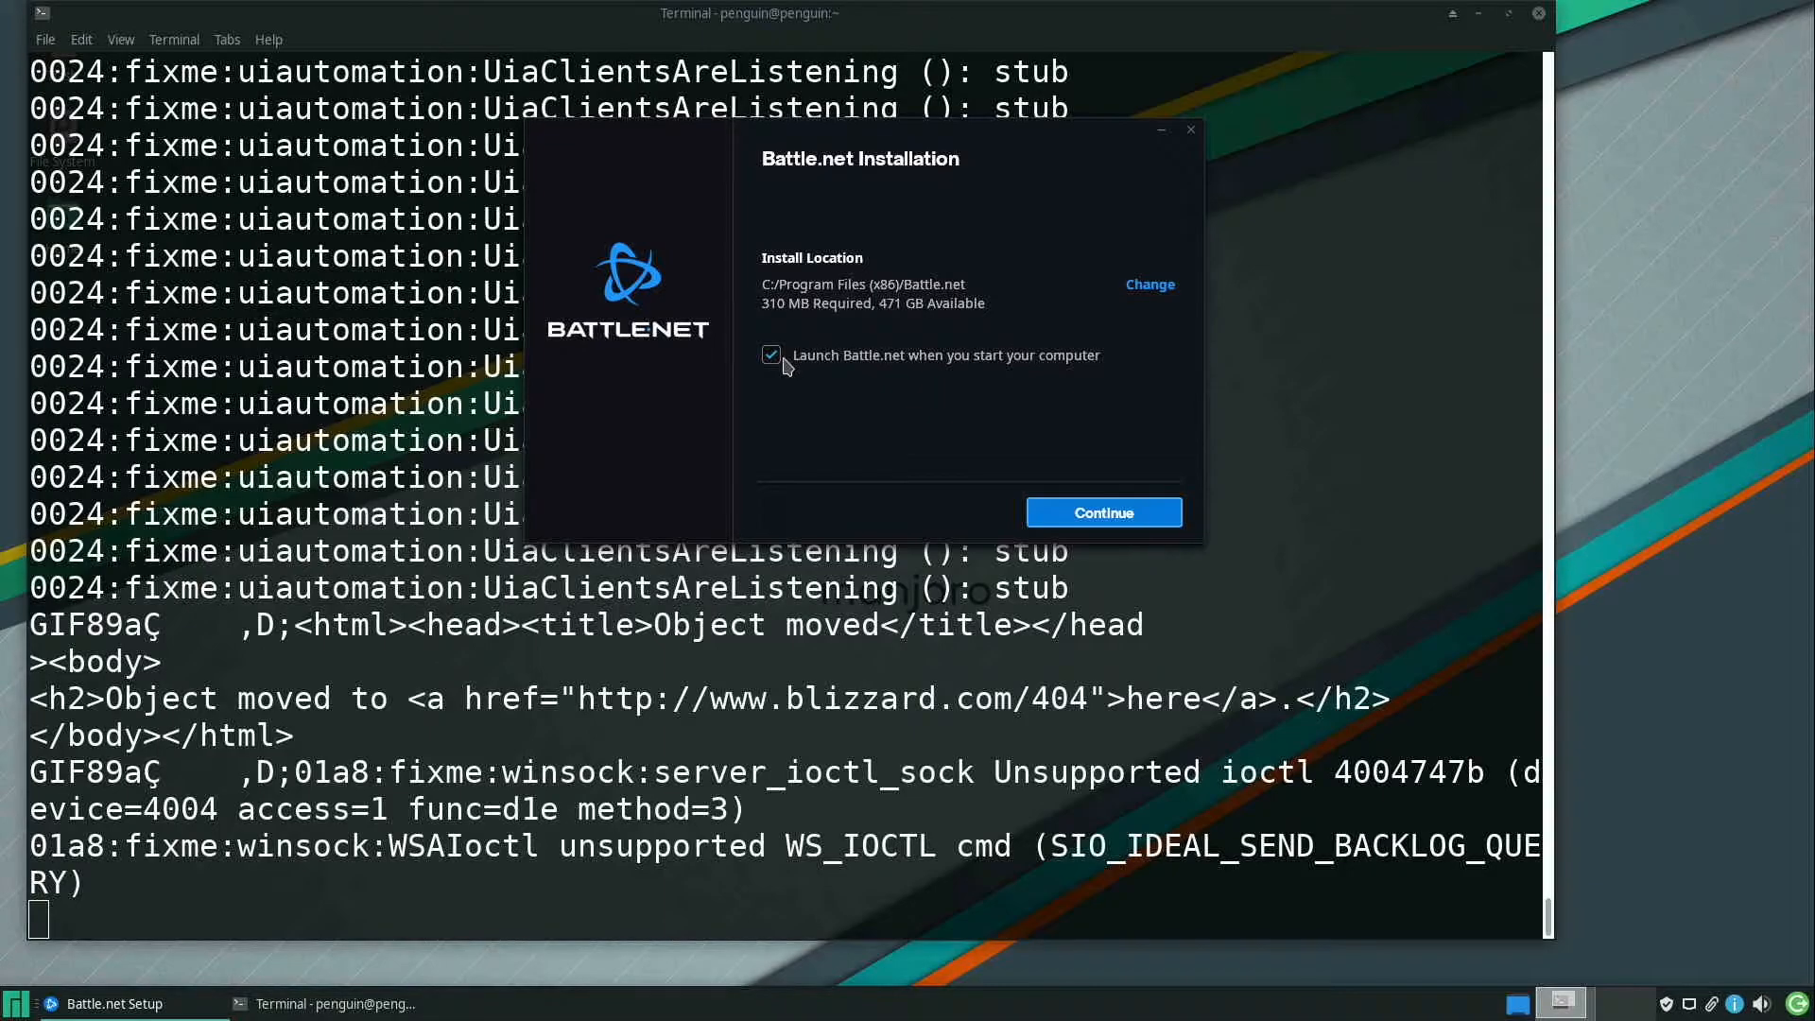
left_click(771, 355)
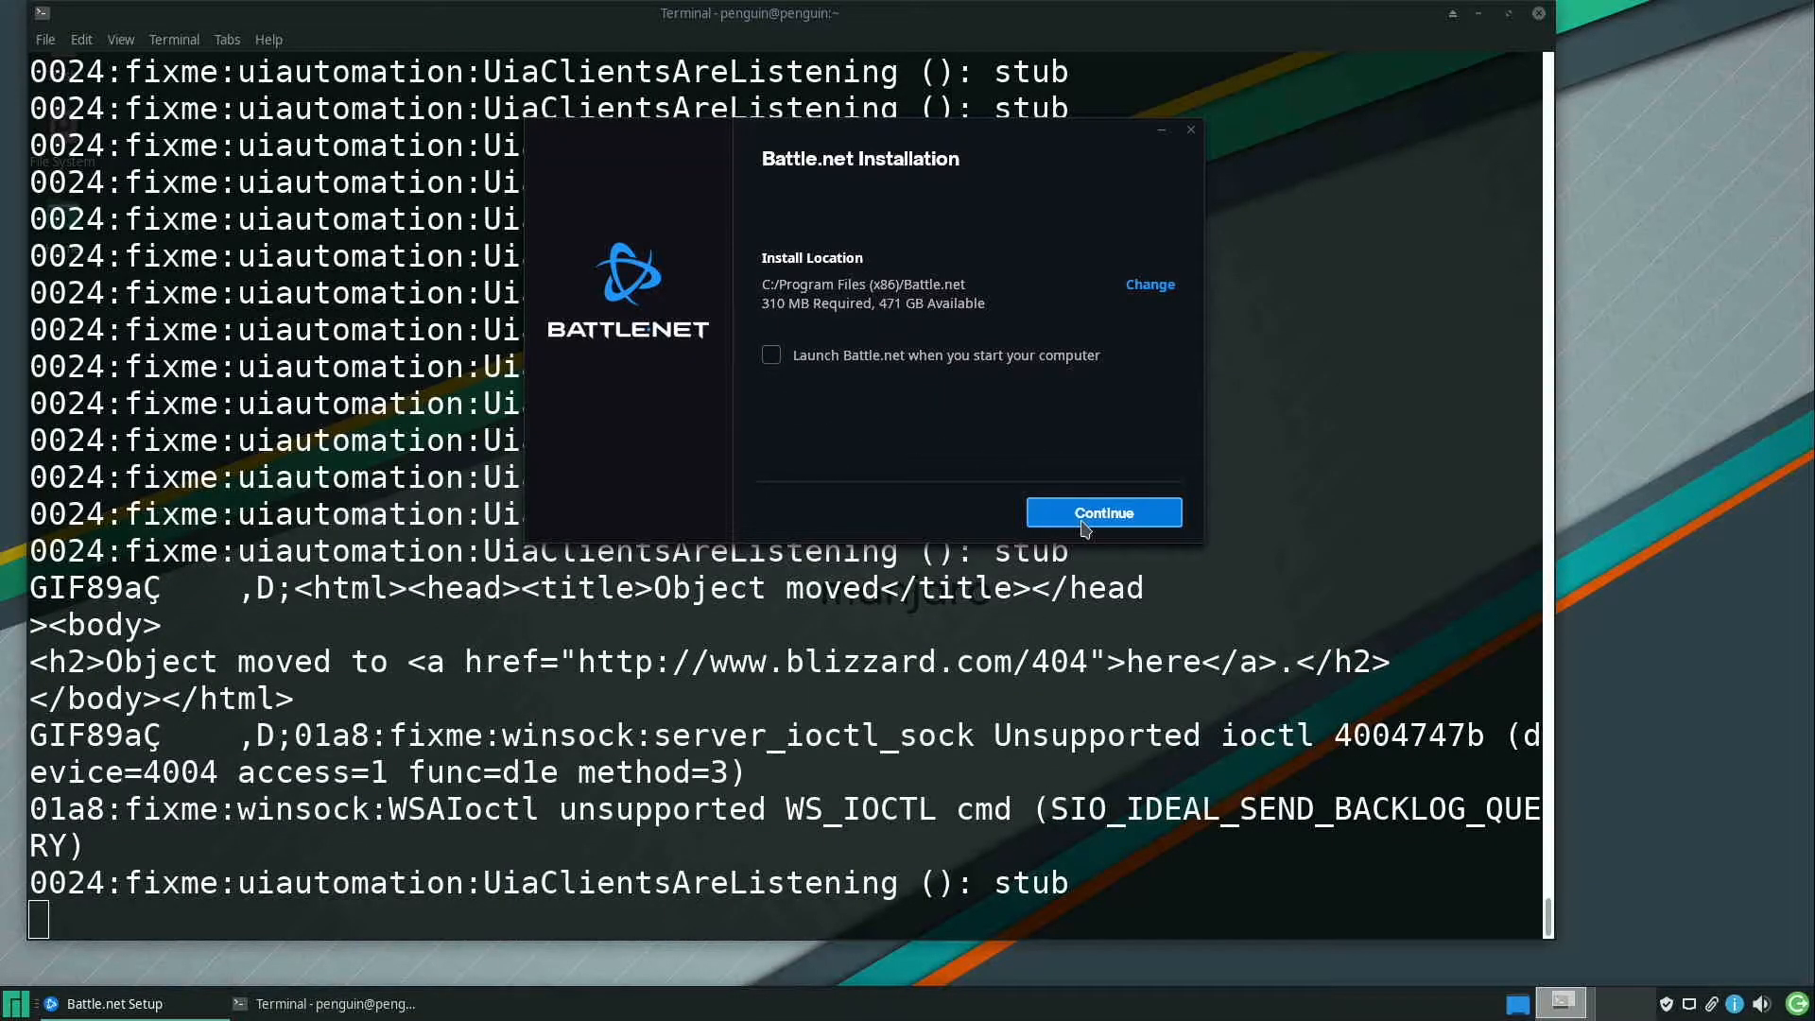
left_click(1100, 512)
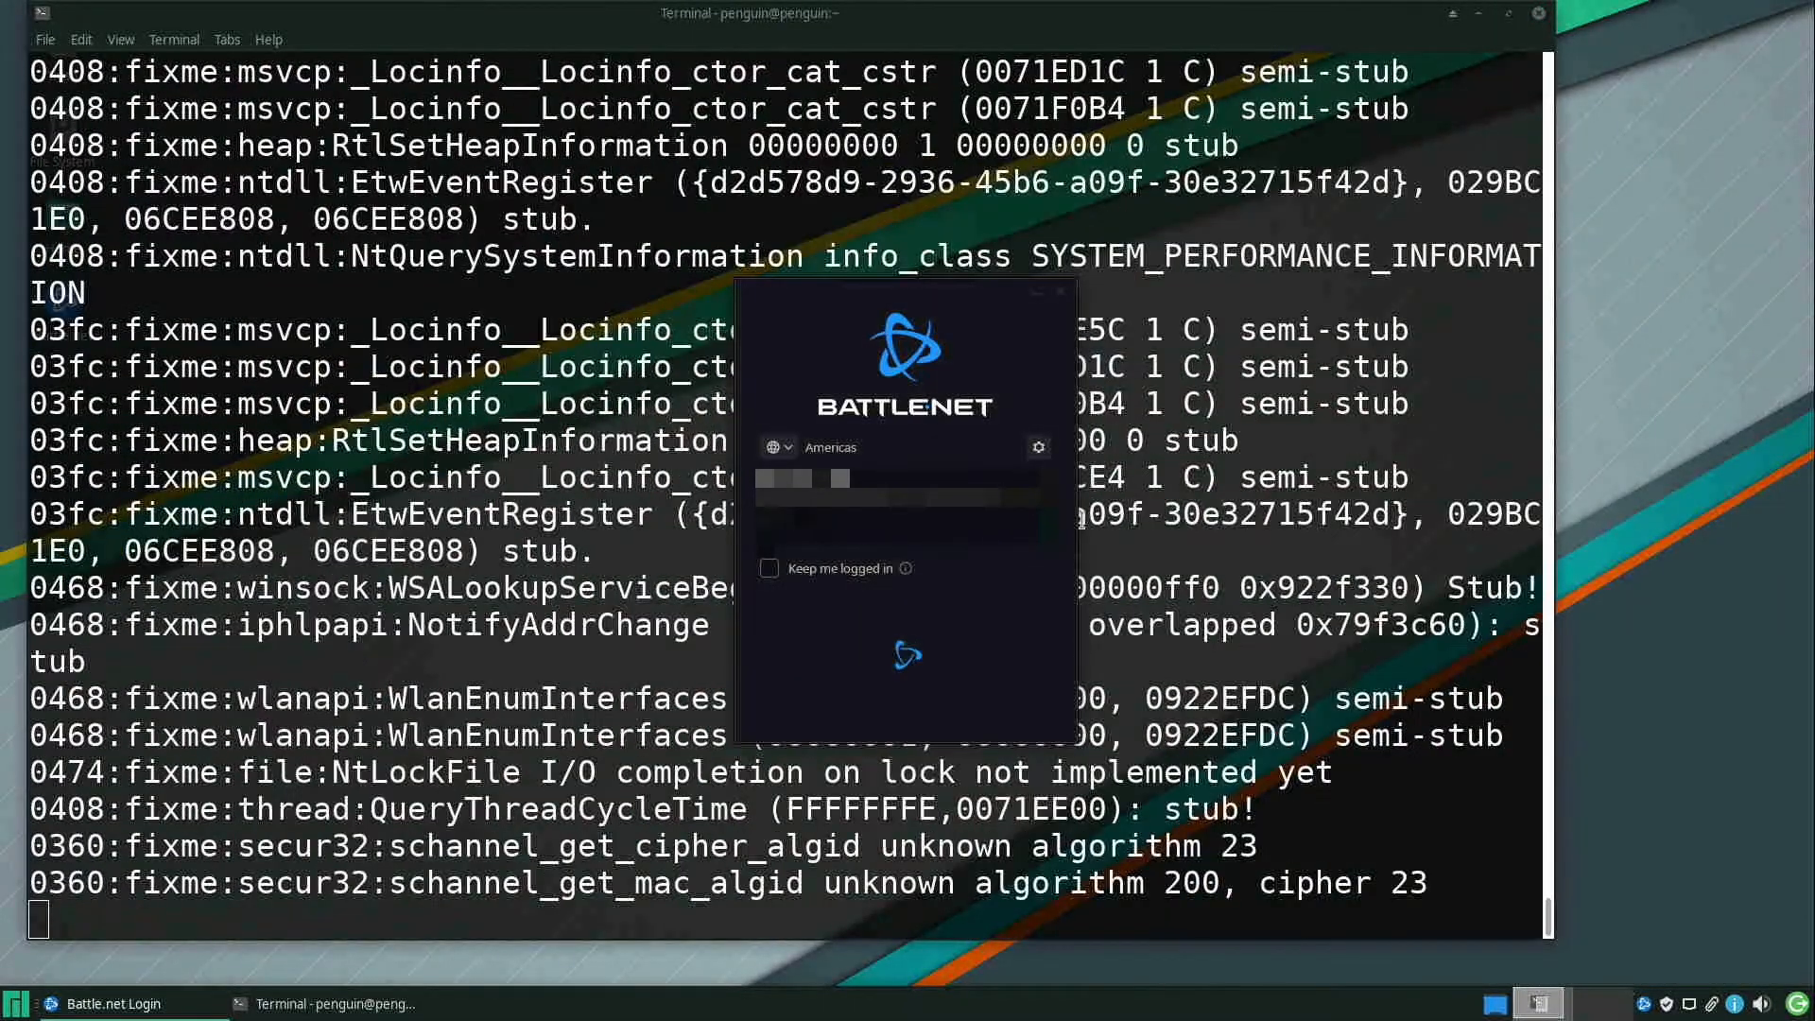
Submit the Battle.net account login so the main client window opens
scroll("down", 3)
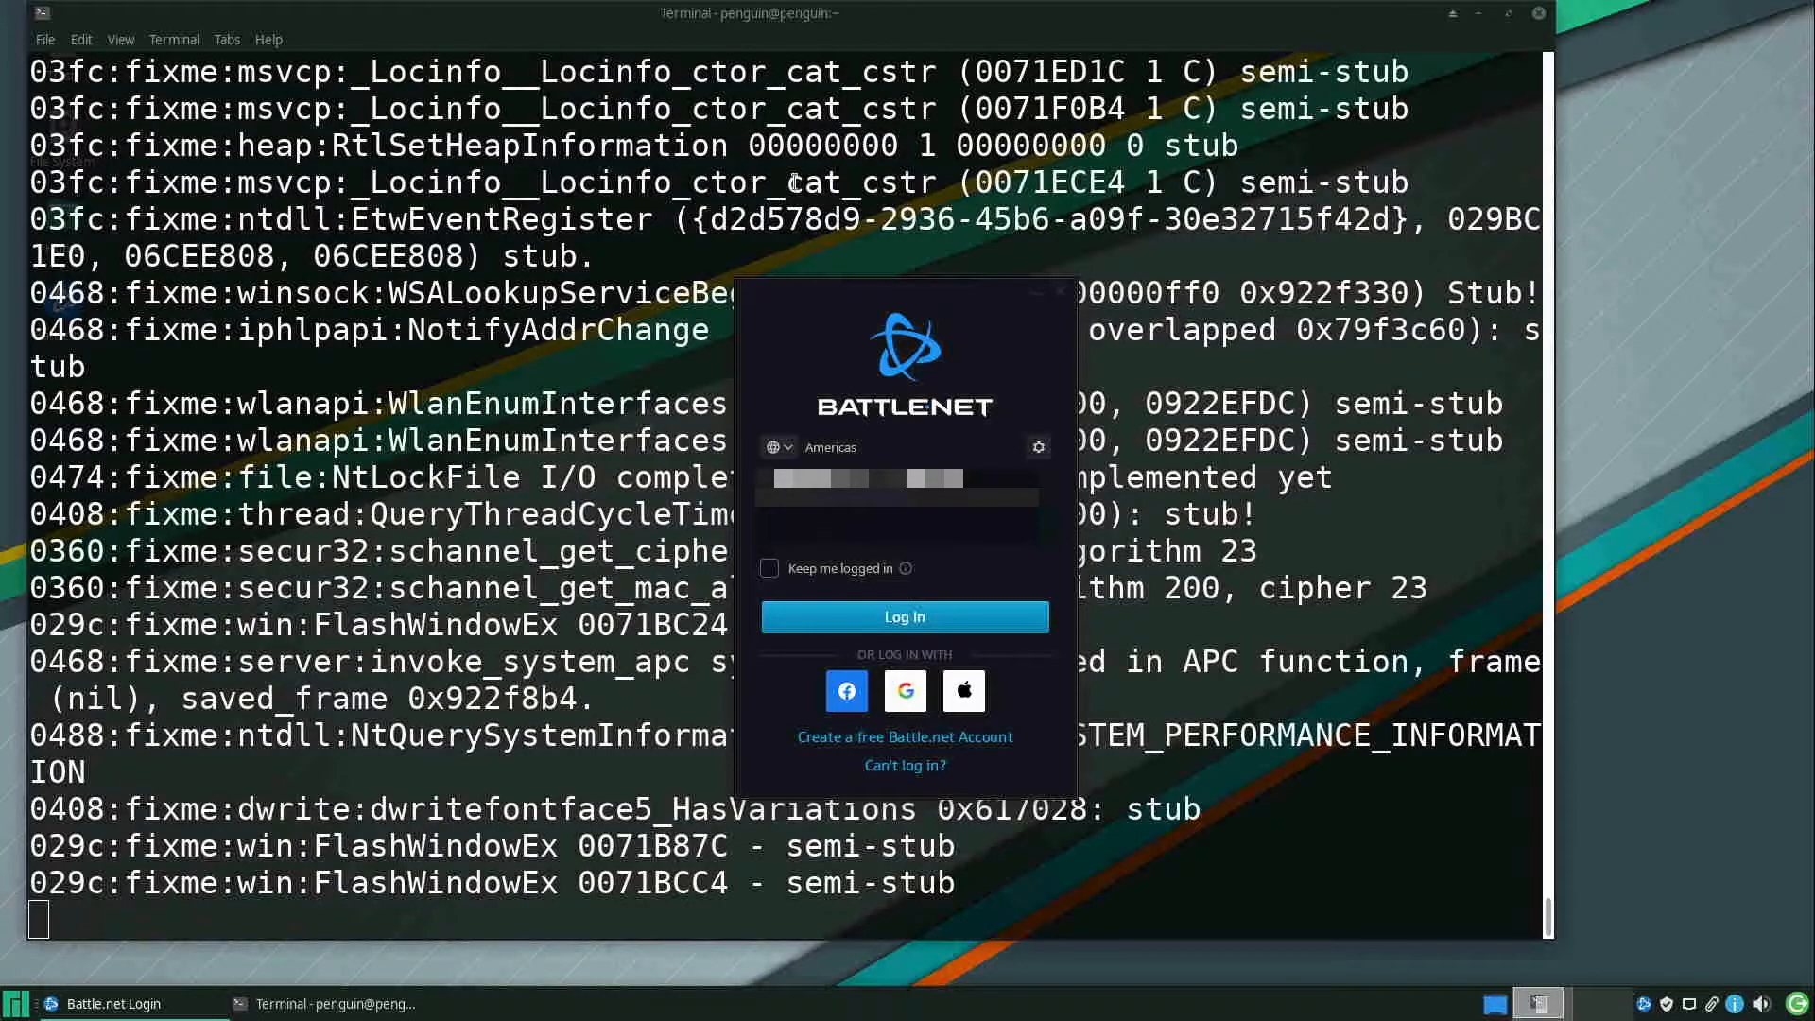
scroll("down", 3)
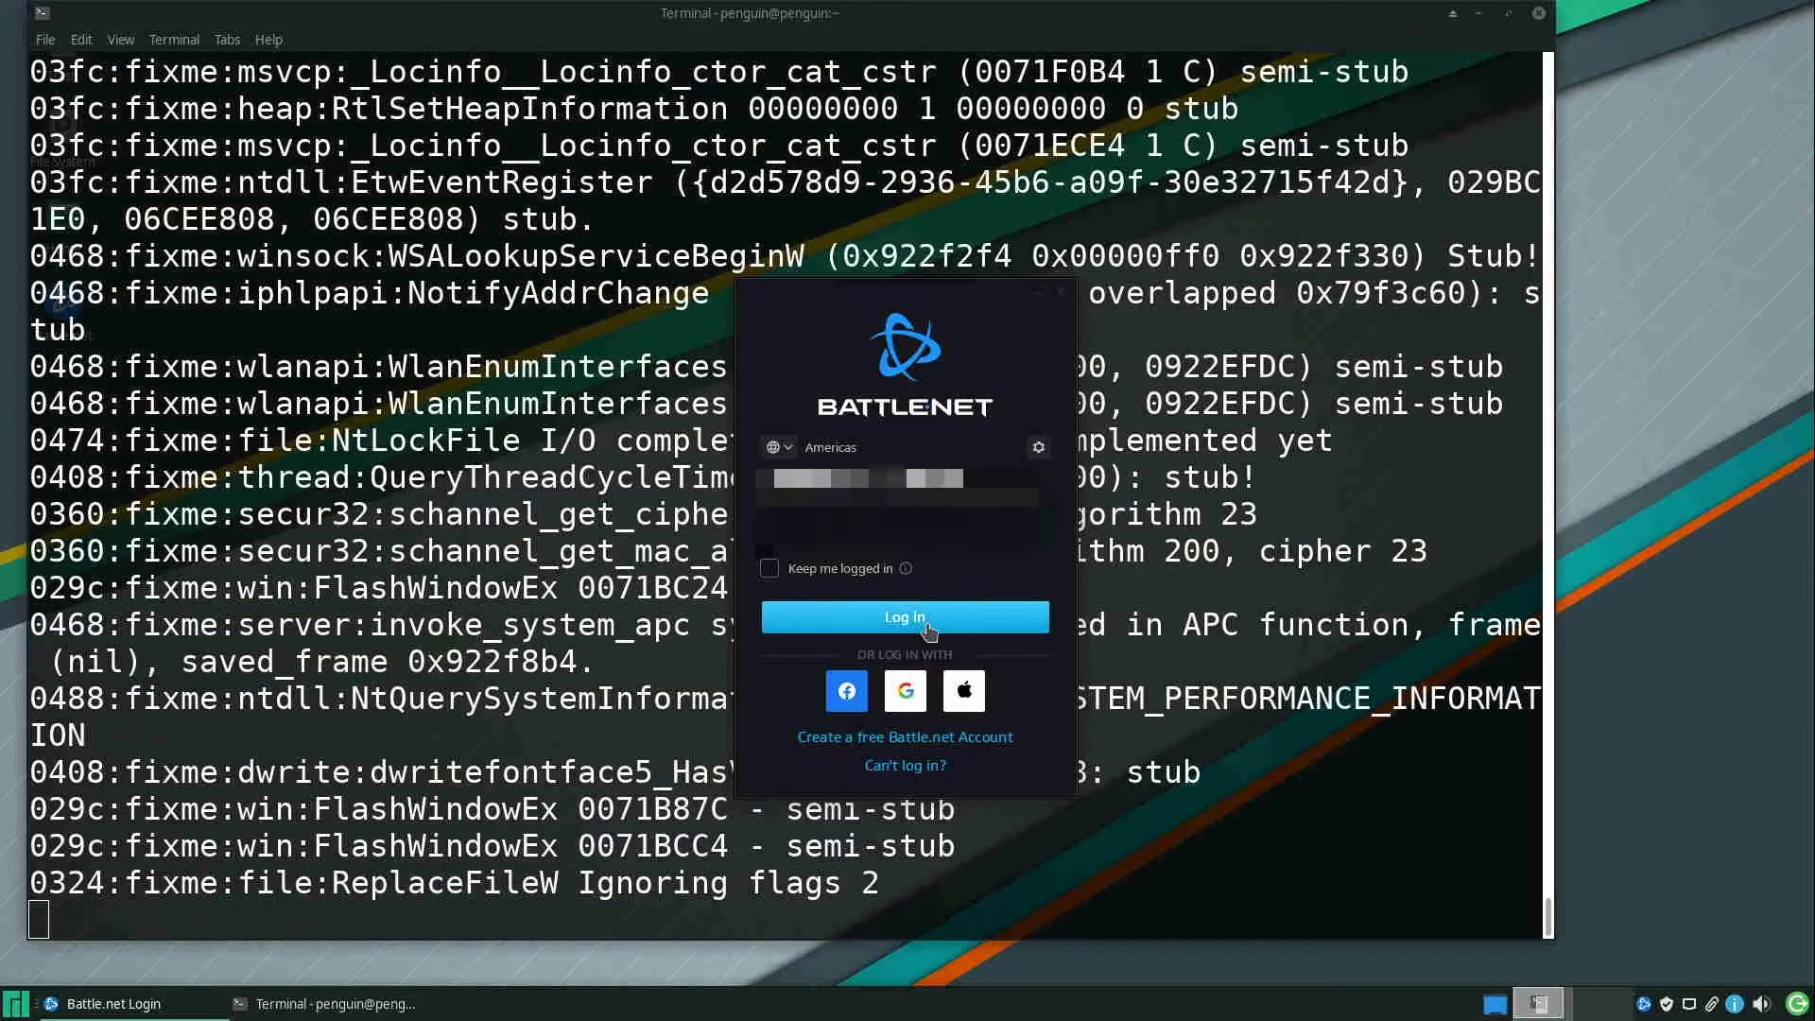
left_click(904, 615)
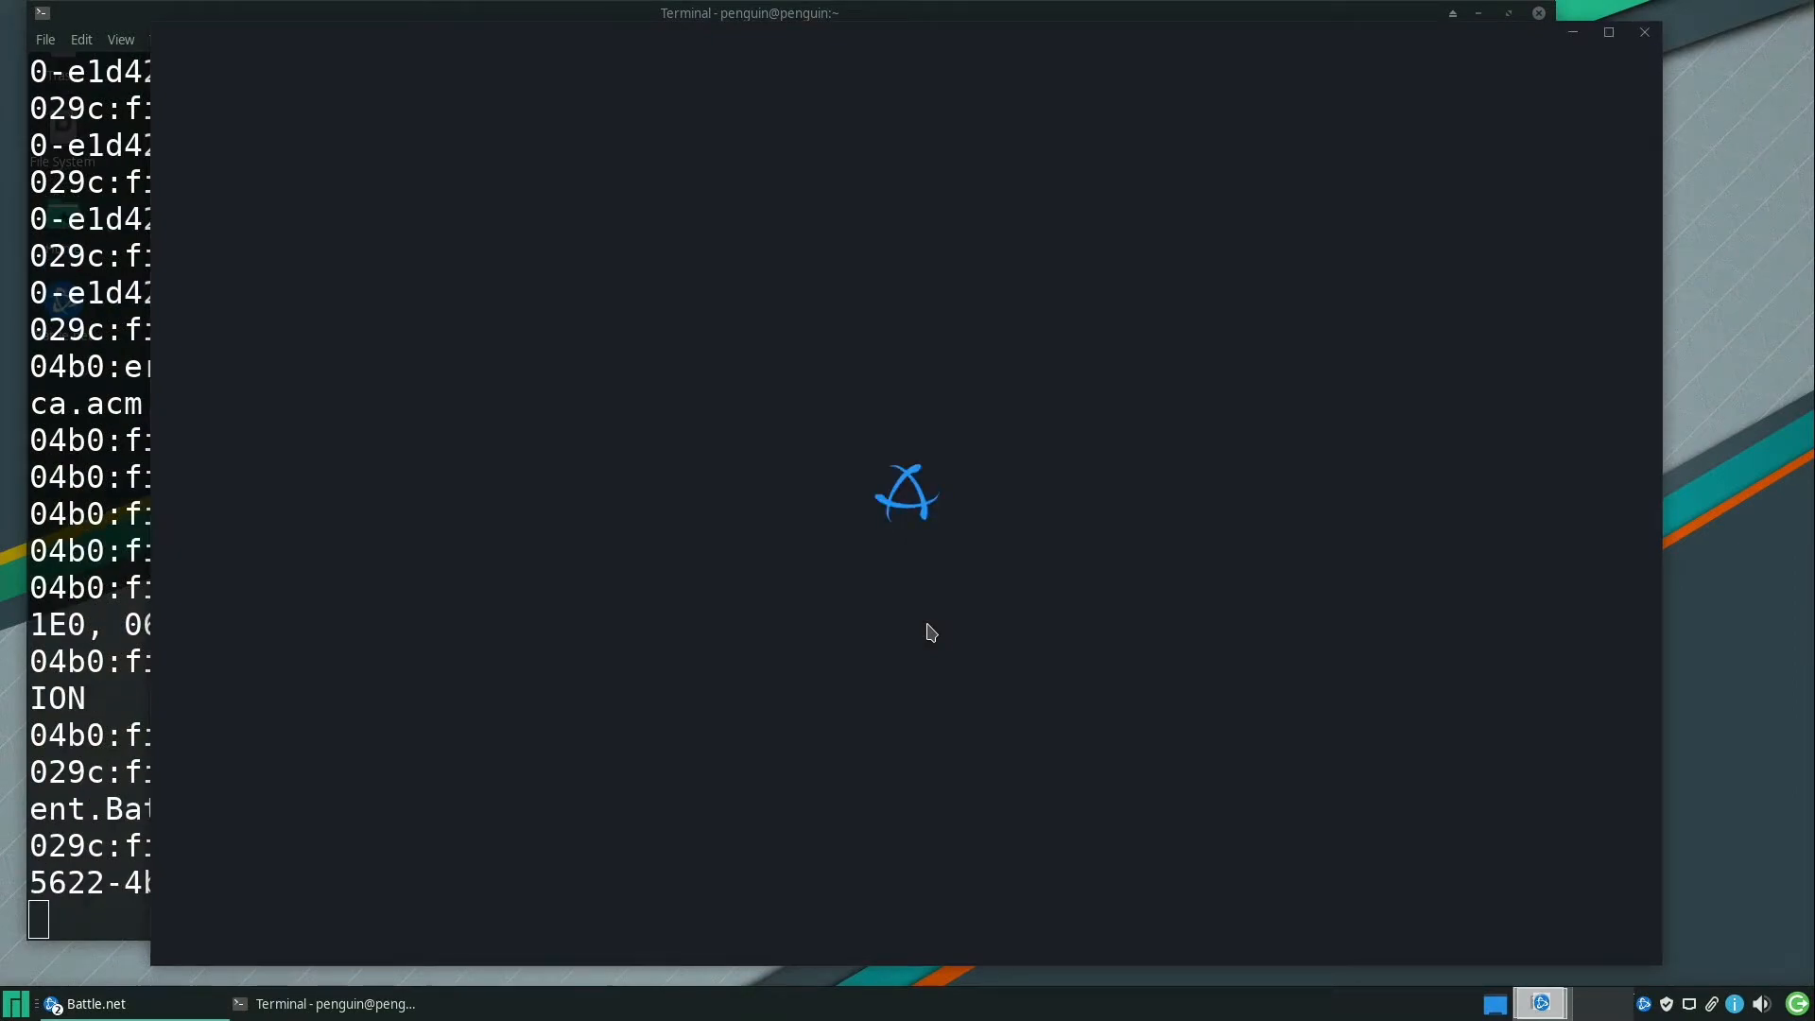
Let Battle.net show its welcome dialog, then close the client window
scroll("down", 3)
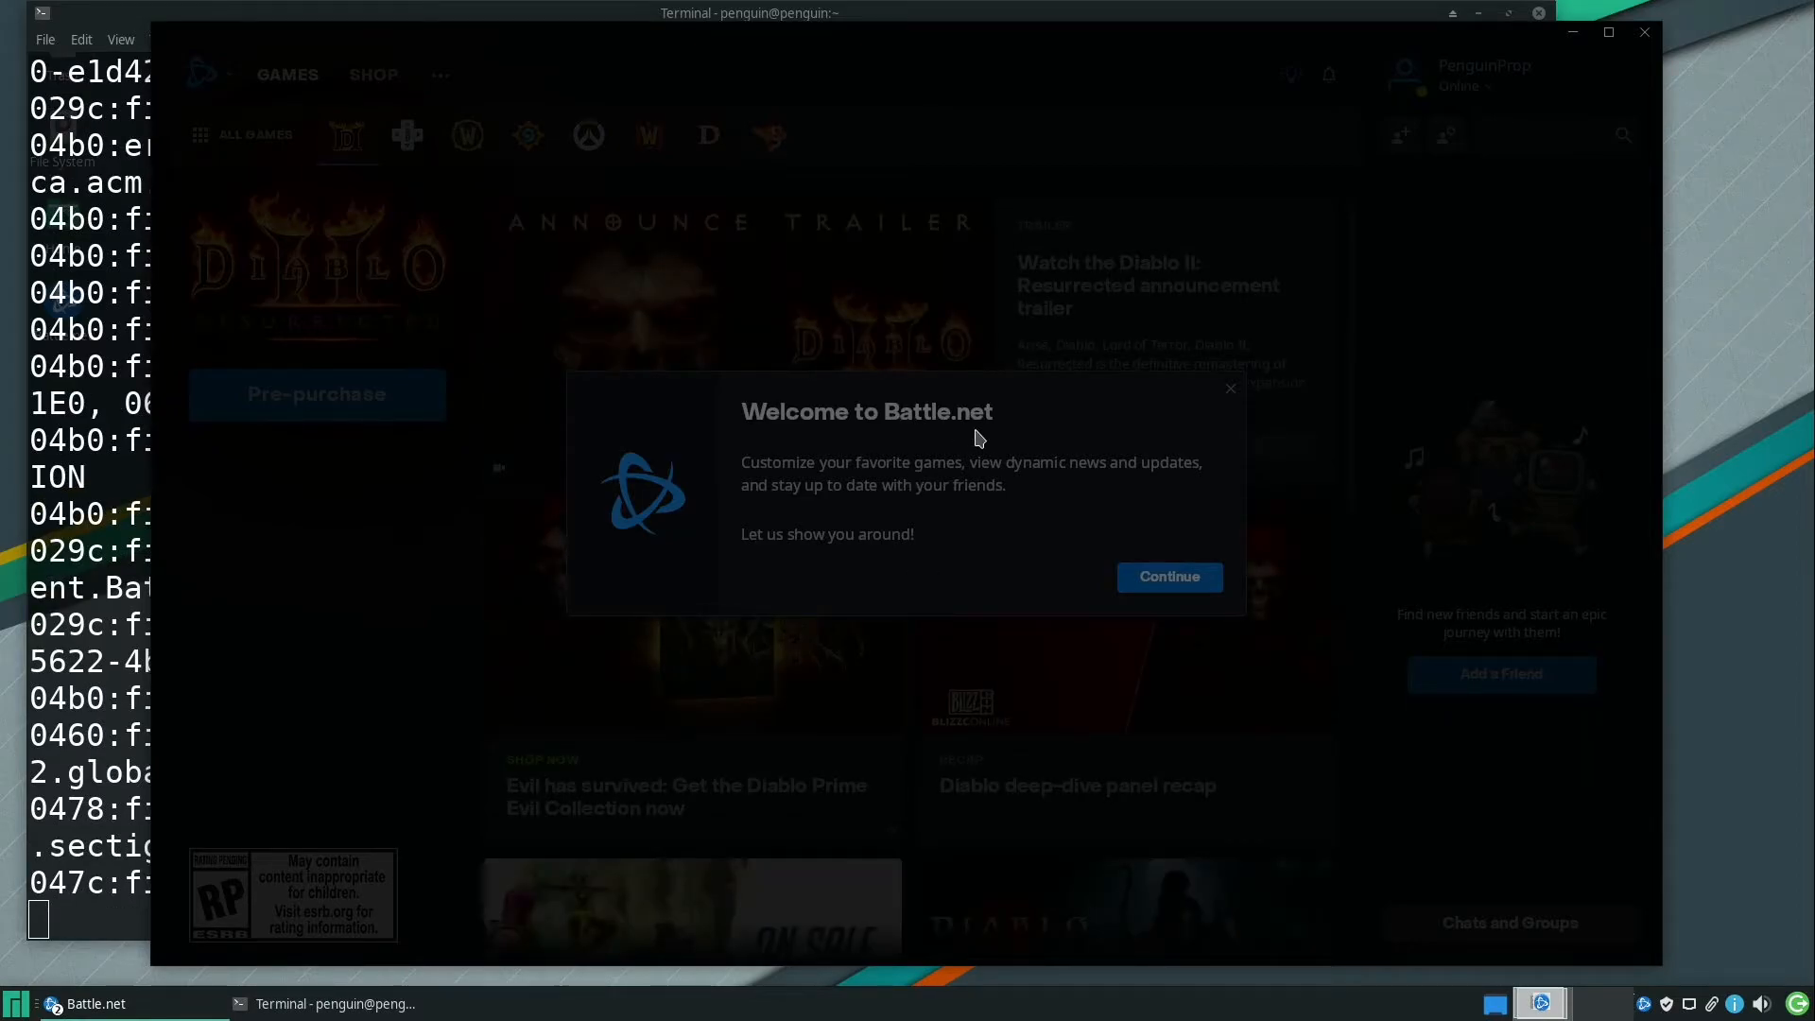
mouse_move(960, 446)
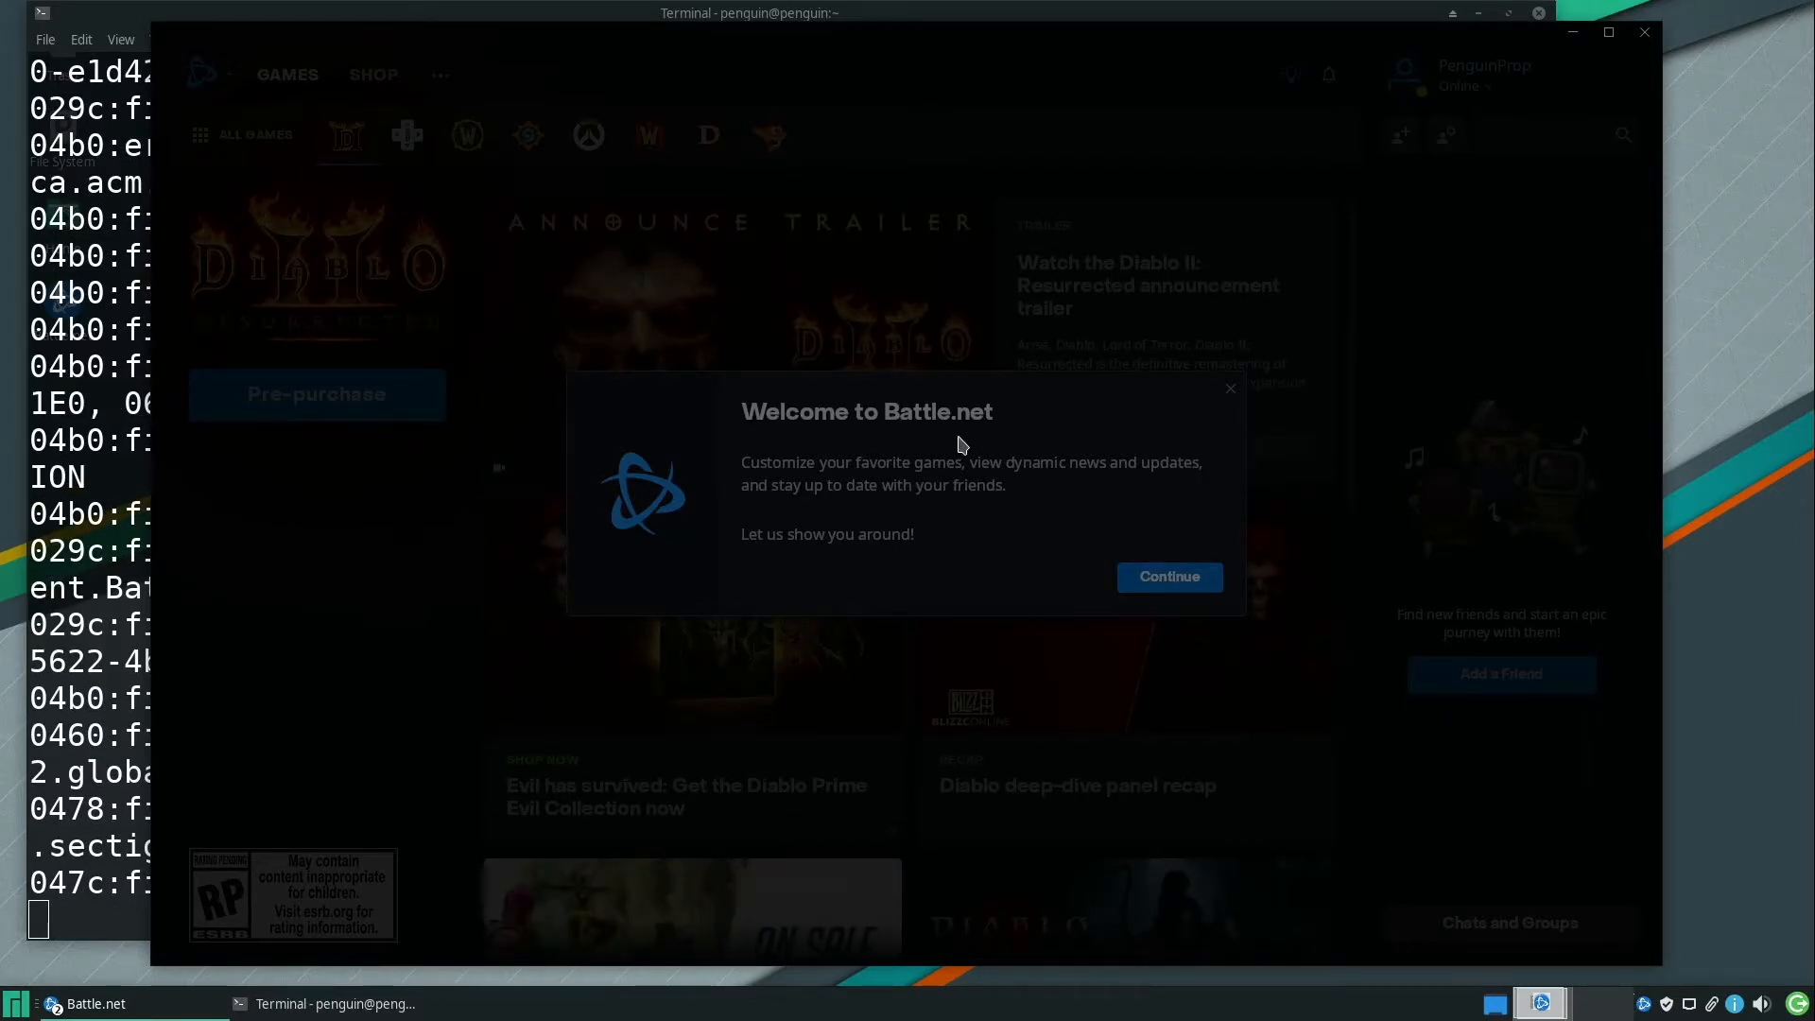
mouse_move(1048, 369)
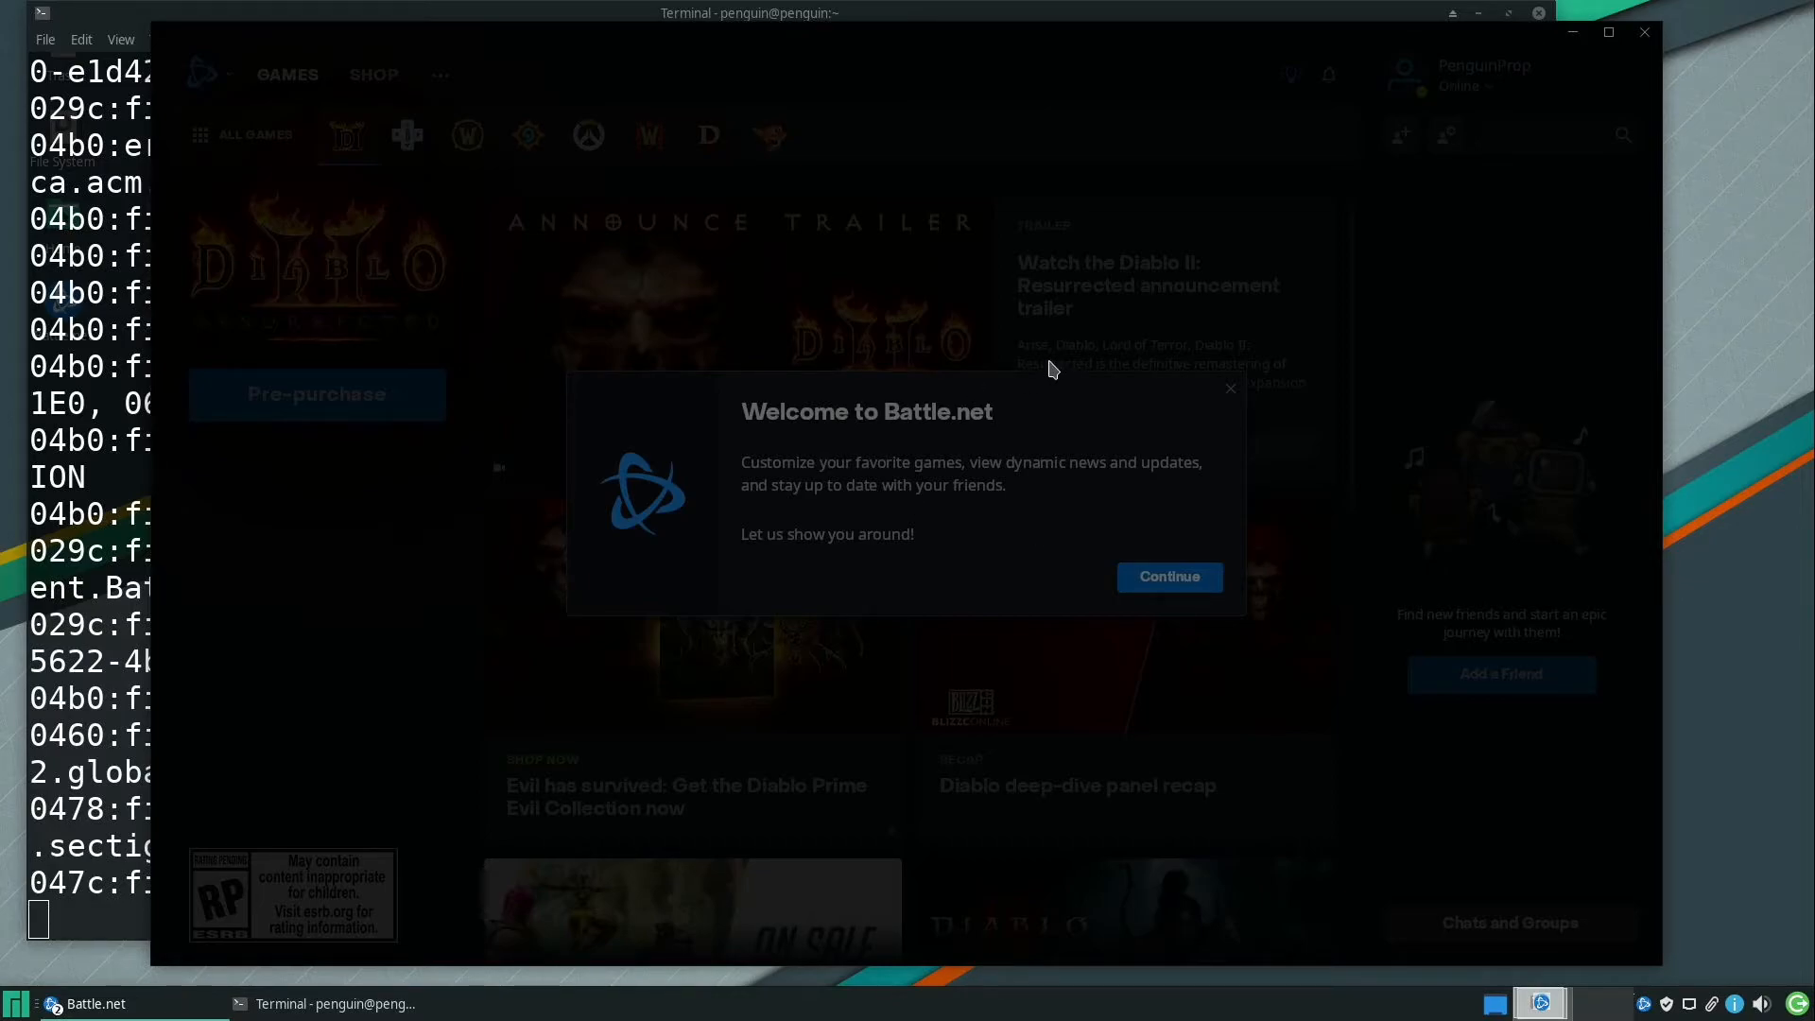
scroll("down", 3)
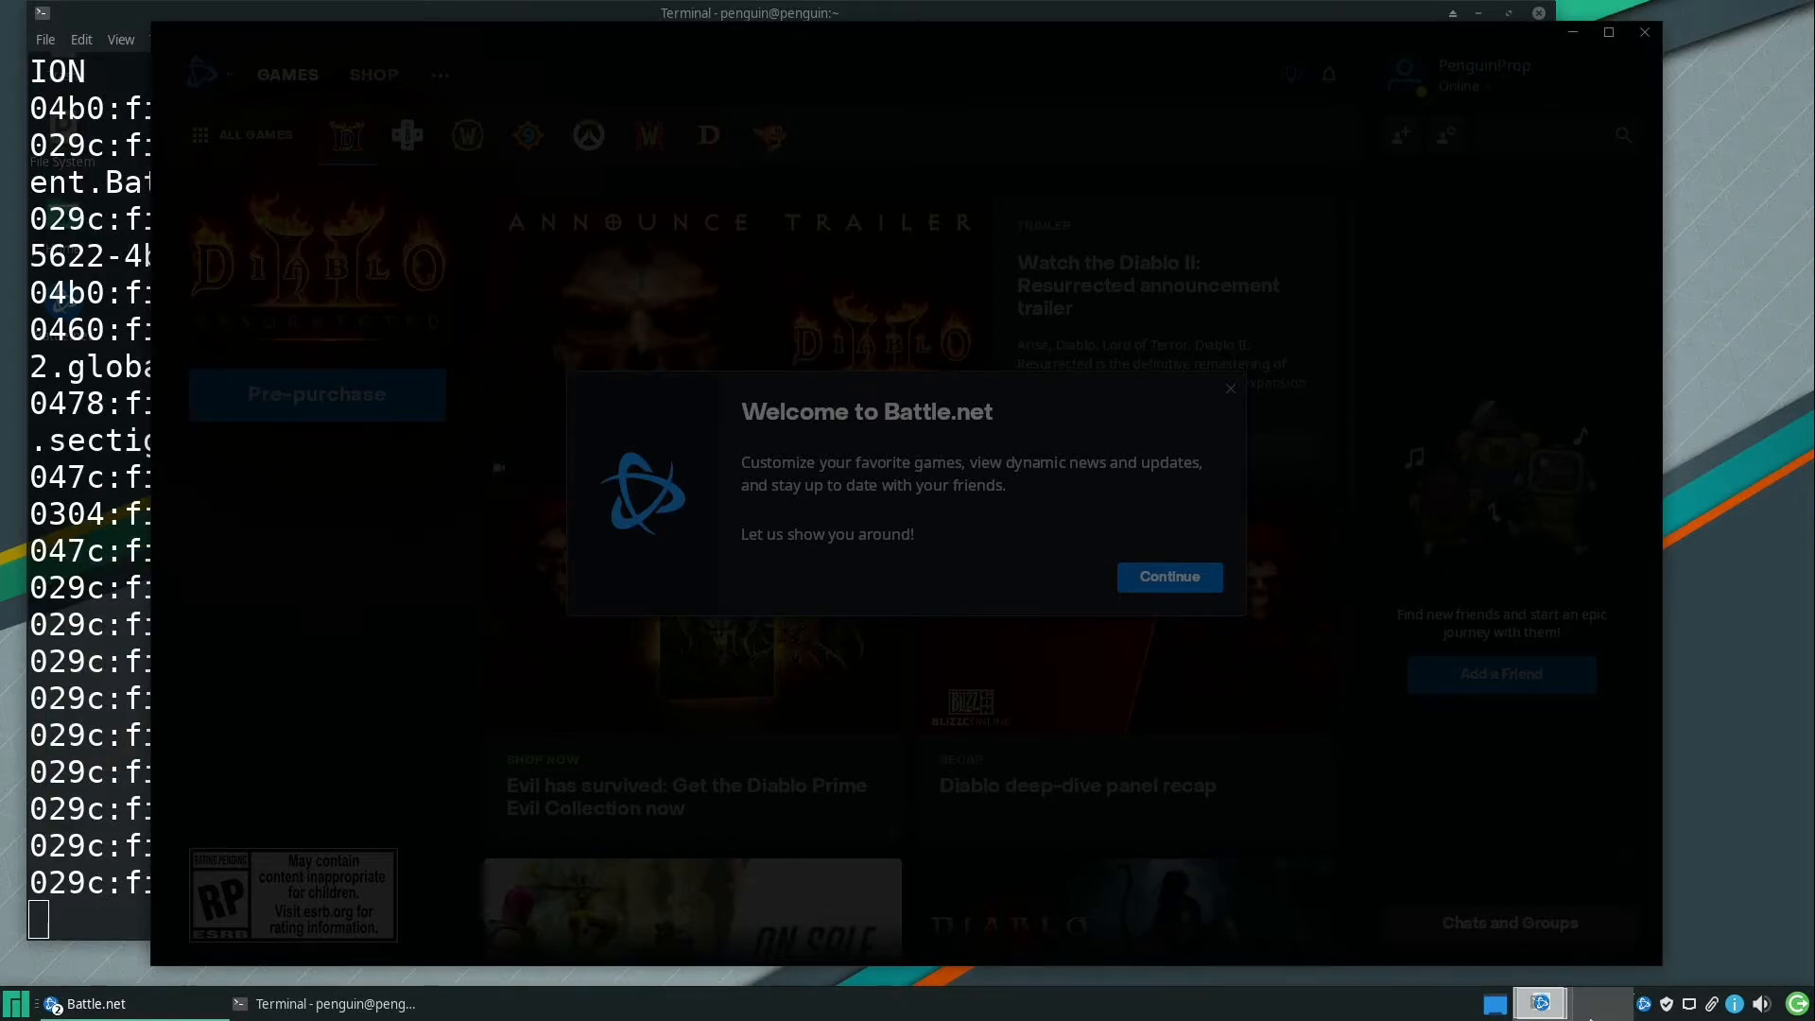
scroll("down", 3)
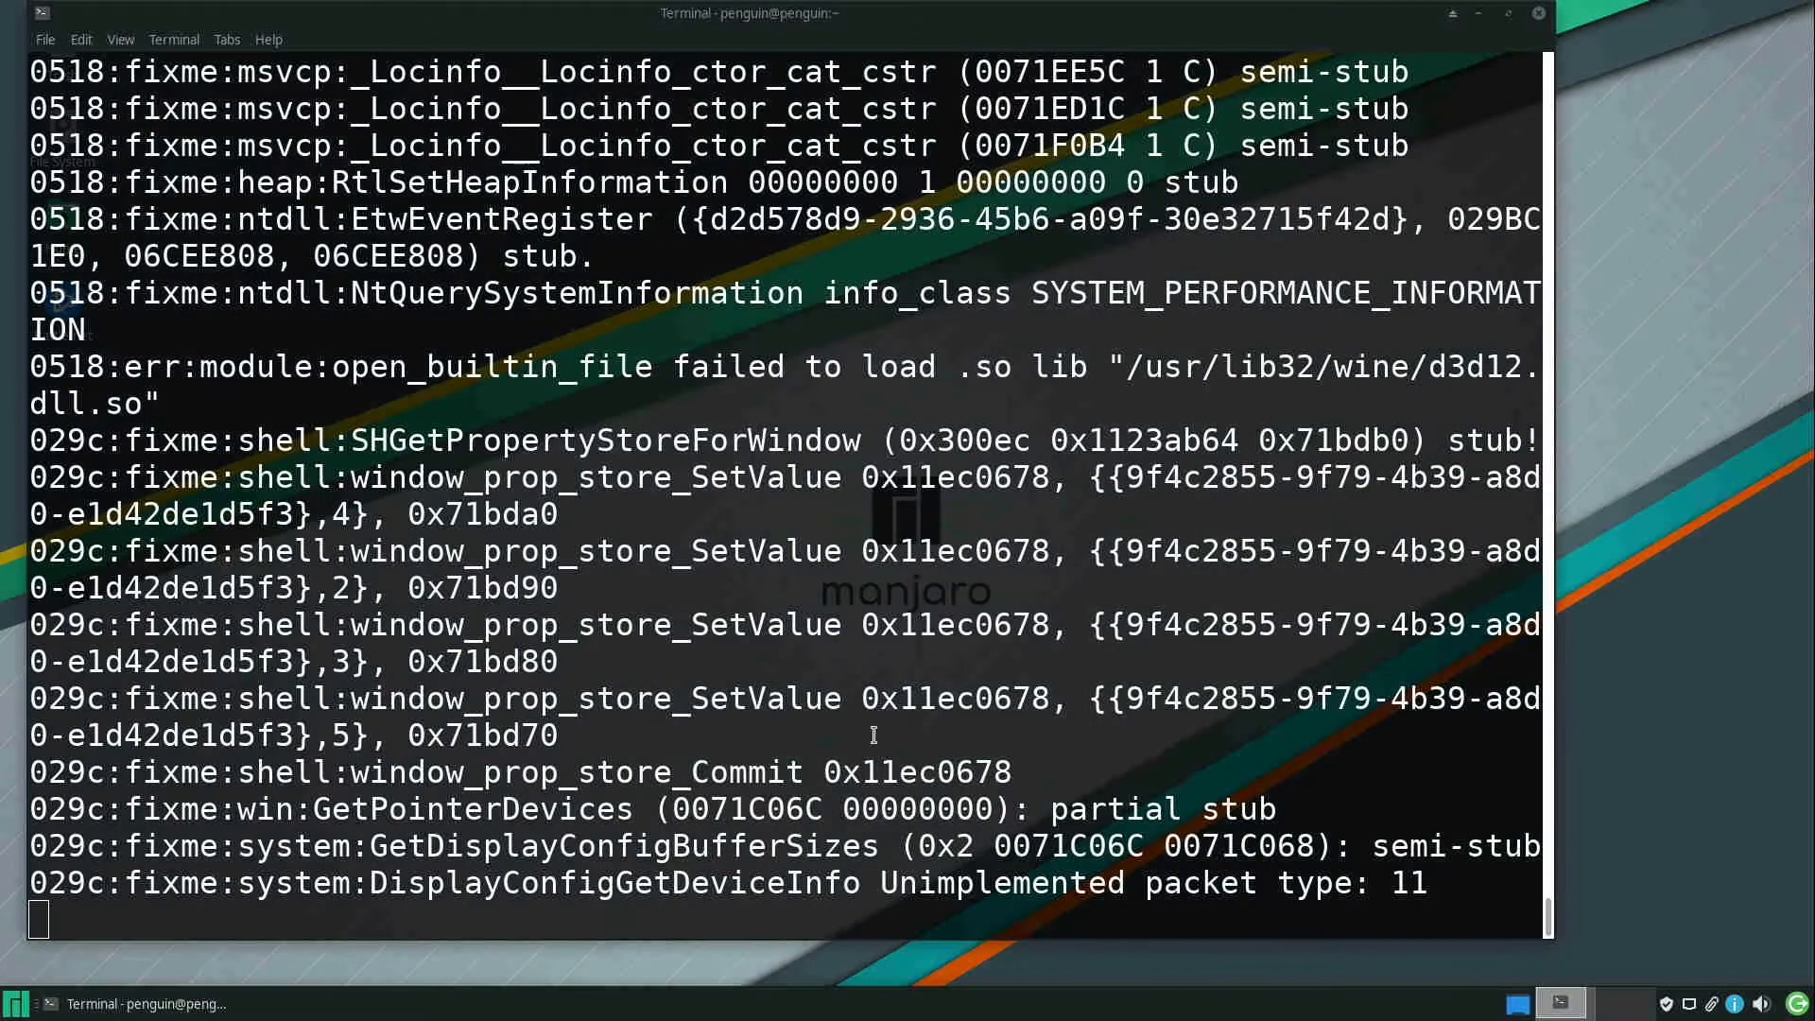
Close Xfce Terminal with Ctrl+C, revealing the desktop's Battle.net shortcut
scroll("down", 3)
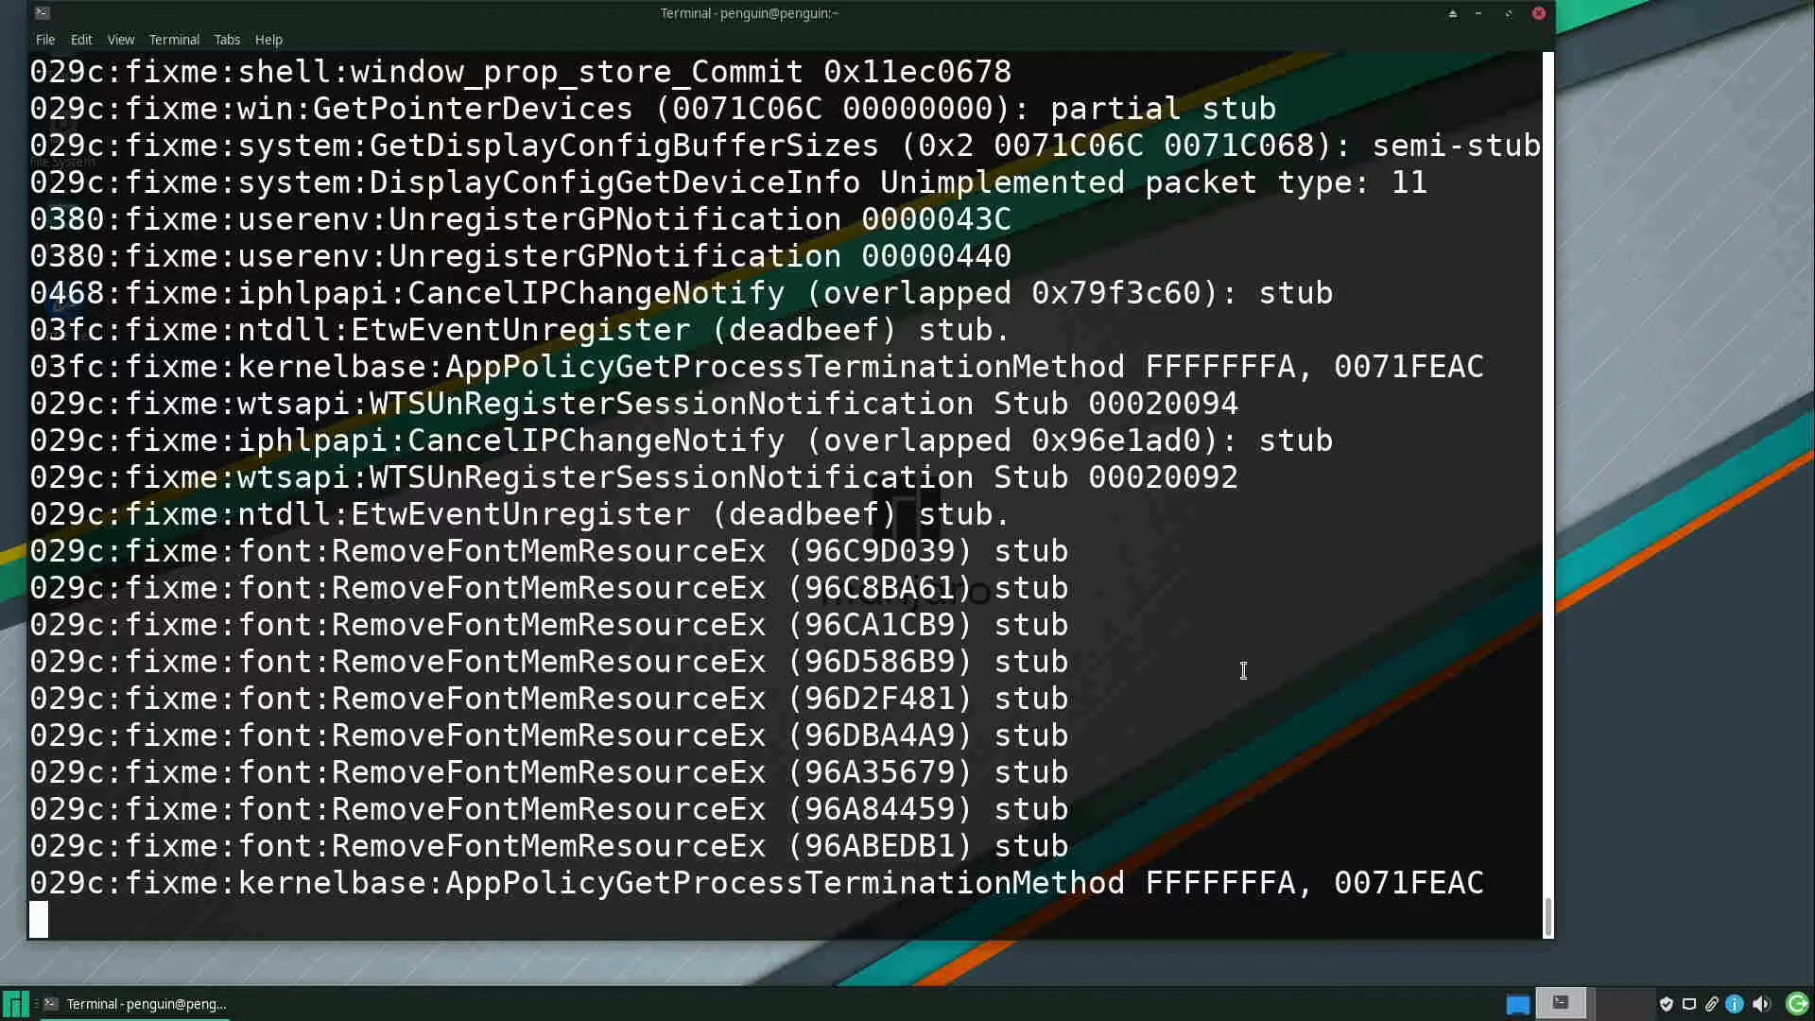
key("ctrl+c")
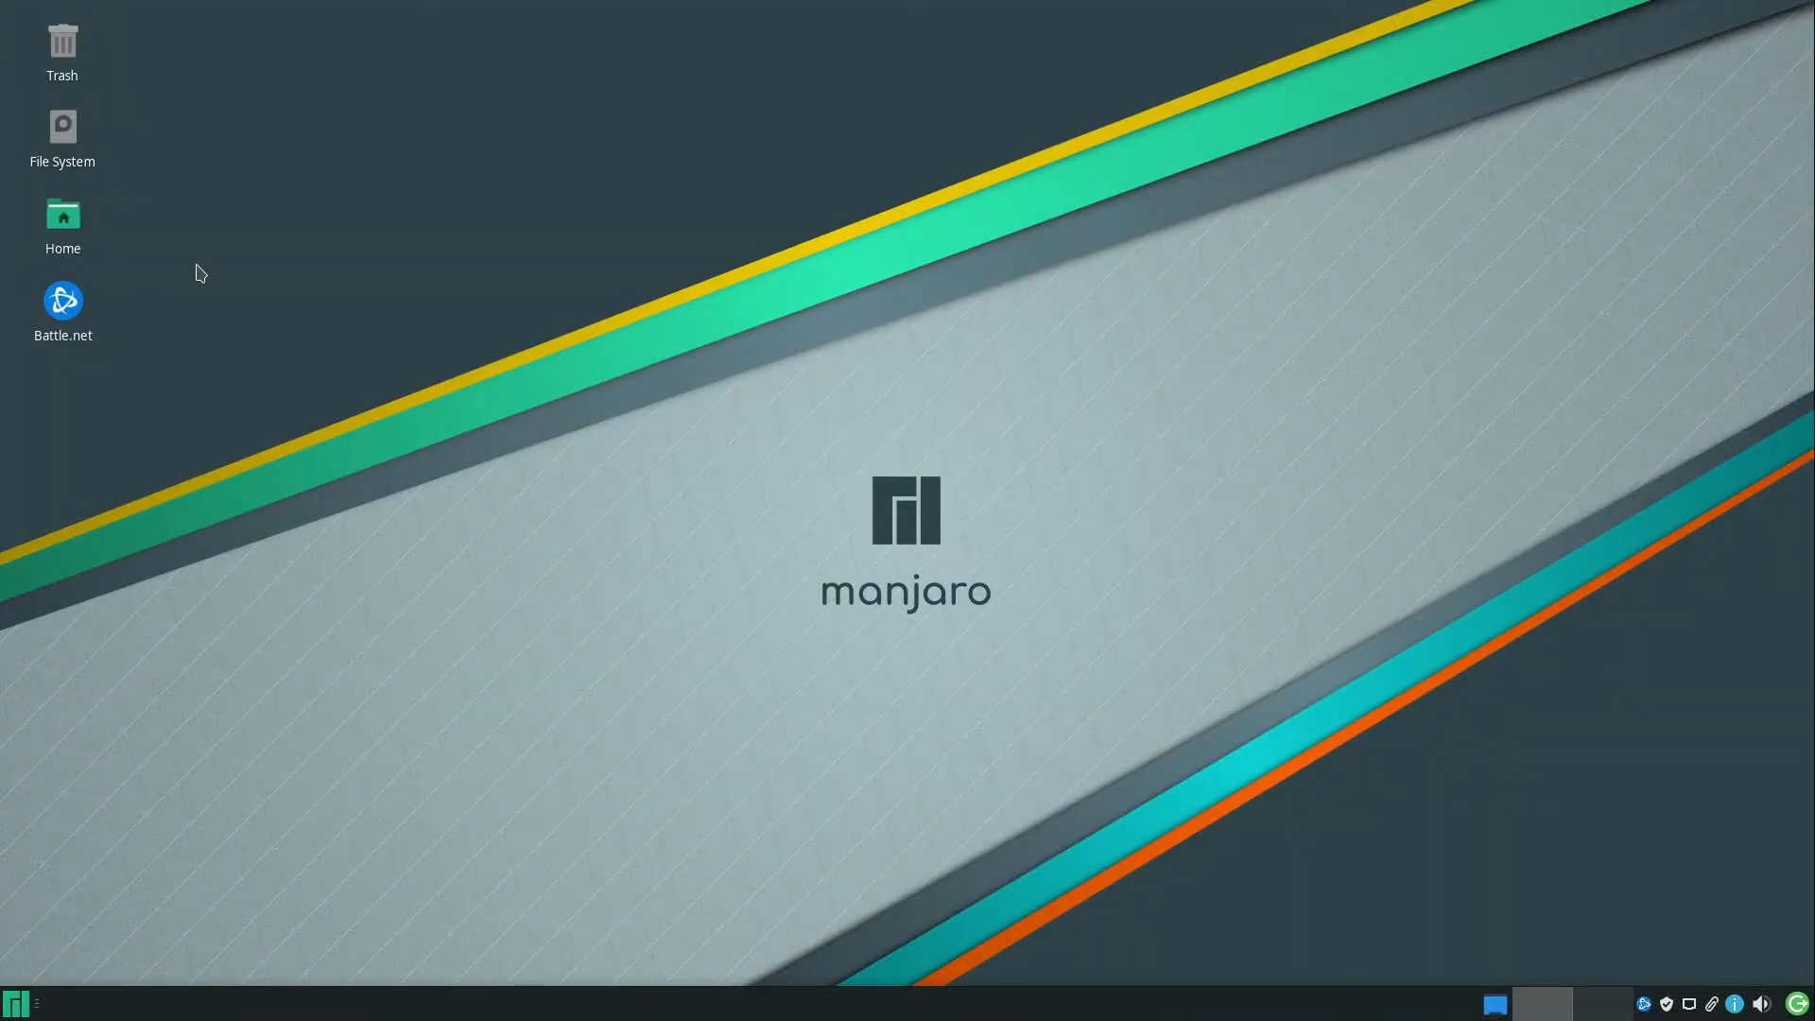
Launch Battle.net from its desktop shortcut and log in
double_click(62, 300)
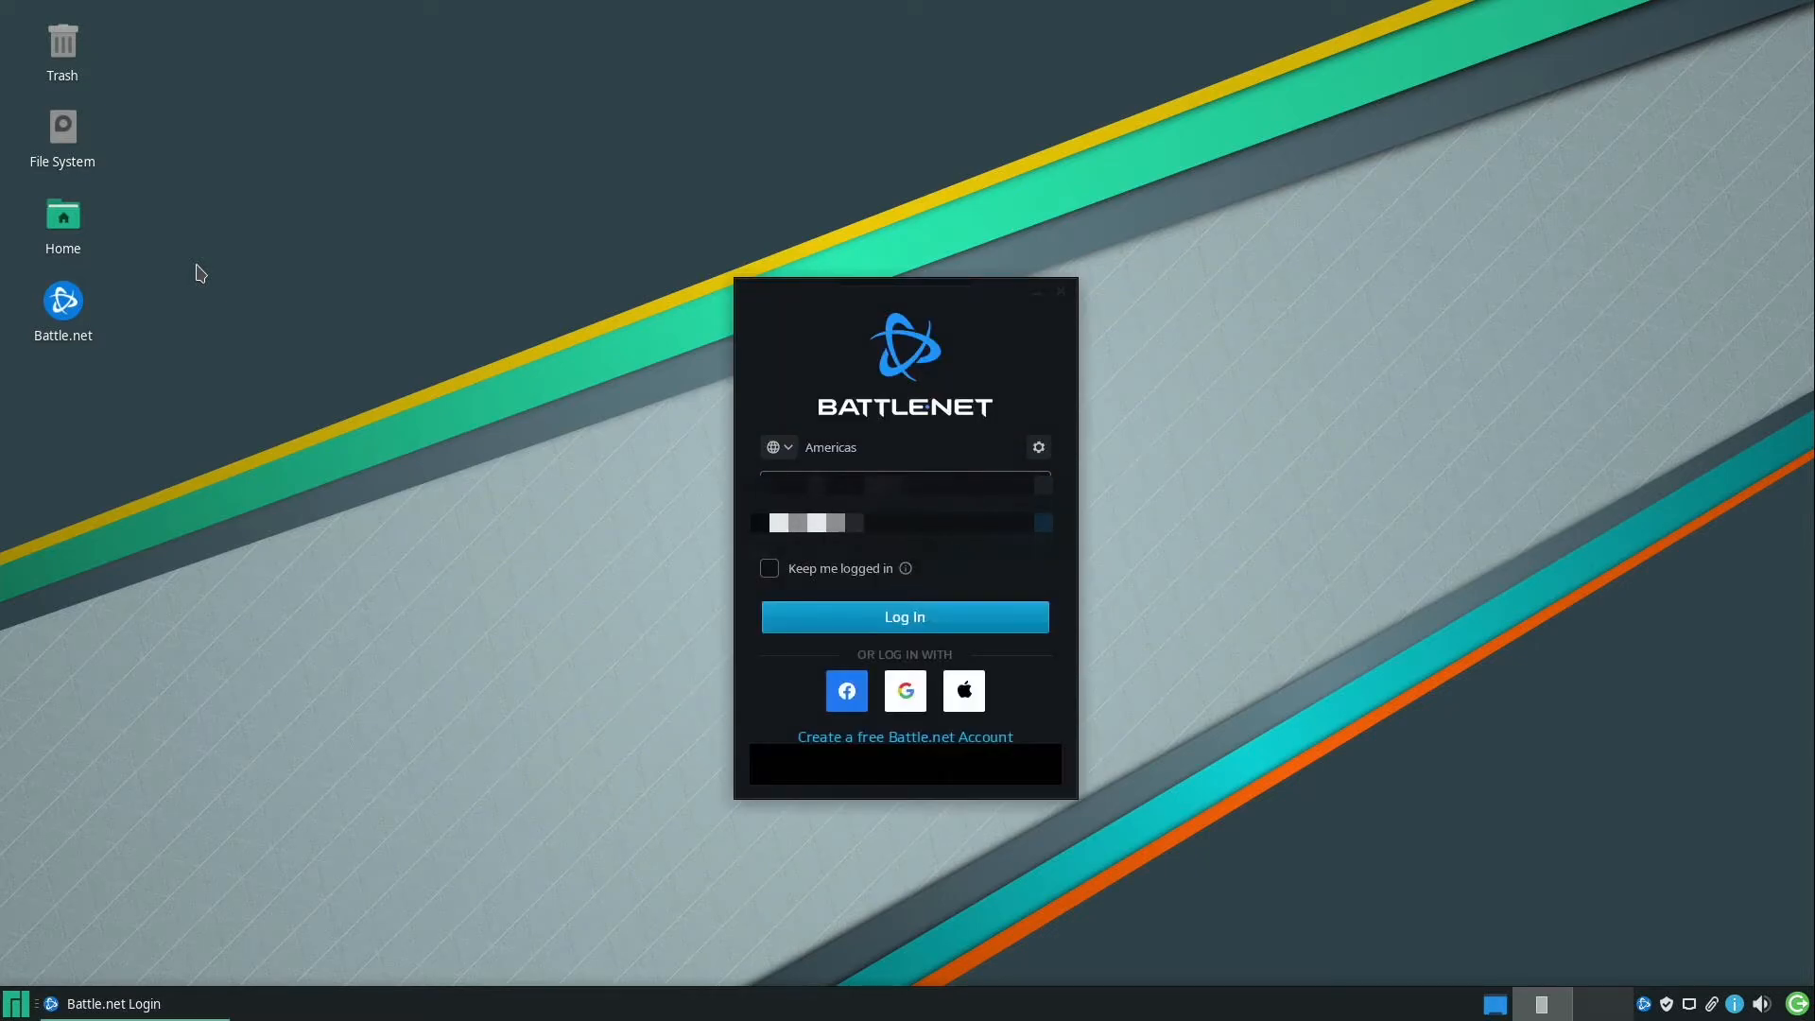
left_click(903, 615)
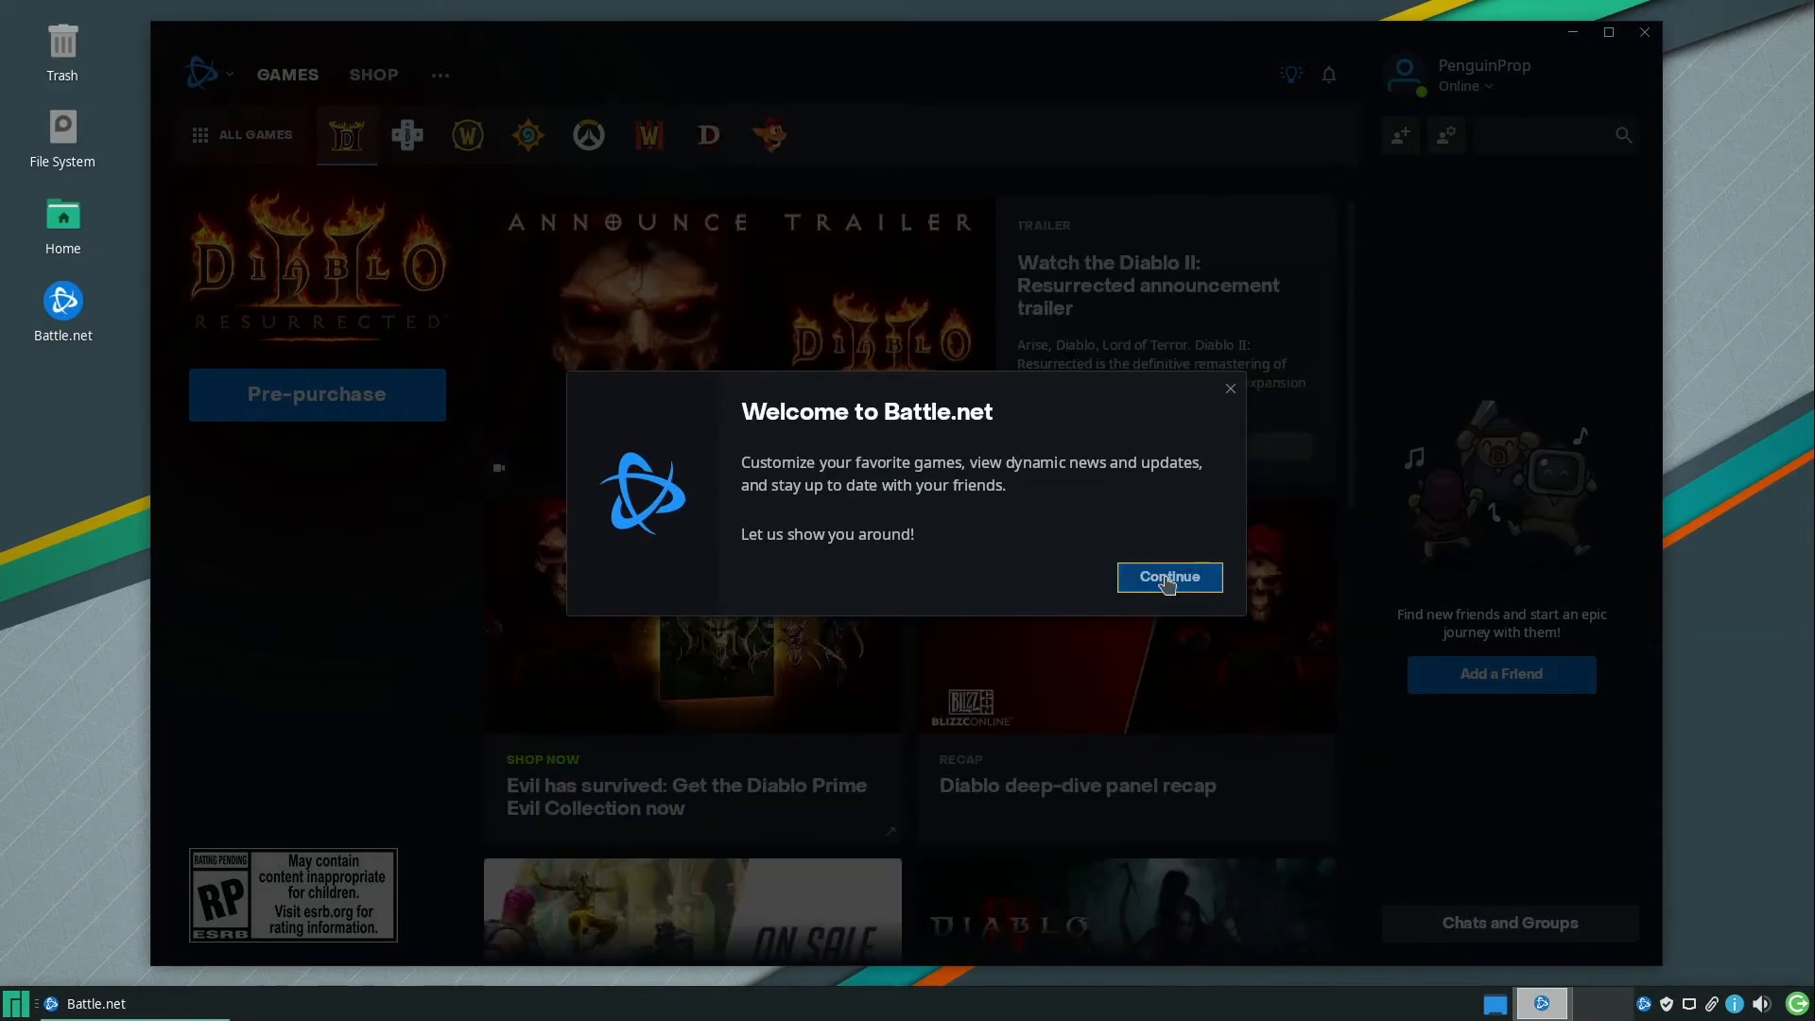
Dismiss the welcome dialog and step through the tour tips to the 15-game All Games library
left_click(1168, 576)
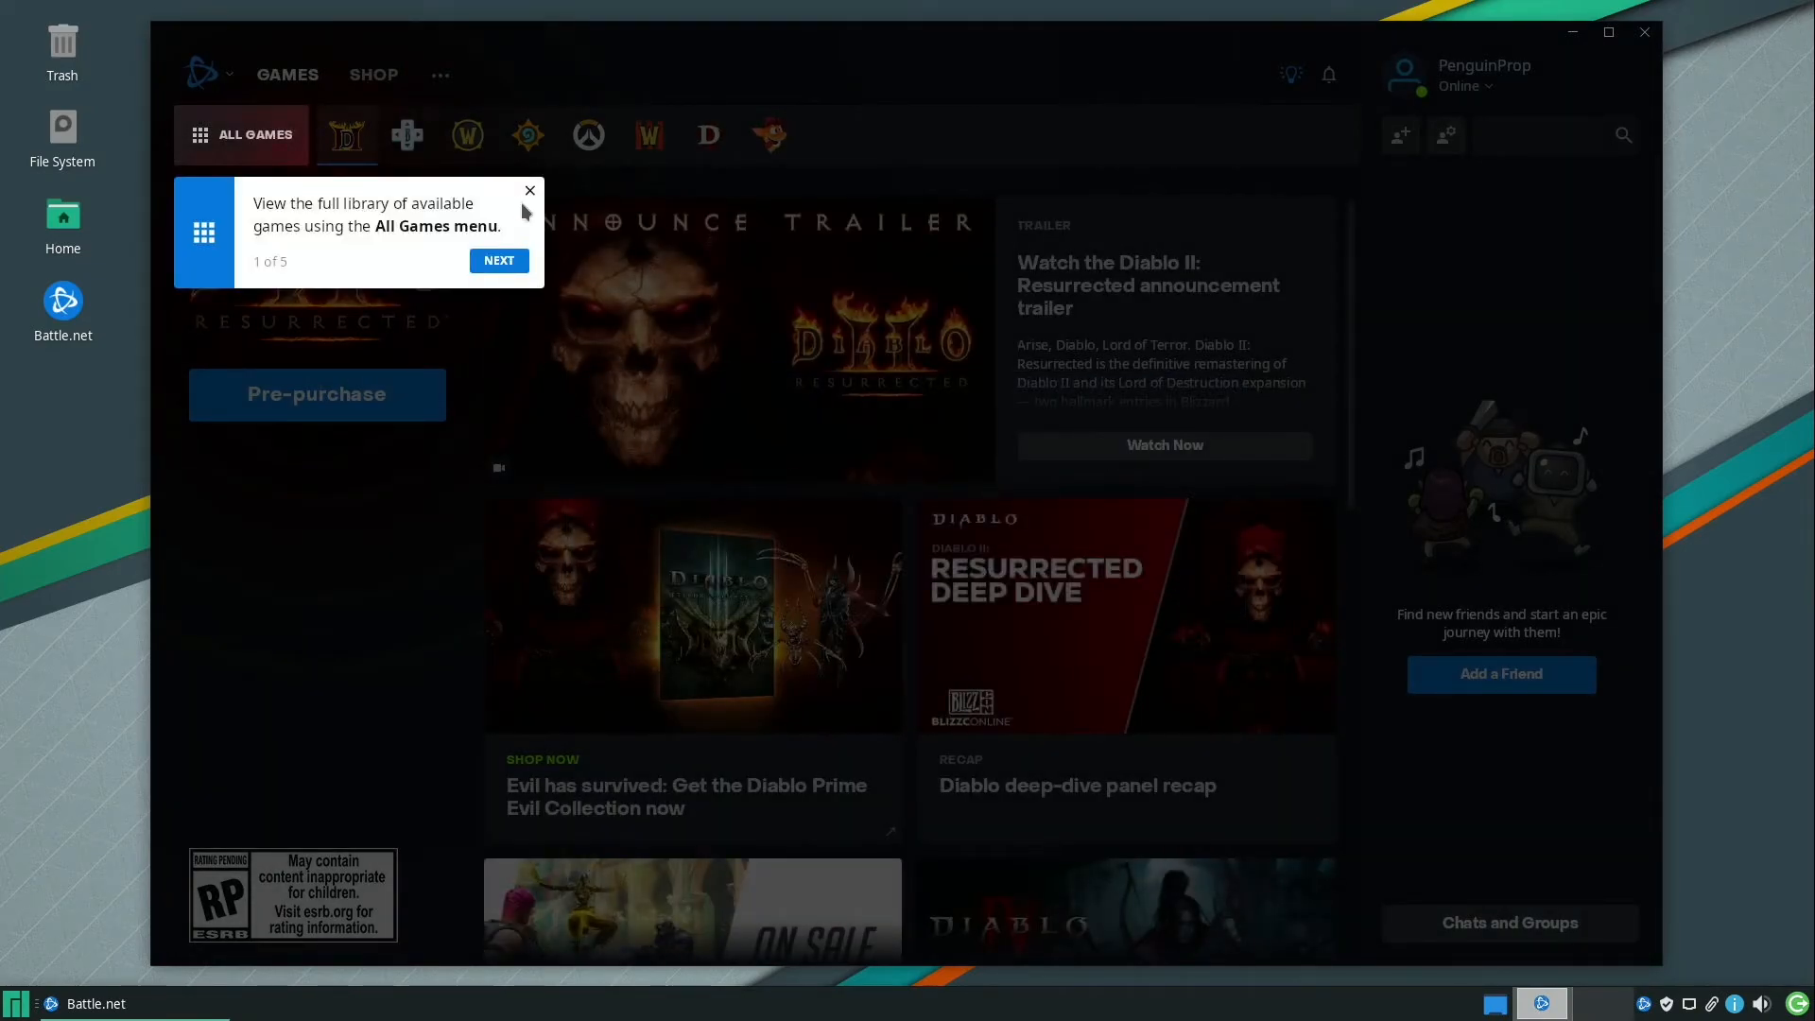
left_click(499, 261)
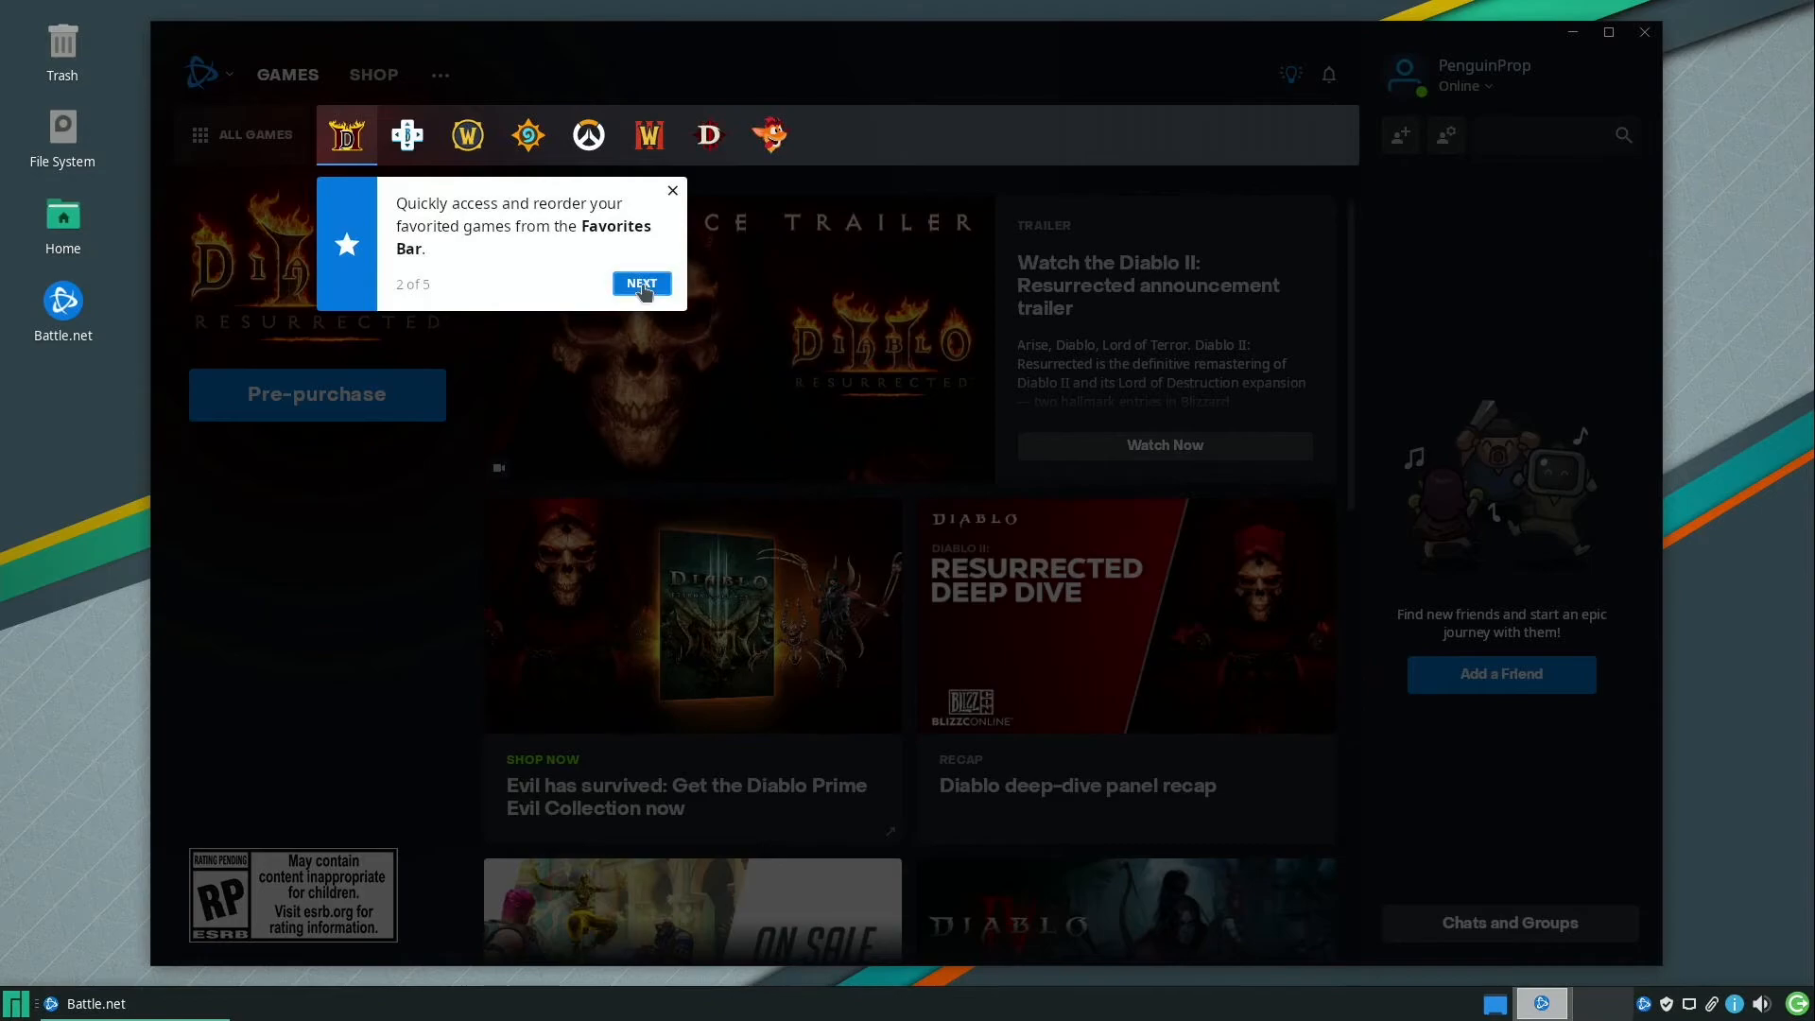
left_click(640, 284)
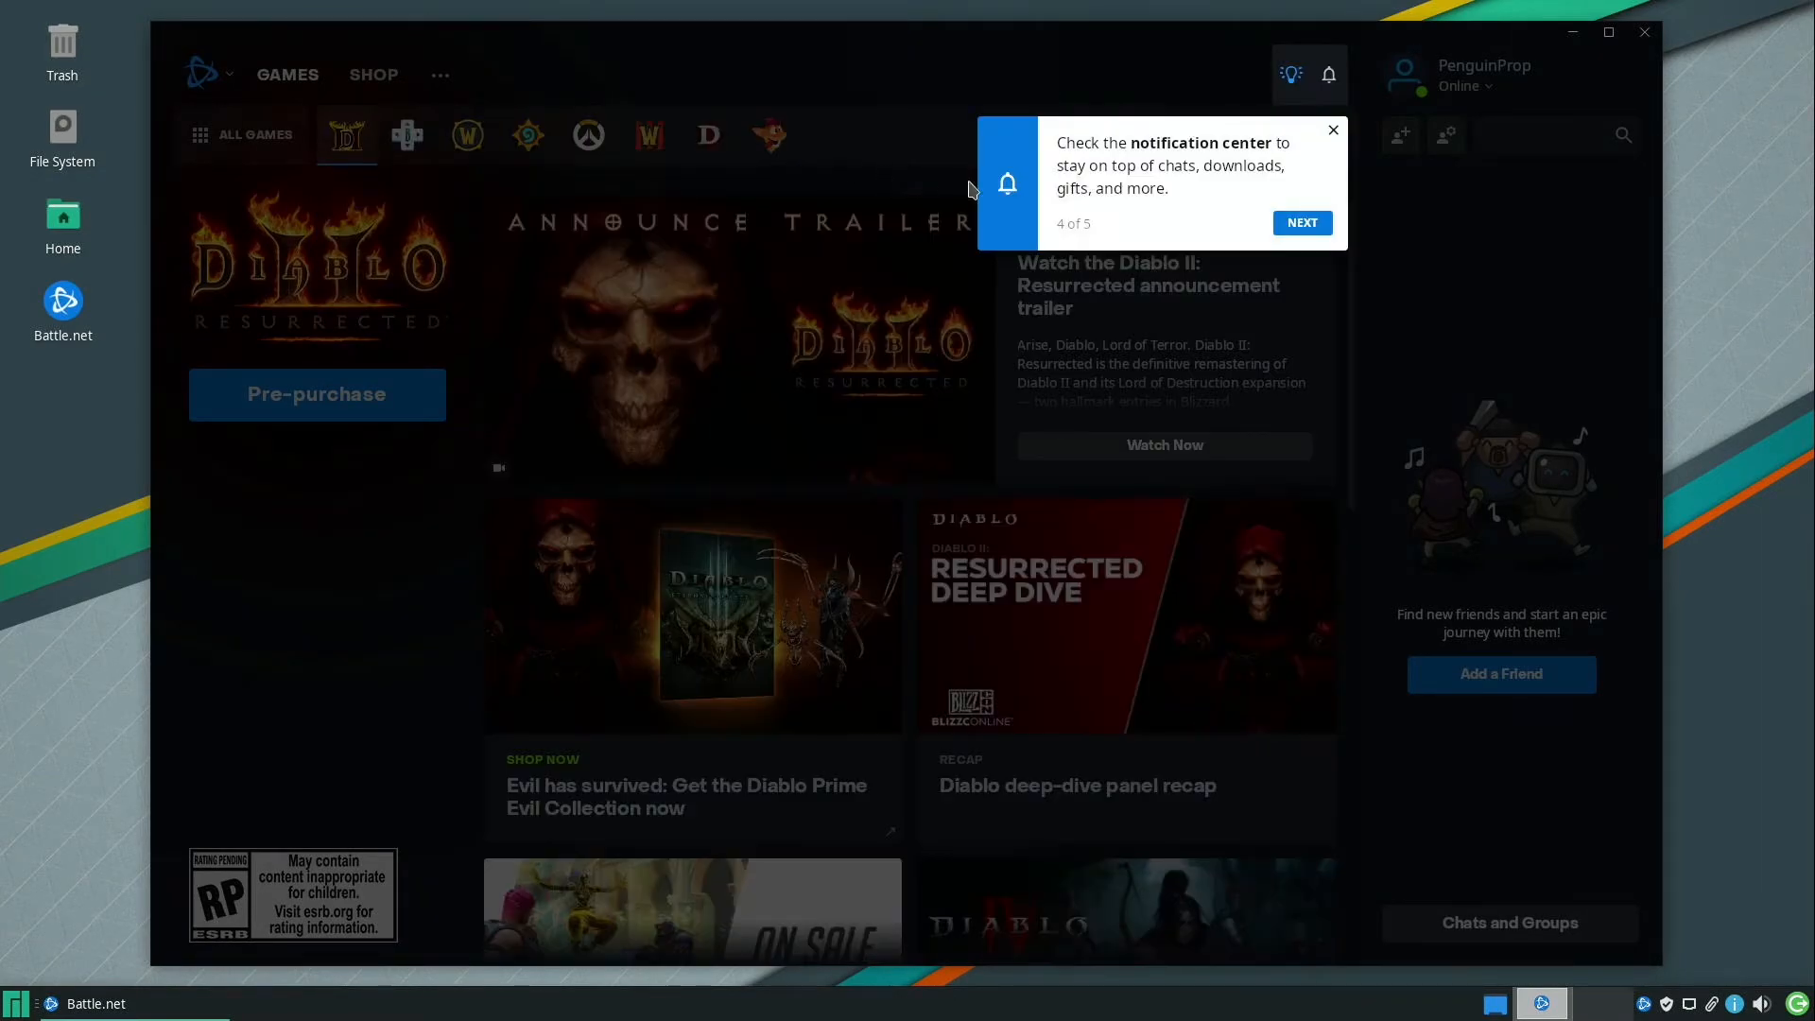
left_click(1300, 222)
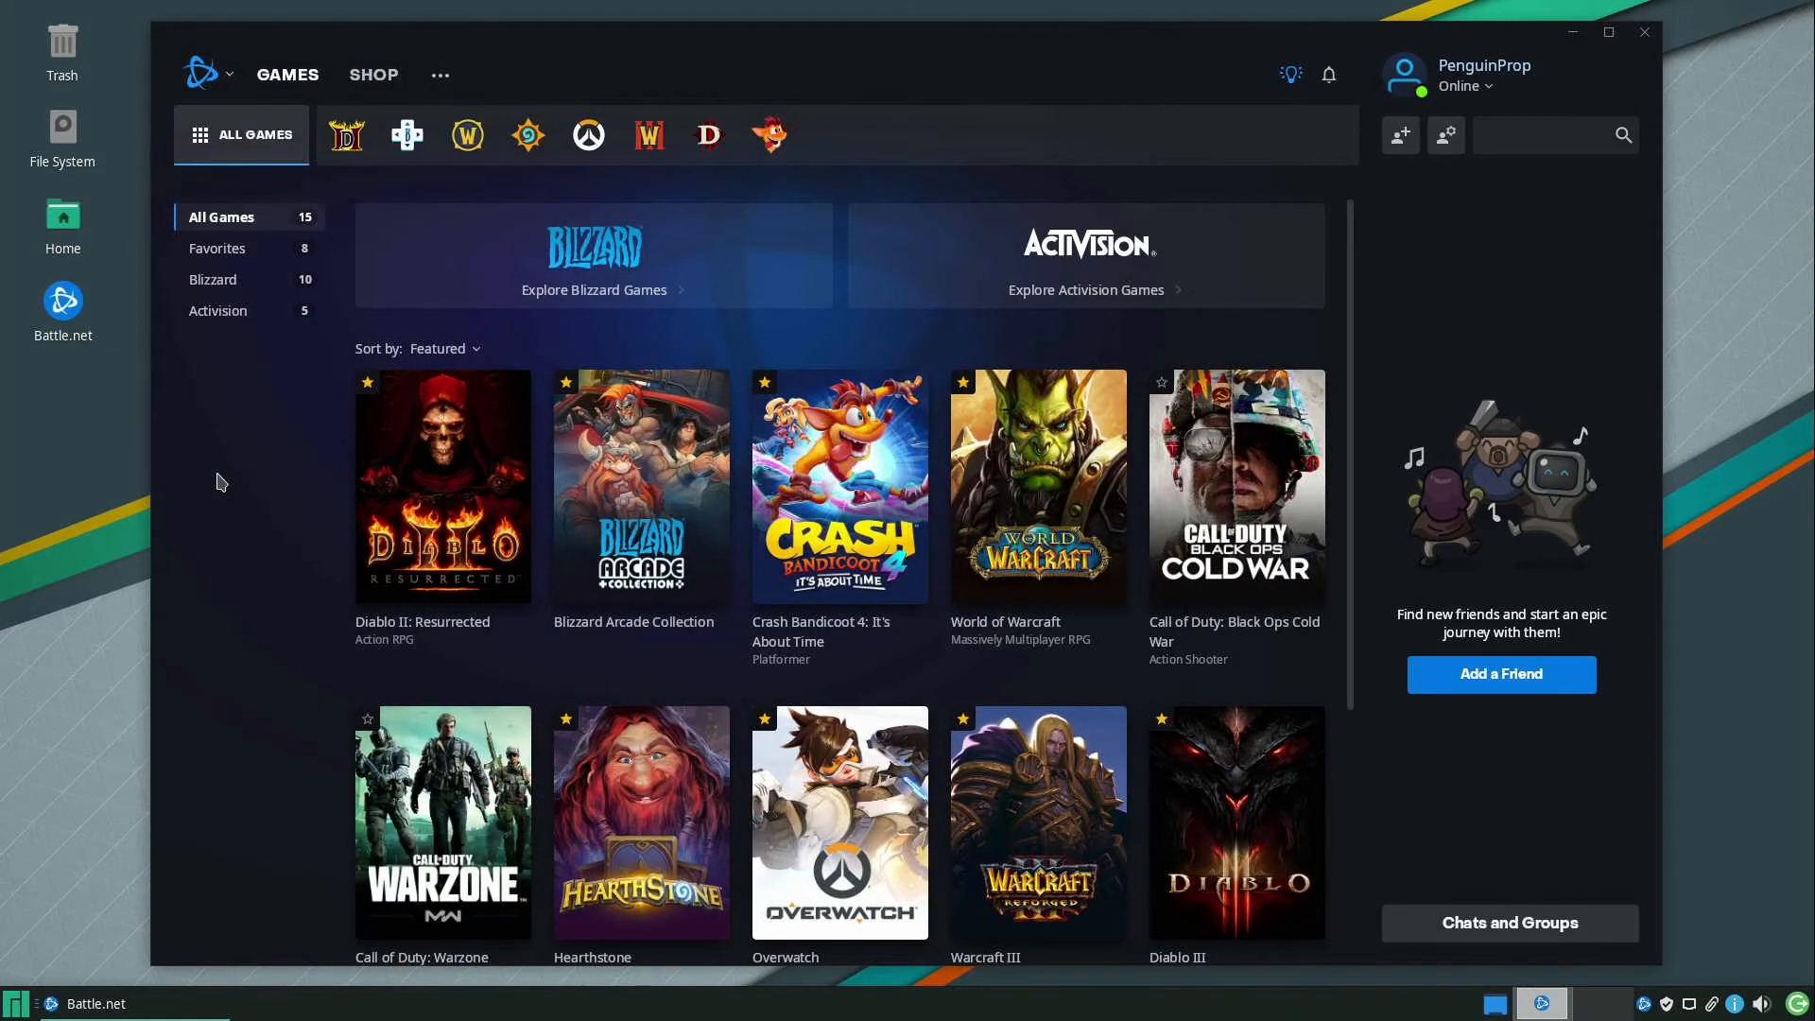
mouse_move(246, 465)
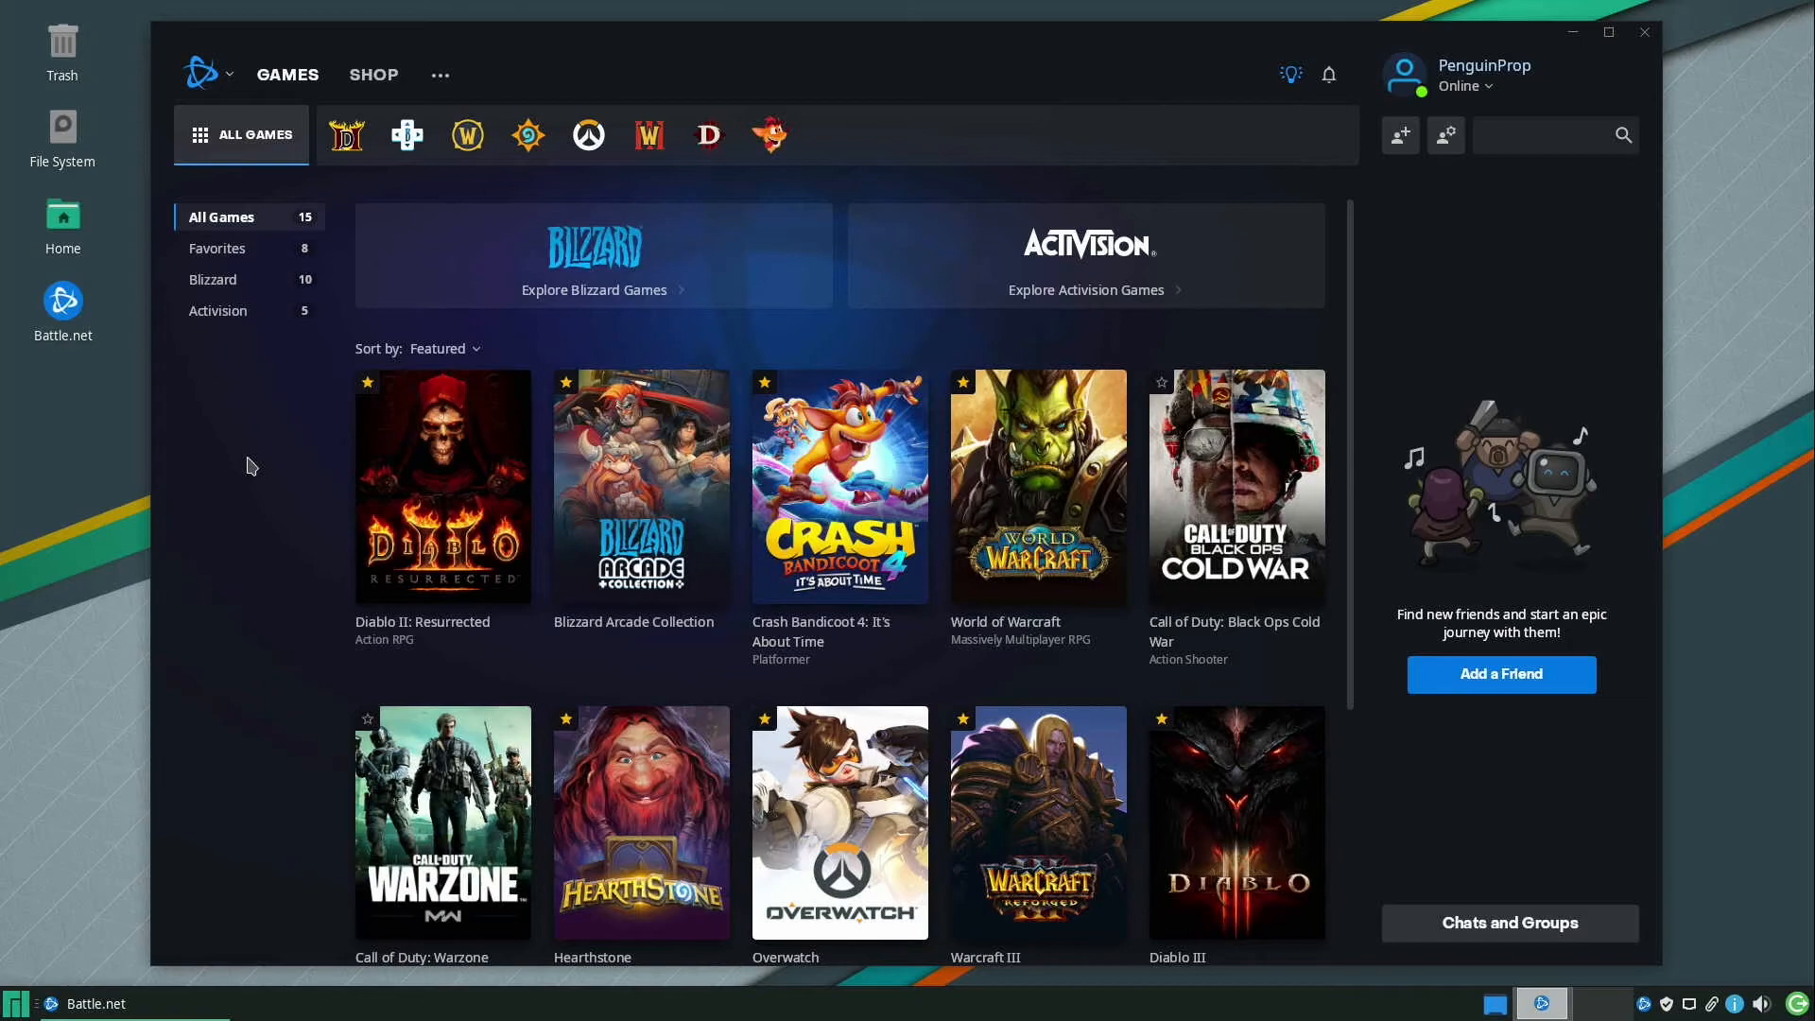